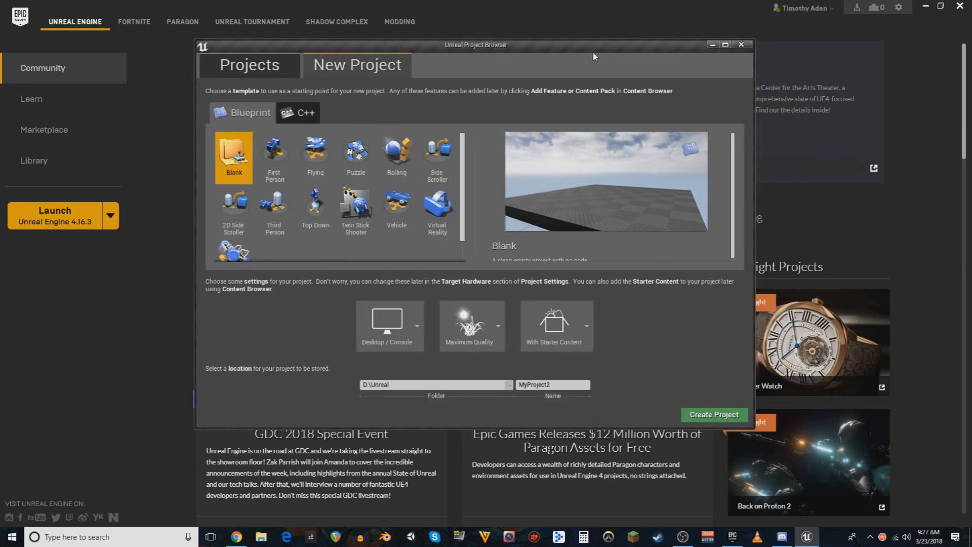
pyautogui.moveTo(496, 49)
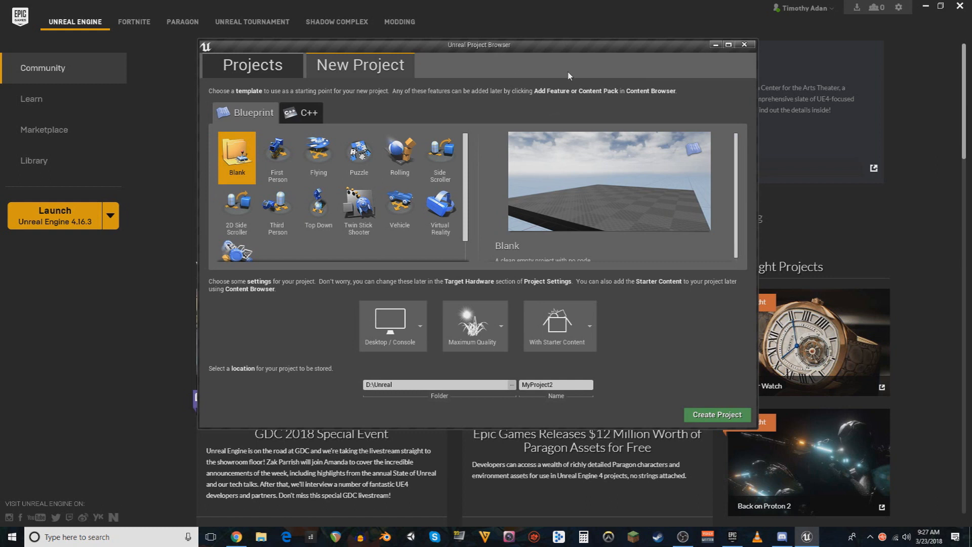
# Step: Create the blank Blueprint project with No Starter Content and Maximum Quality
pyautogui.click(252, 65)
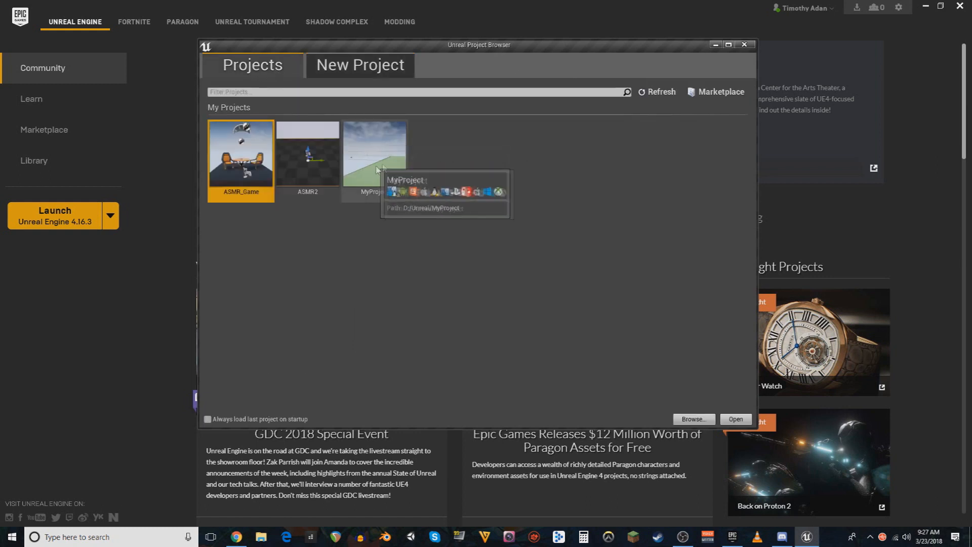
pyautogui.moveTo(432, 193)
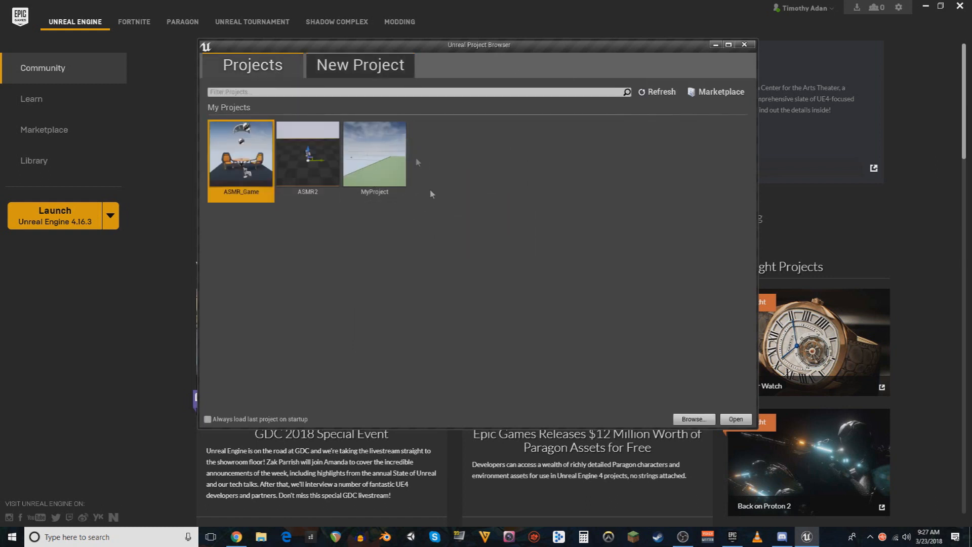
pyautogui.click(359, 65)
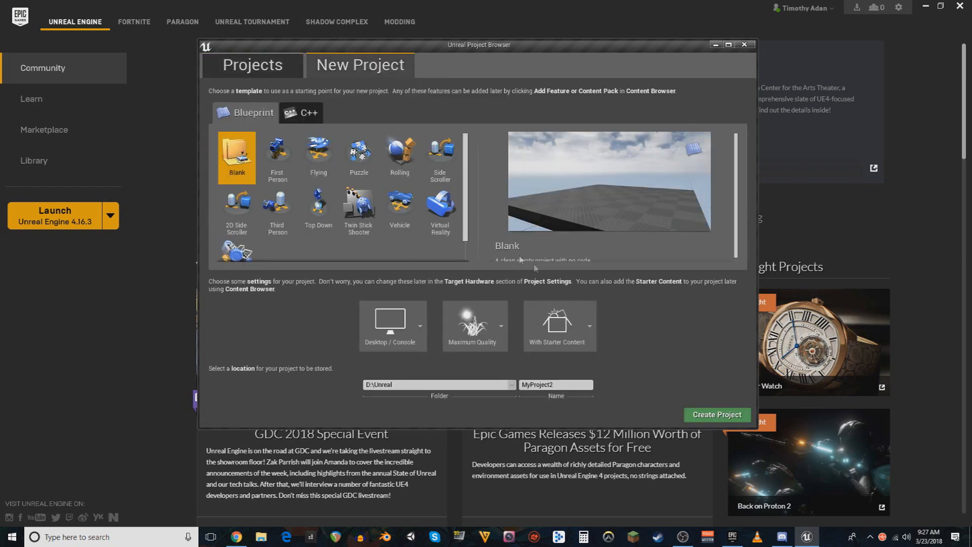
pyautogui.moveTo(660, 322)
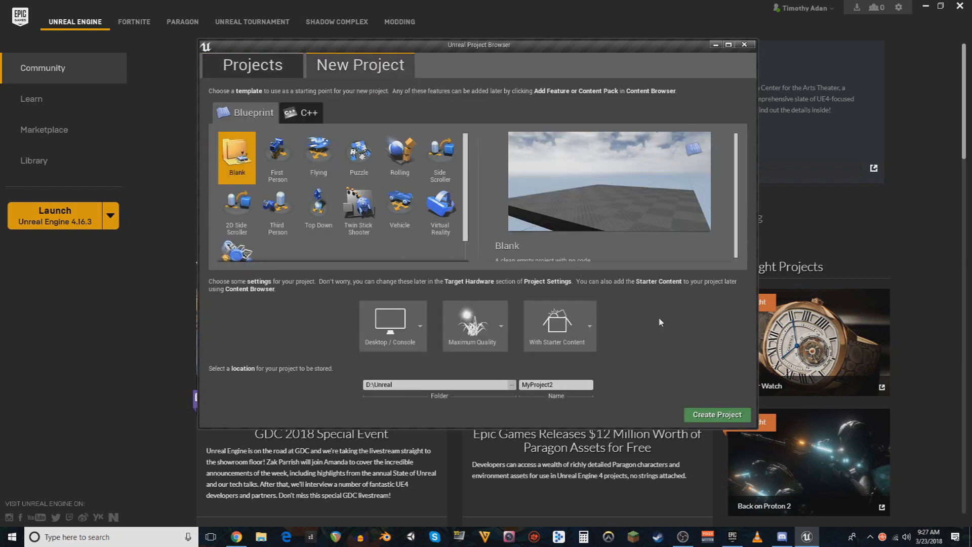
pyautogui.moveTo(597, 53)
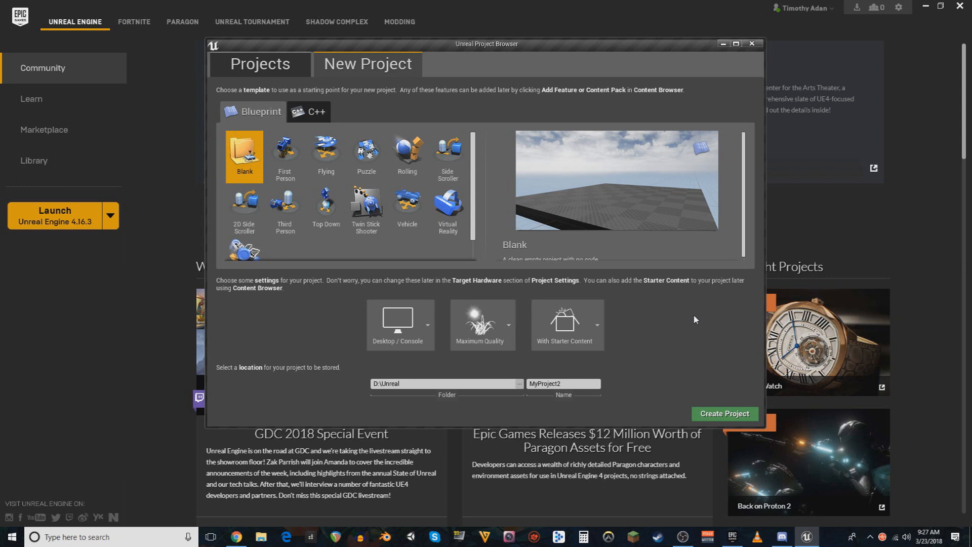
pyautogui.moveTo(558, 16)
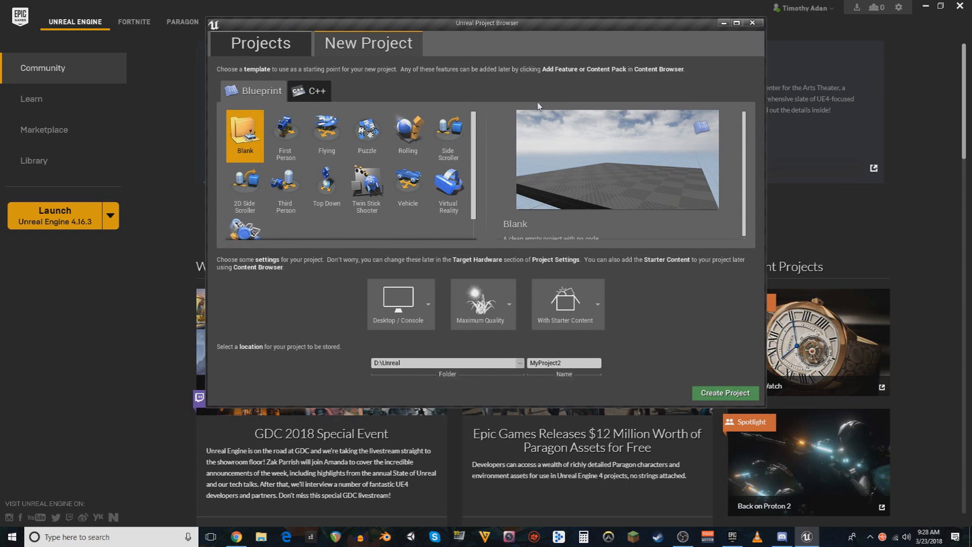
pyautogui.moveTo(534, 35)
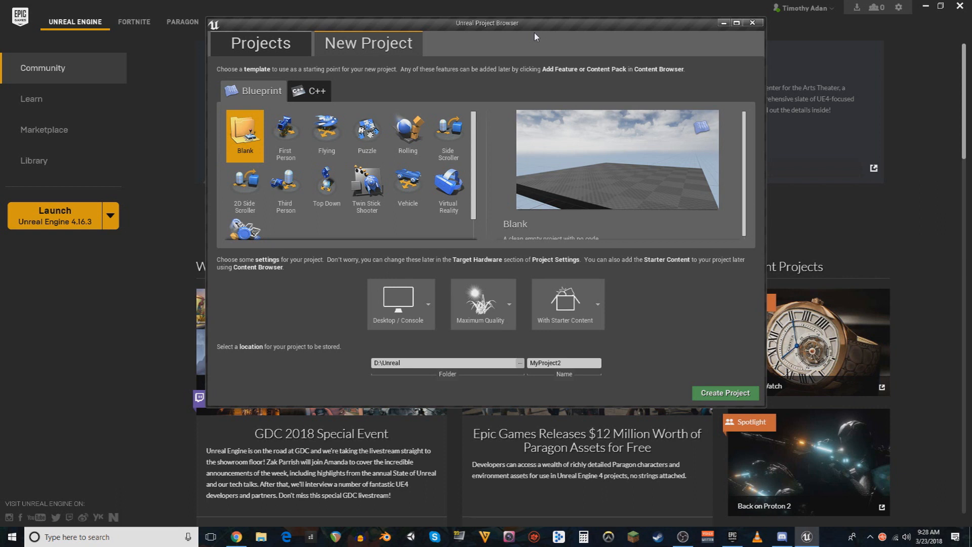
pyautogui.moveTo(529, 30)
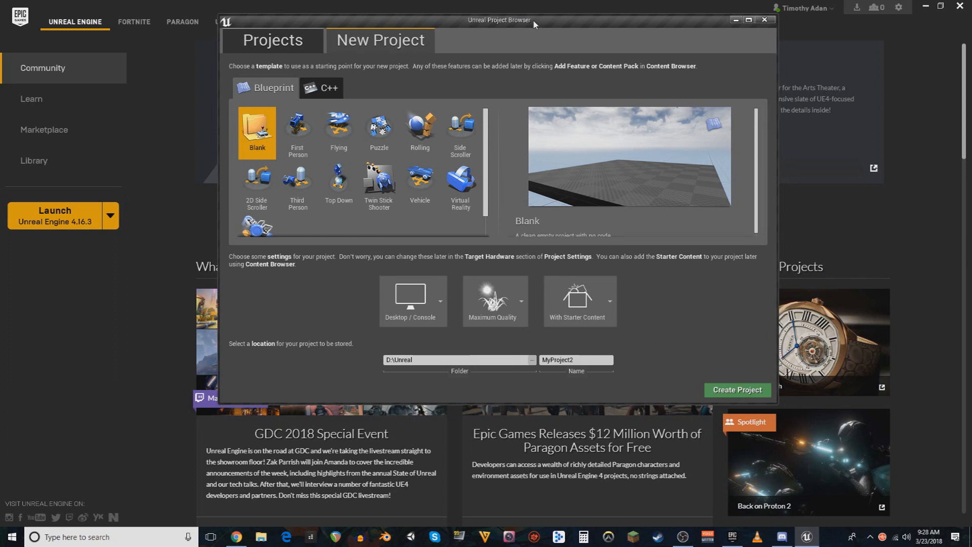
pyautogui.moveTo(713, 298)
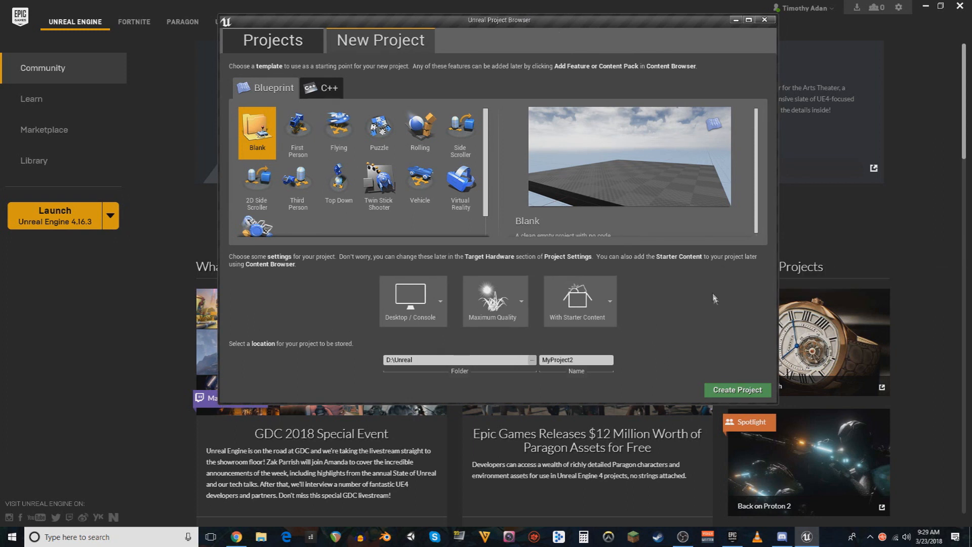
pyautogui.moveTo(681, 324)
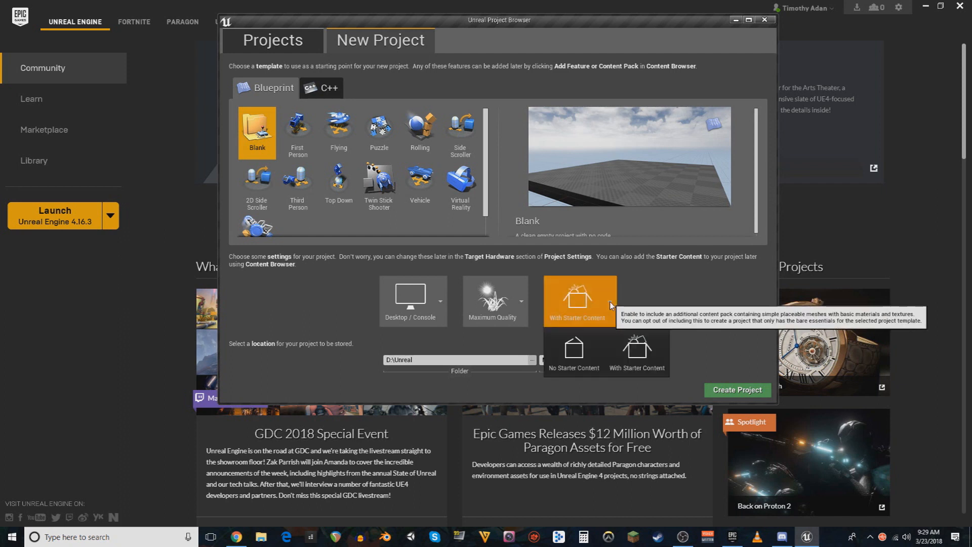
pyautogui.click(573, 352)
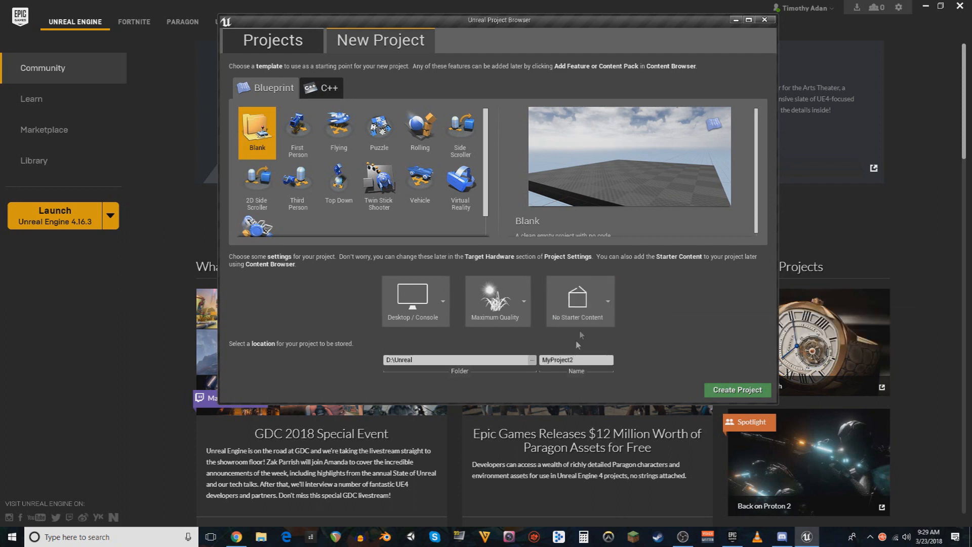
pyautogui.click(531, 301)
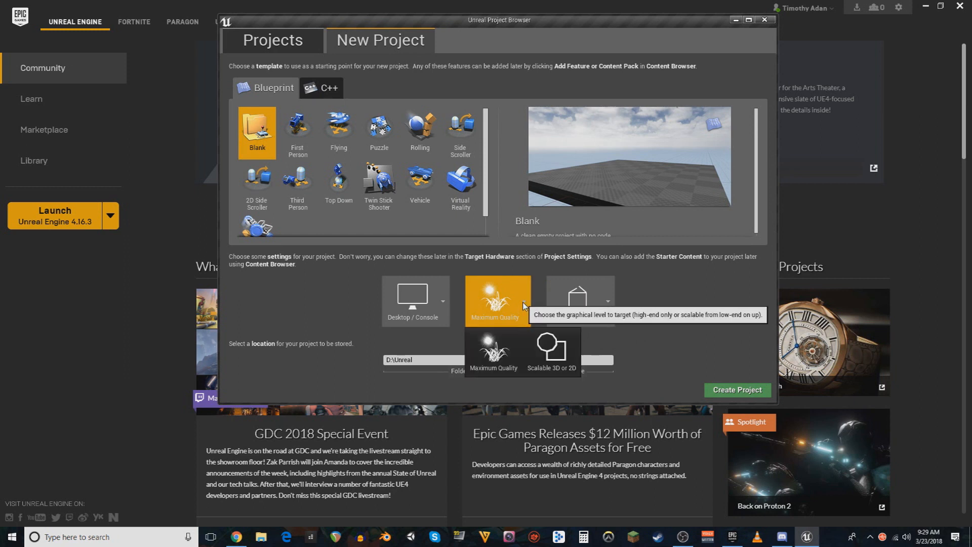
pyautogui.click(494, 350)
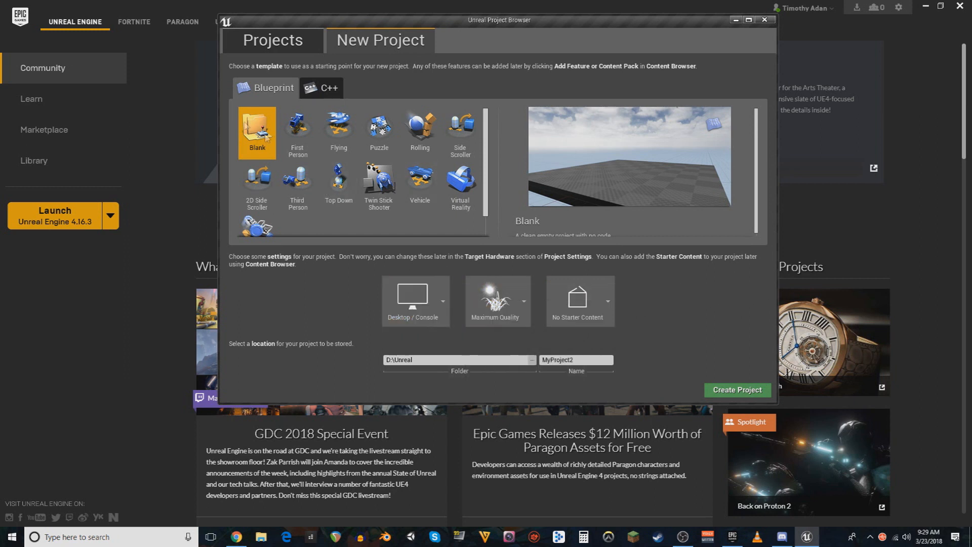
pyautogui.moveTo(738, 389)
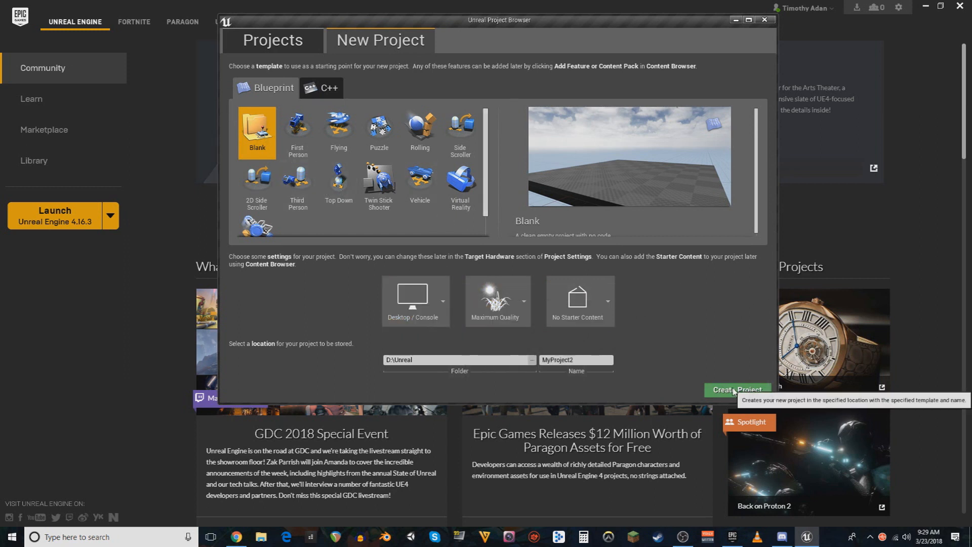
pyautogui.click(737, 390)
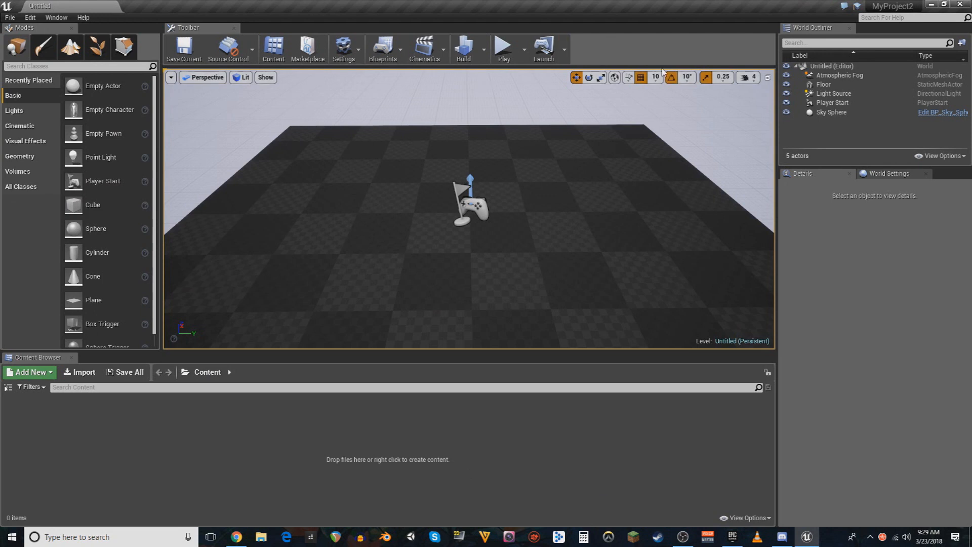
# Step: Save the current level as 'boop' in the project's Content folder
pyautogui.click(10, 17)
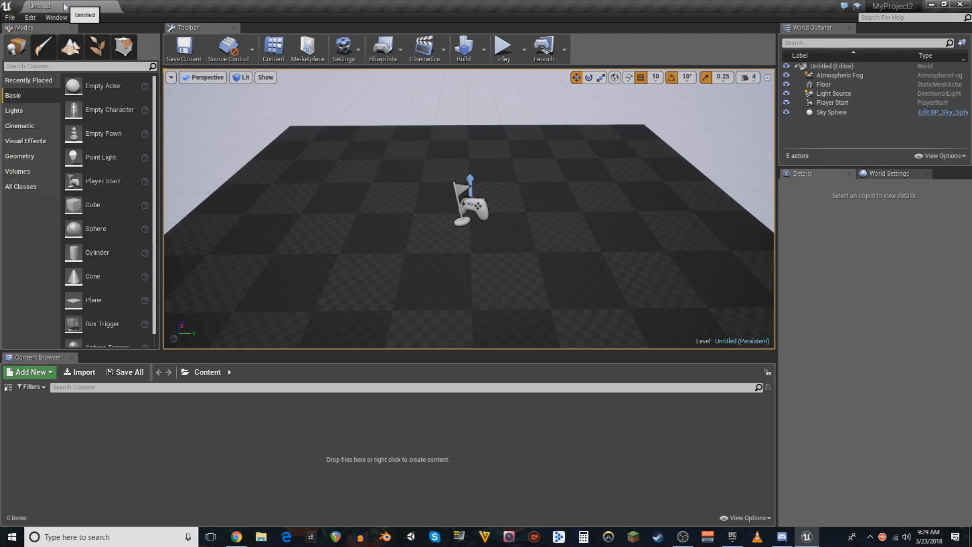
pyautogui.moveTo(10, 17)
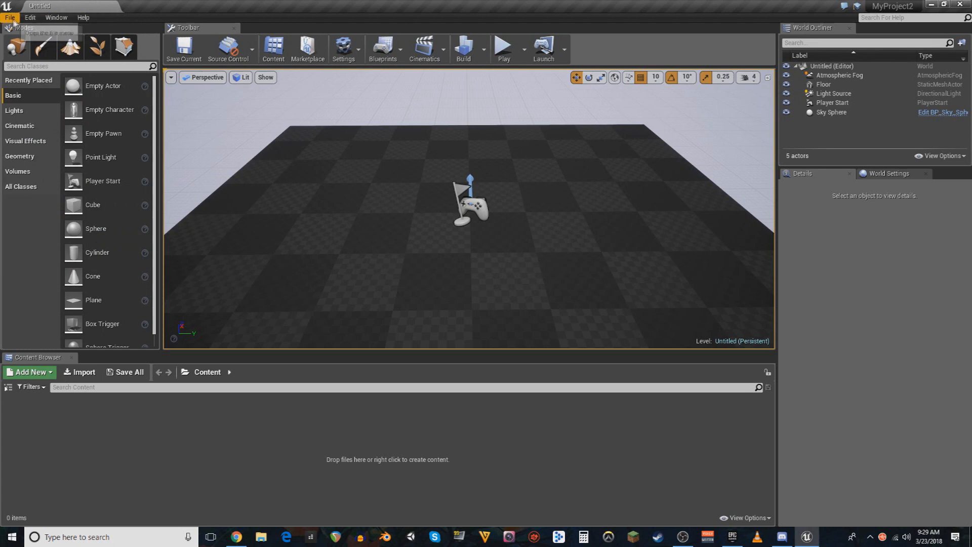
pyautogui.moveTo(42, 72)
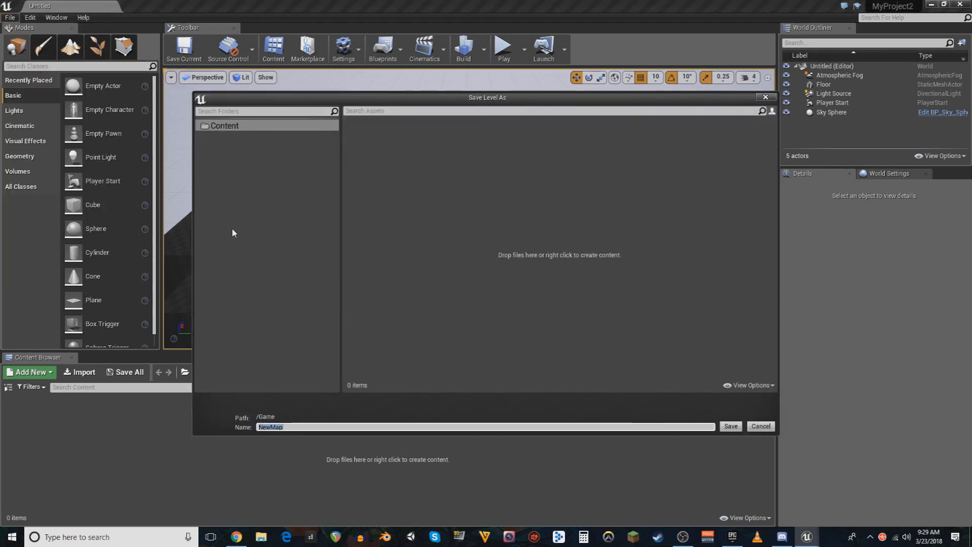
pyautogui.write('boop')
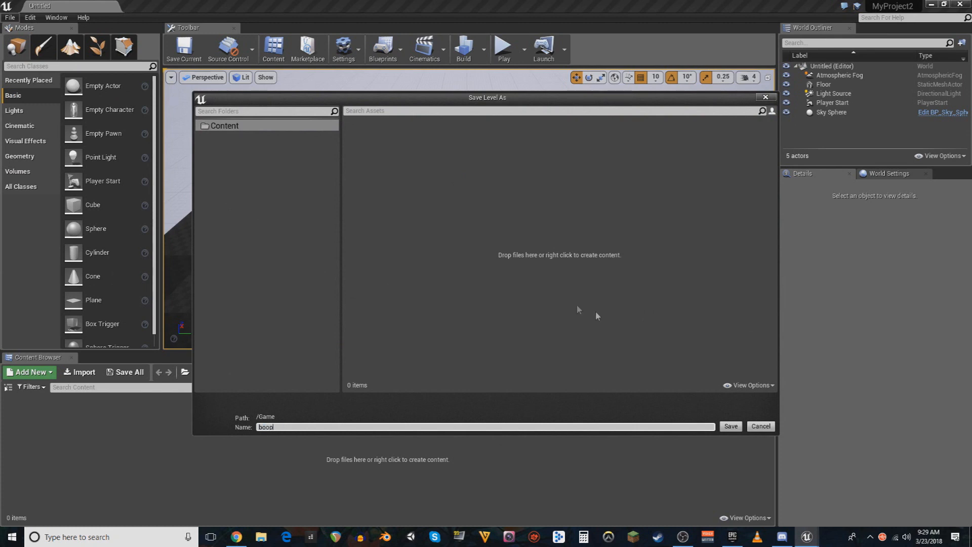
pyautogui.click(730, 426)
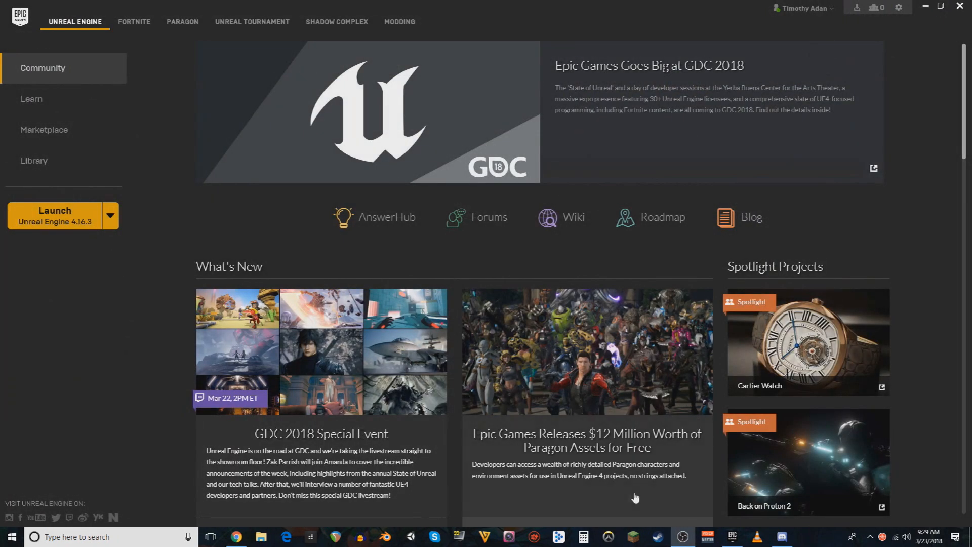
pyautogui.moveTo(588, 397)
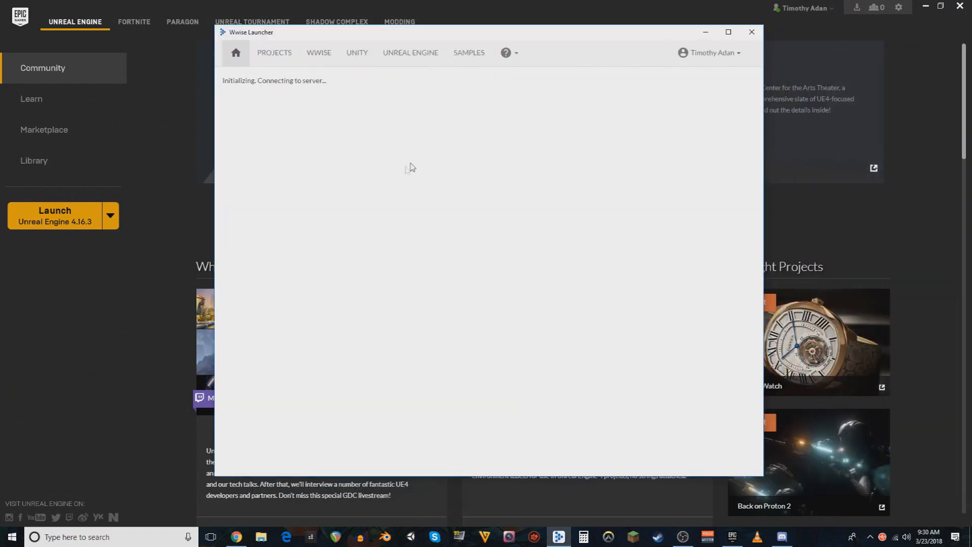
pyautogui.moveTo(411, 200)
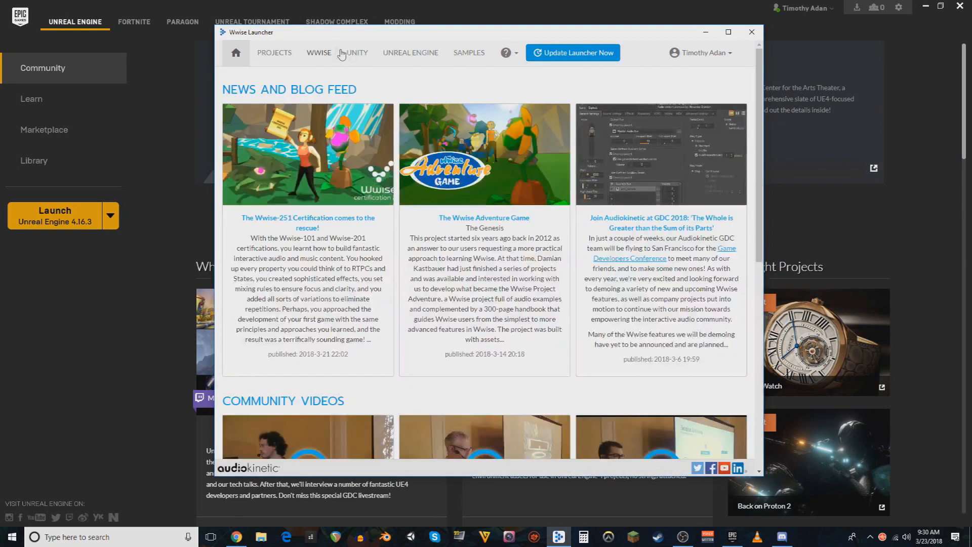
# Step: Show the recent Unreal Engine projects list in Wwise Launcher
pyautogui.click(411, 52)
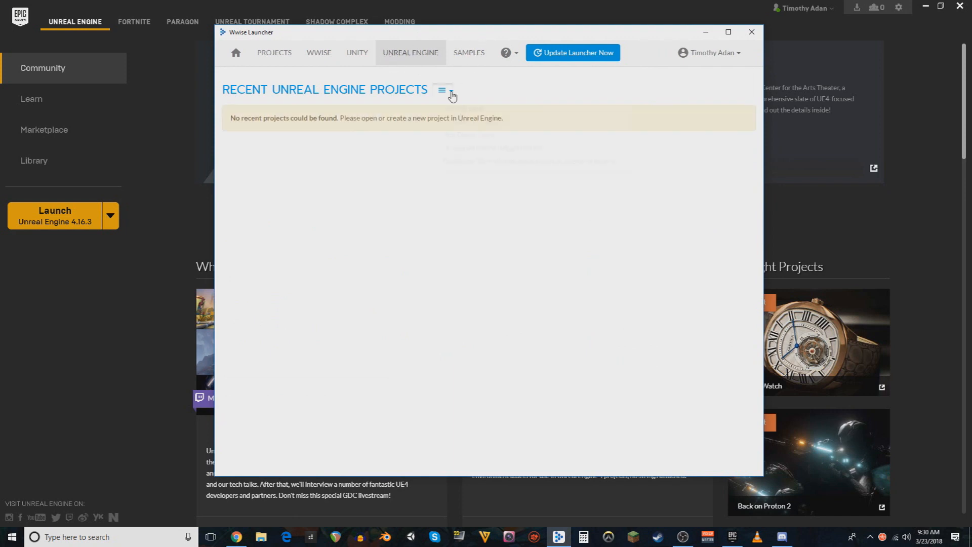
# Step: Browse to MyProject2.uproject and add it to the launcher's Unreal projects
pyautogui.click(441, 90)
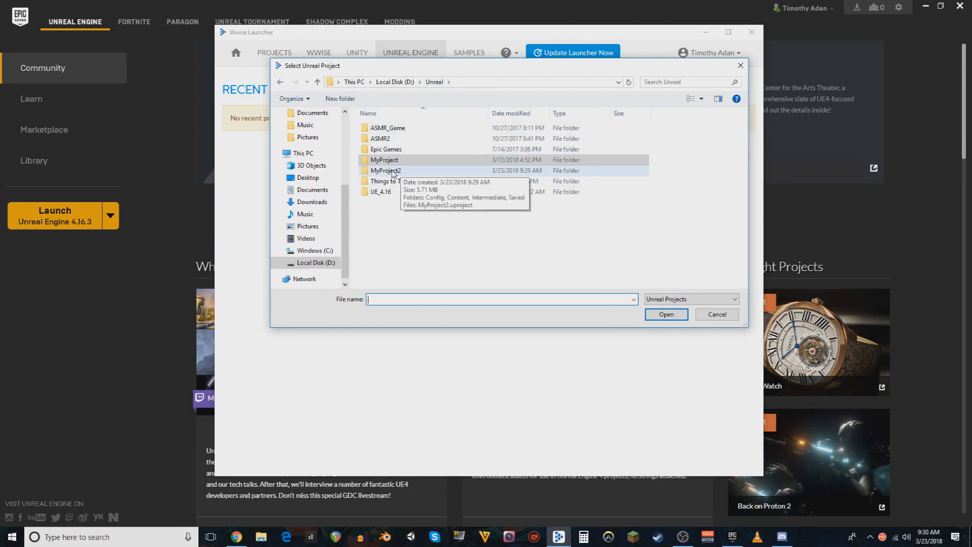
pyautogui.doubleClick(386, 170)
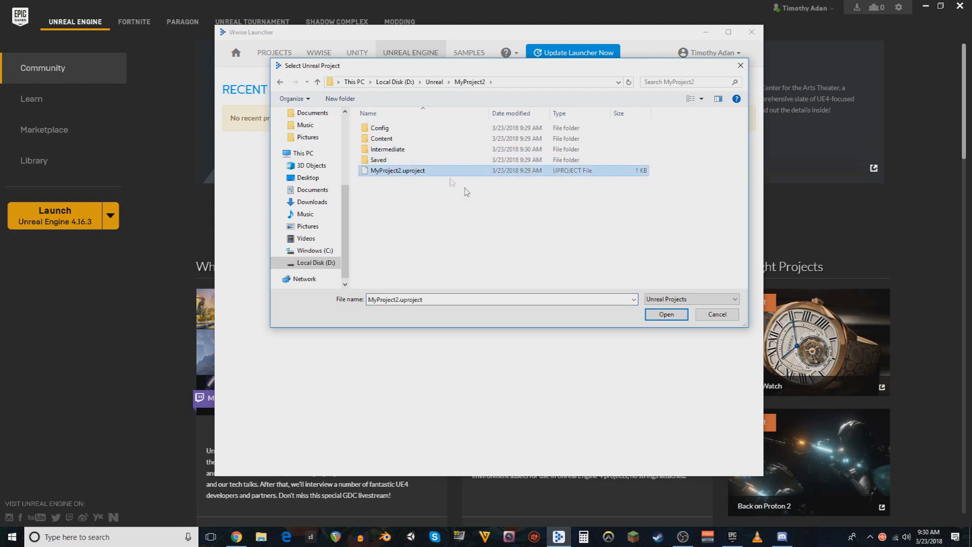
pyautogui.moveTo(587, 177)
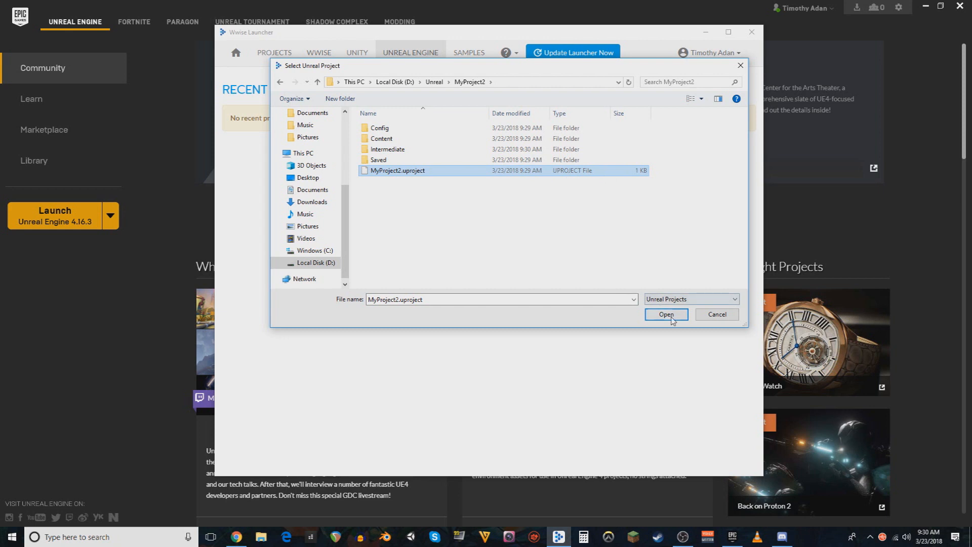
pyautogui.click(666, 314)
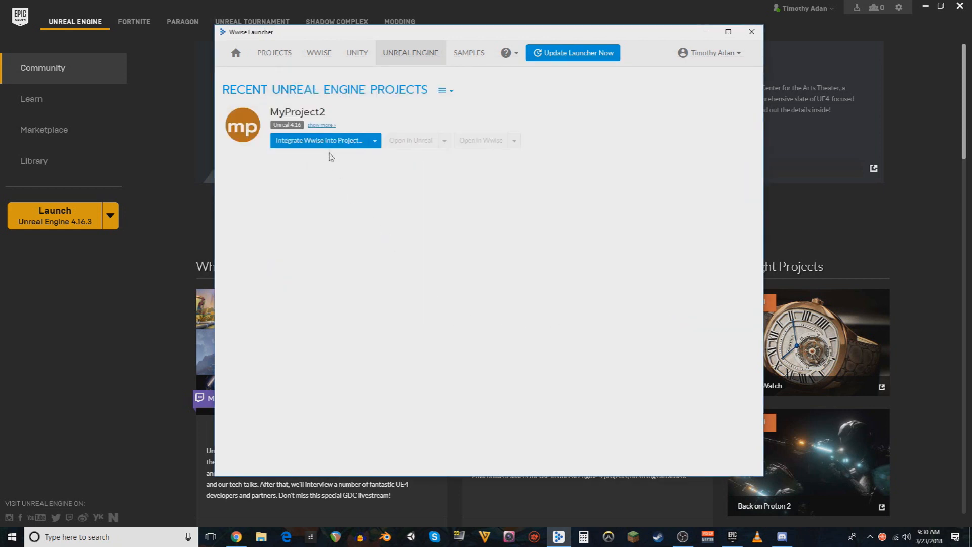
pyautogui.moveTo(348, 141)
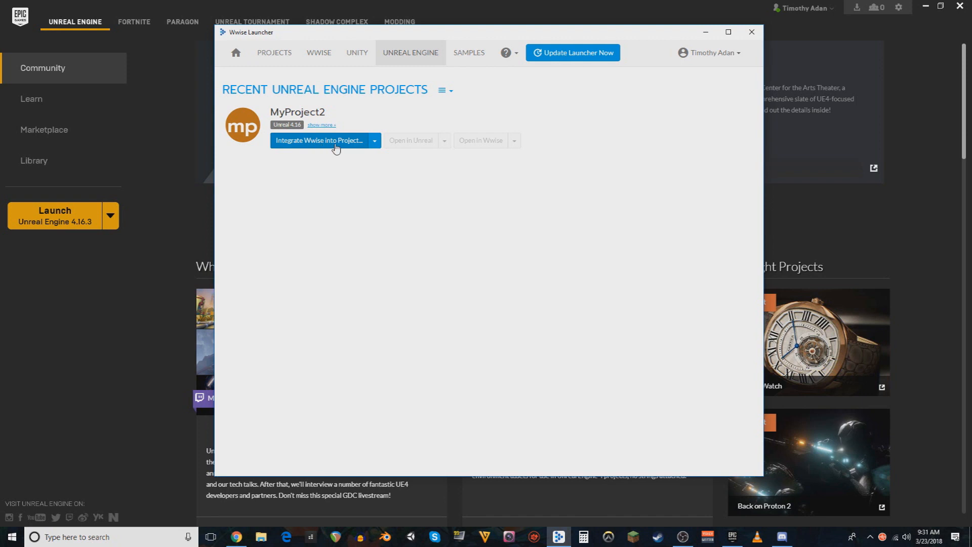
# Step: Target Unreal 4.16 with integration 2016.2.6.6153.513 and start integrating Wwise into MyProject2
pyautogui.click(319, 140)
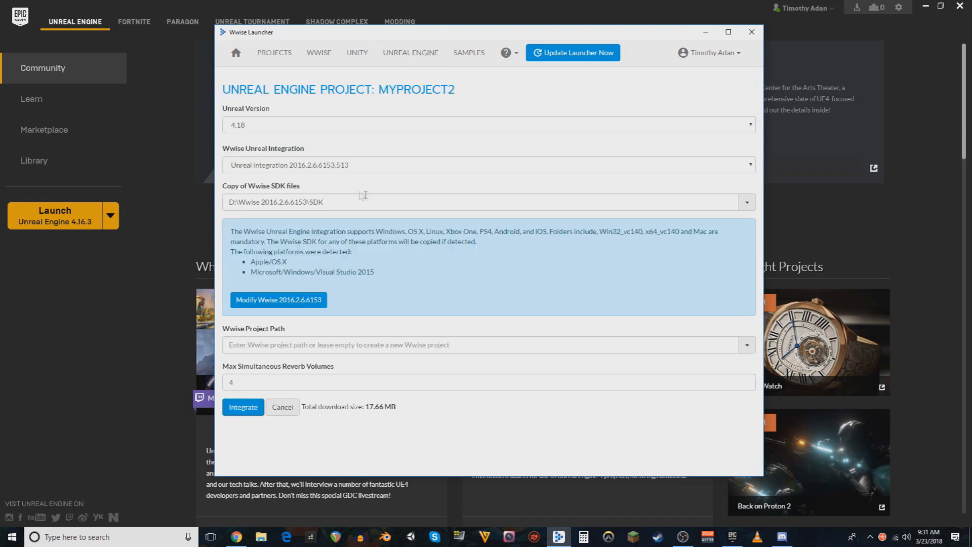
pyautogui.moveTo(542, 65)
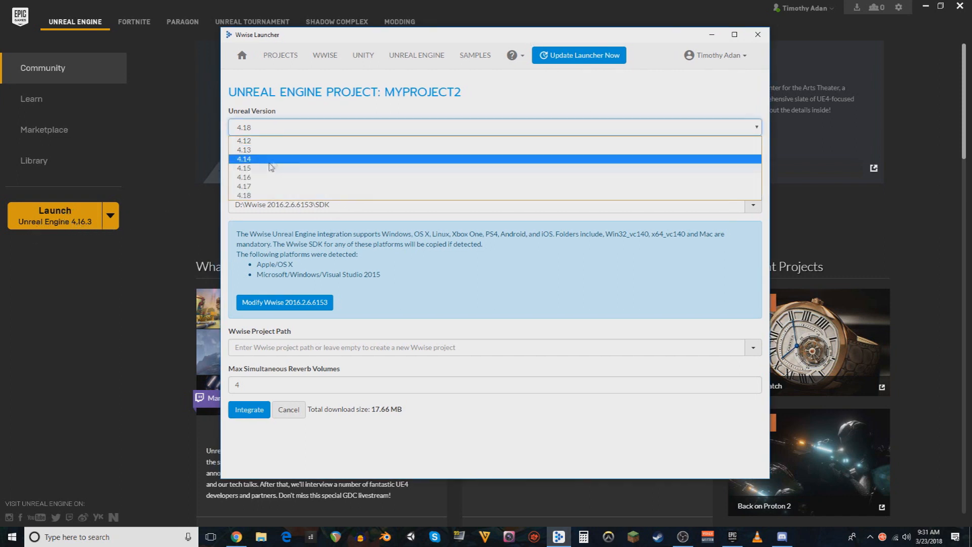
pyautogui.click(244, 178)
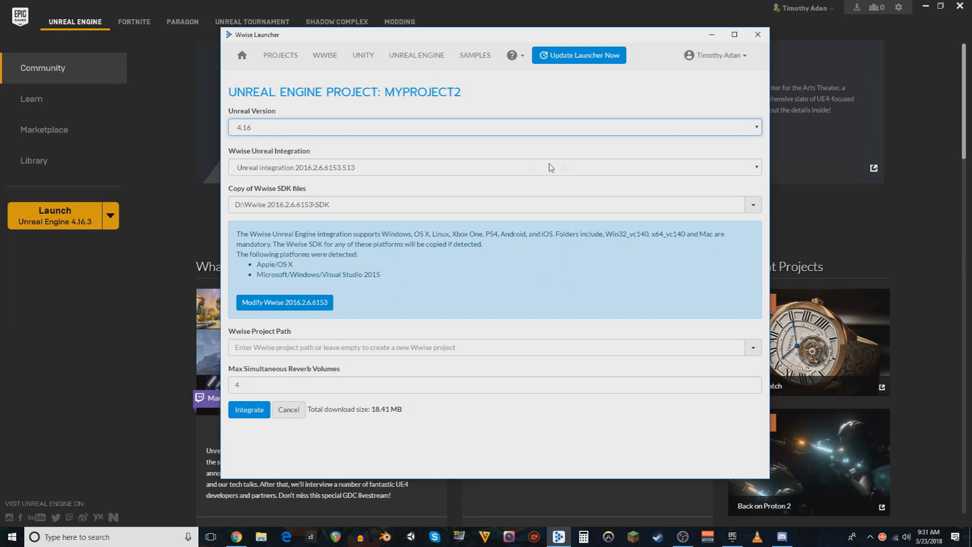
pyautogui.click(750, 167)
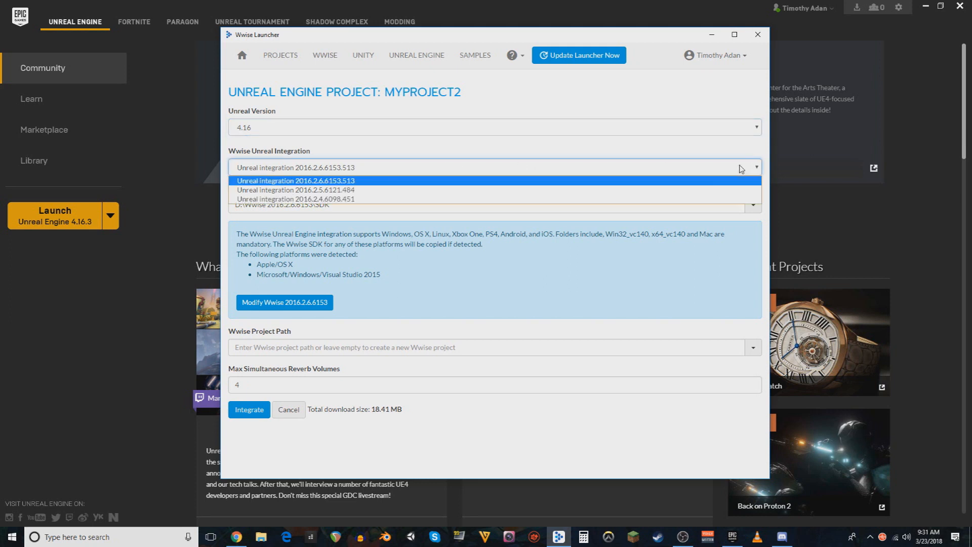
pyautogui.click(296, 180)
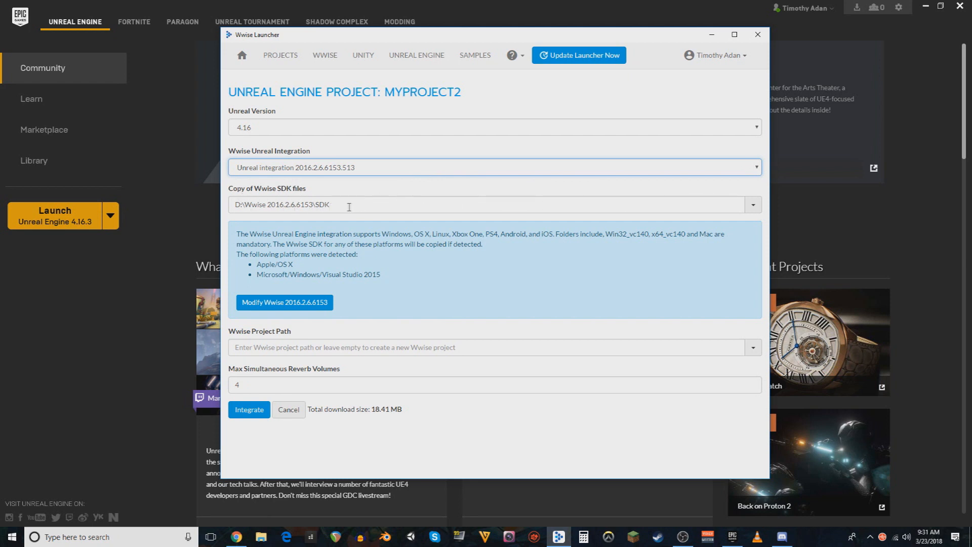
pyautogui.moveTo(364, 310)
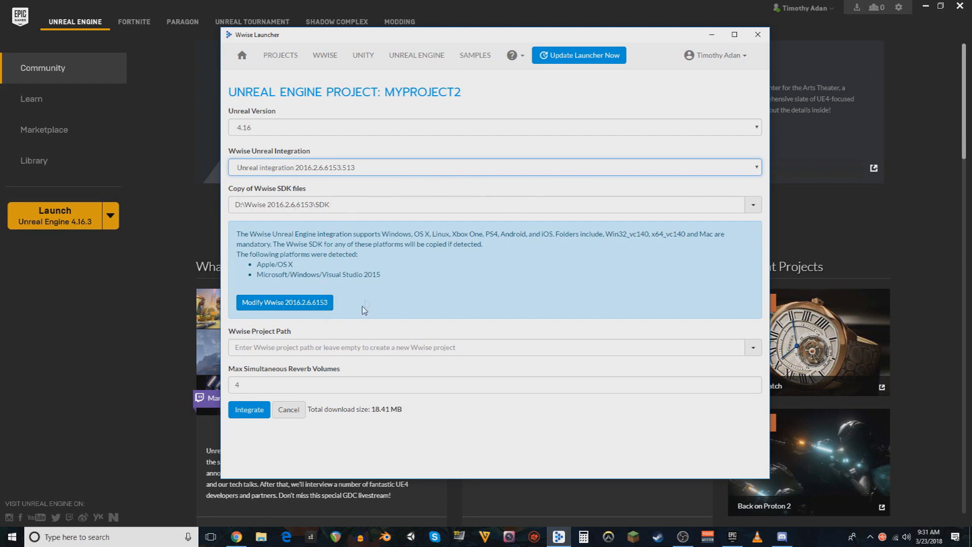
pyautogui.moveTo(423, 298)
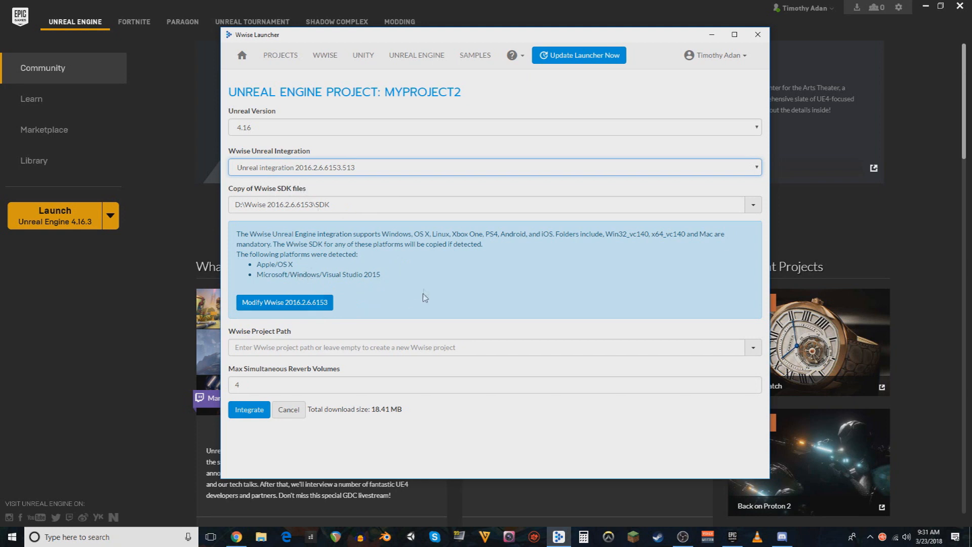
pyautogui.moveTo(350, 244)
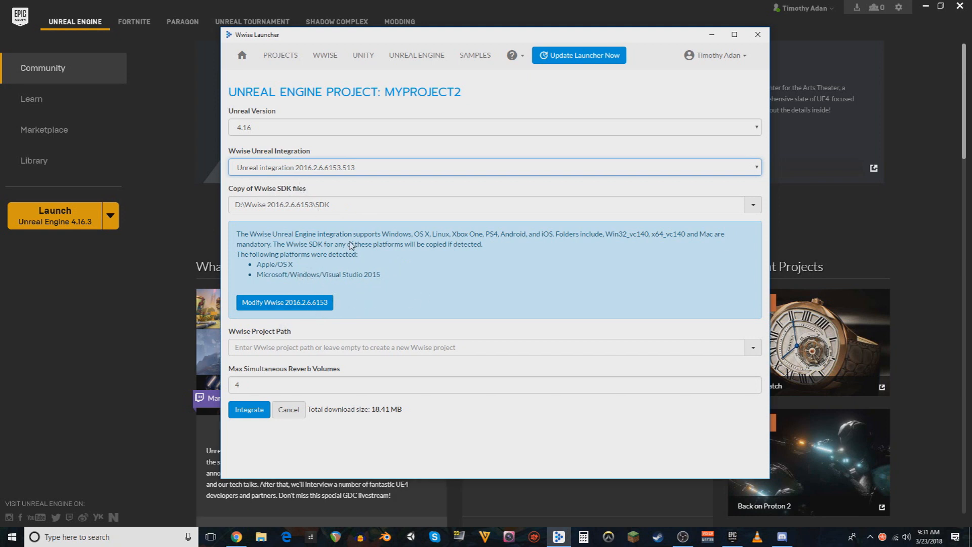
pyautogui.moveTo(305, 323)
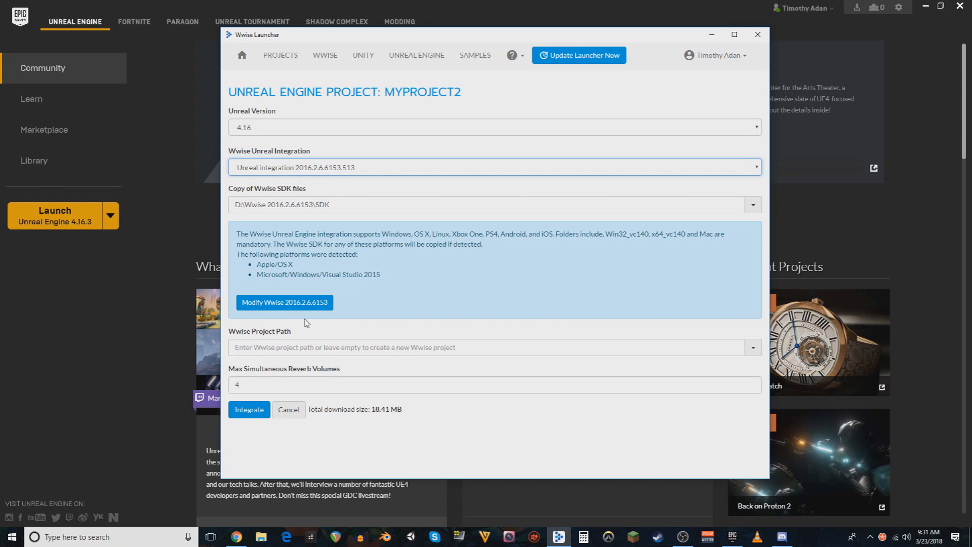
pyautogui.moveTo(315, 316)
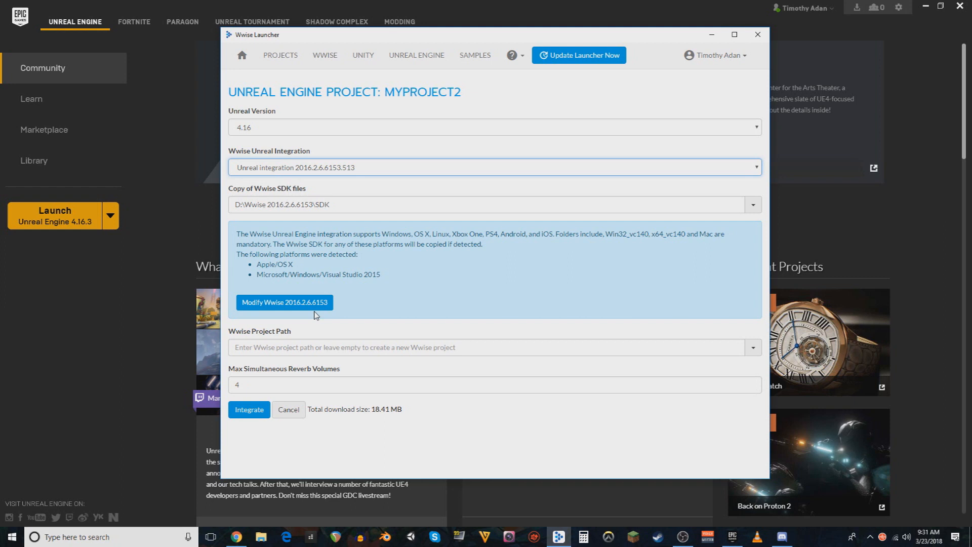
pyautogui.moveTo(386, 293)
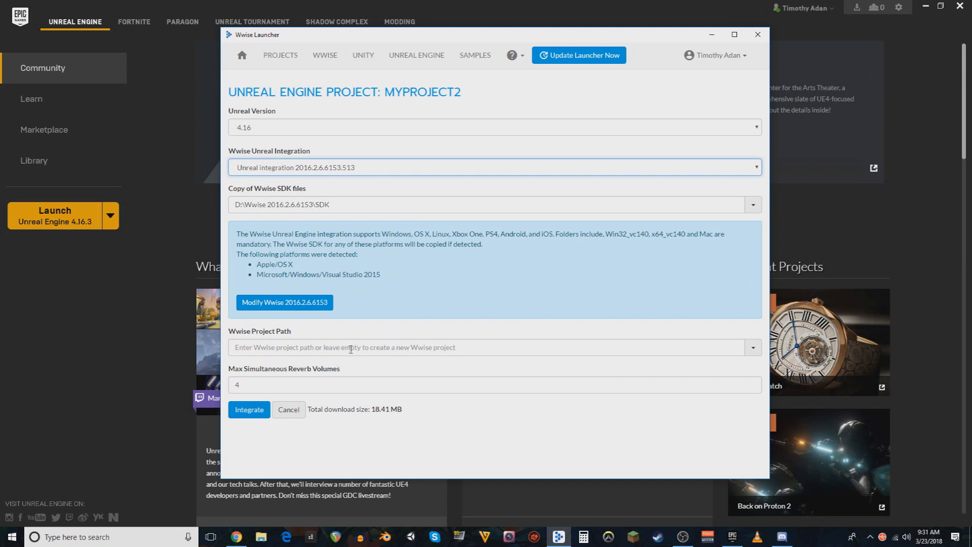
pyautogui.moveTo(248, 410)
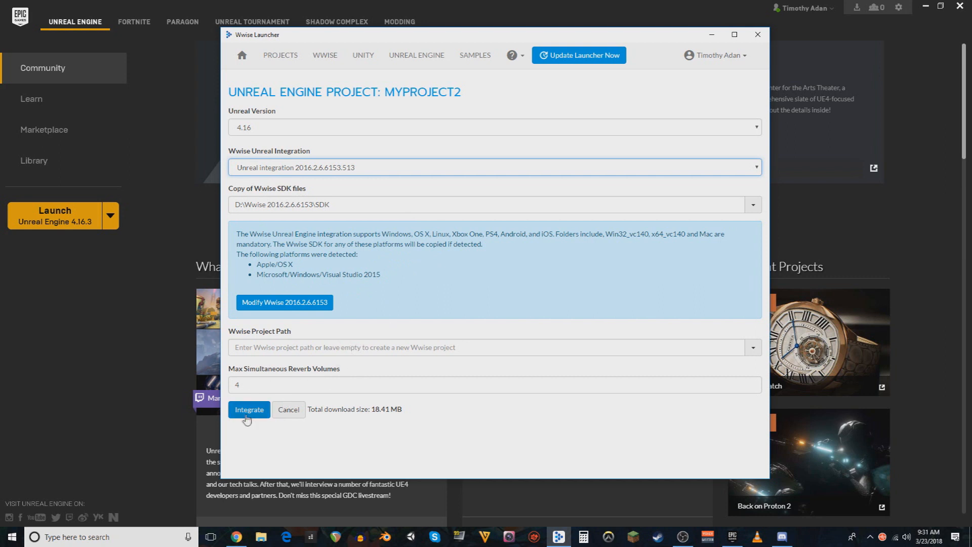
pyautogui.click(248, 409)
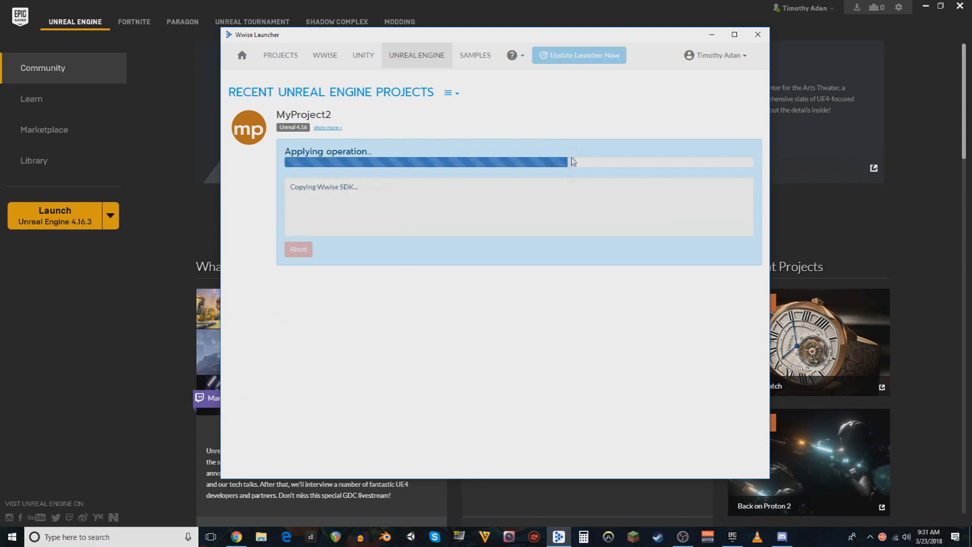
pyautogui.moveTo(470, 274)
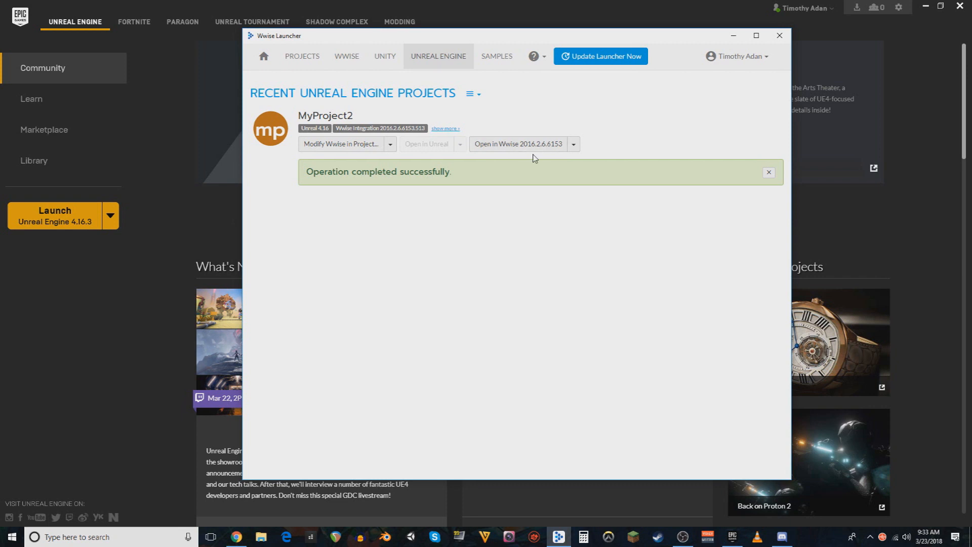
pyautogui.moveTo(526, 144)
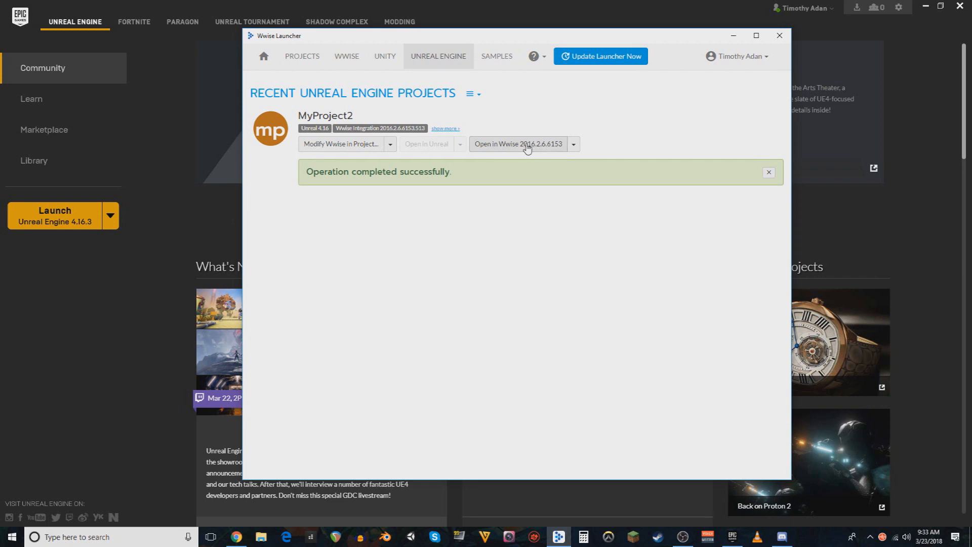
# Step: Launch the integrated project in Wwise 2016.2.6.6153 and close the Wwise Launcher
pyautogui.click(517, 143)
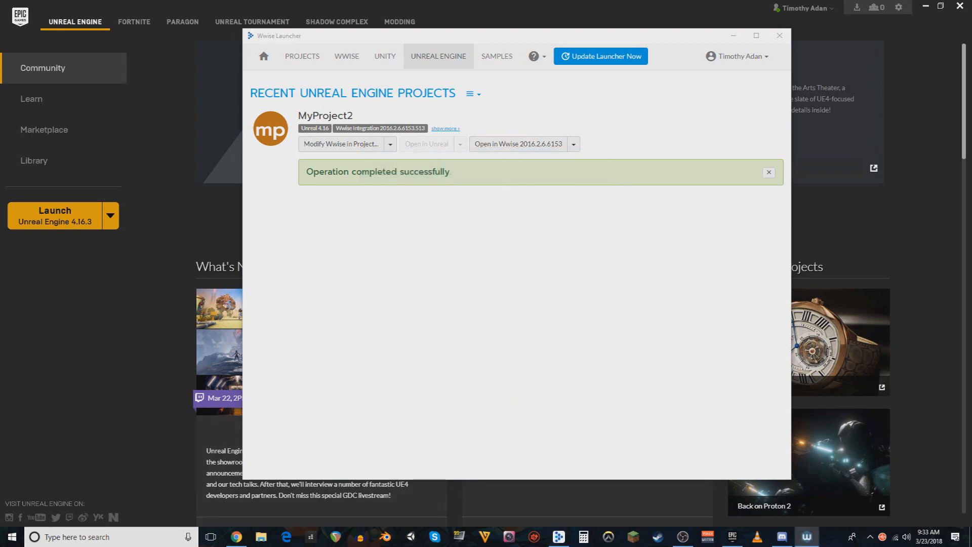
pyautogui.moveTo(655, 457)
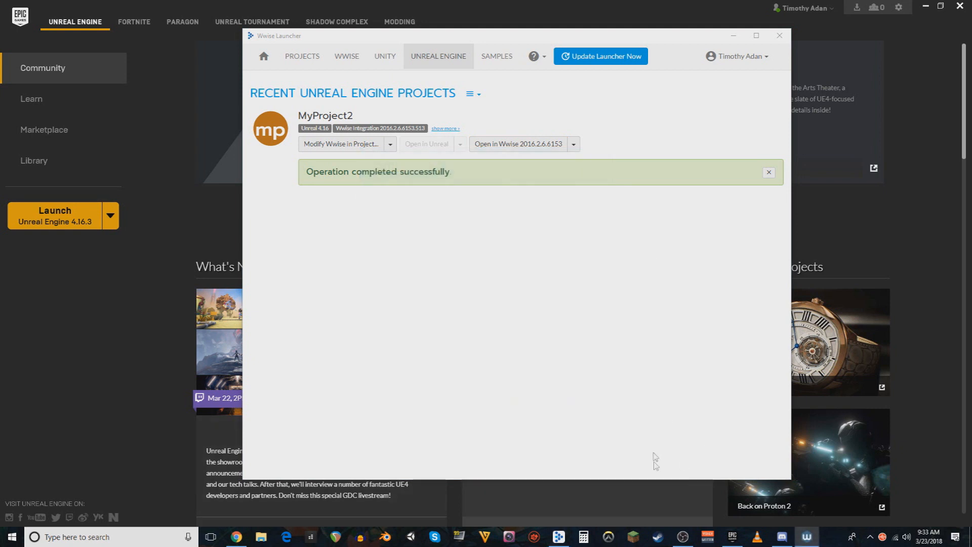
pyautogui.click(780, 35)
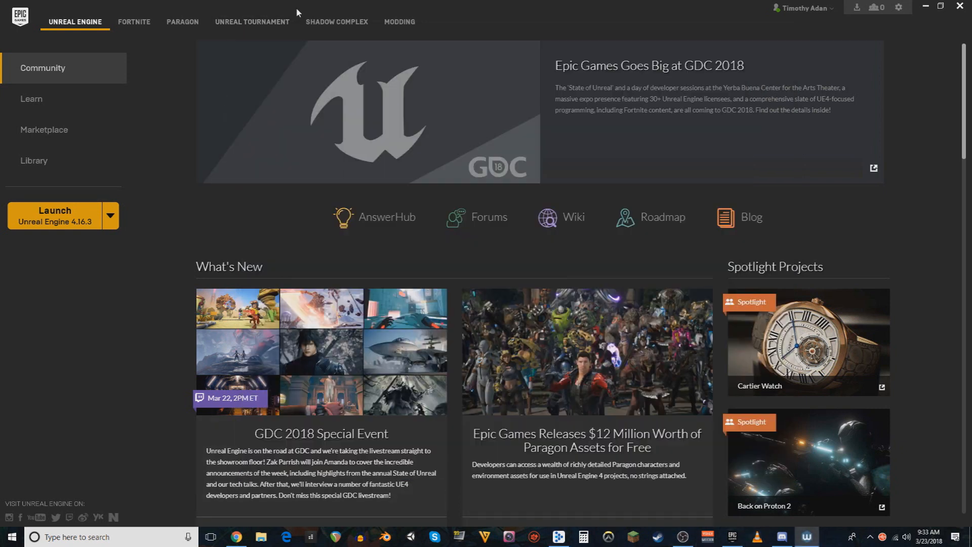
# Step: Bring up the MyProject2 Unreal editor, then switch to its Wwise project
pyautogui.click(55, 214)
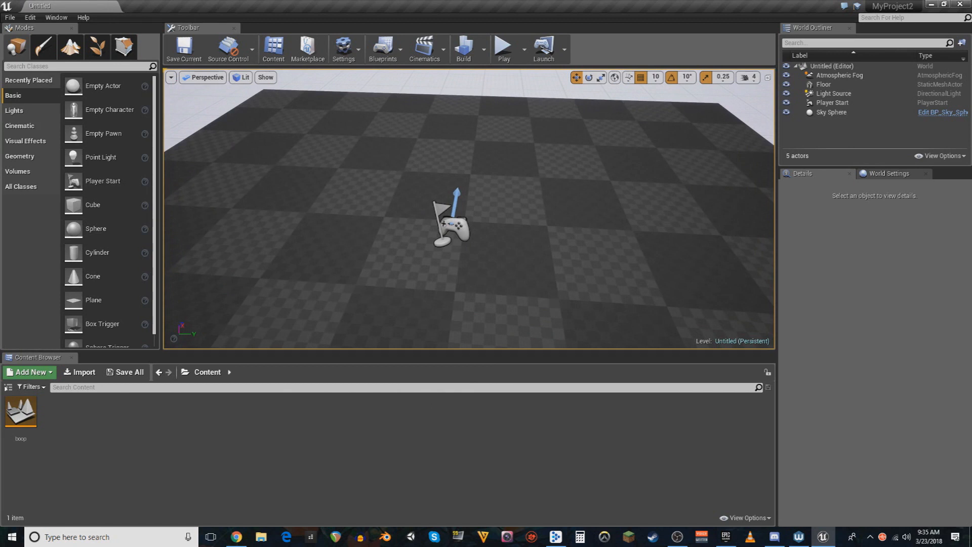
pyautogui.click(798, 537)
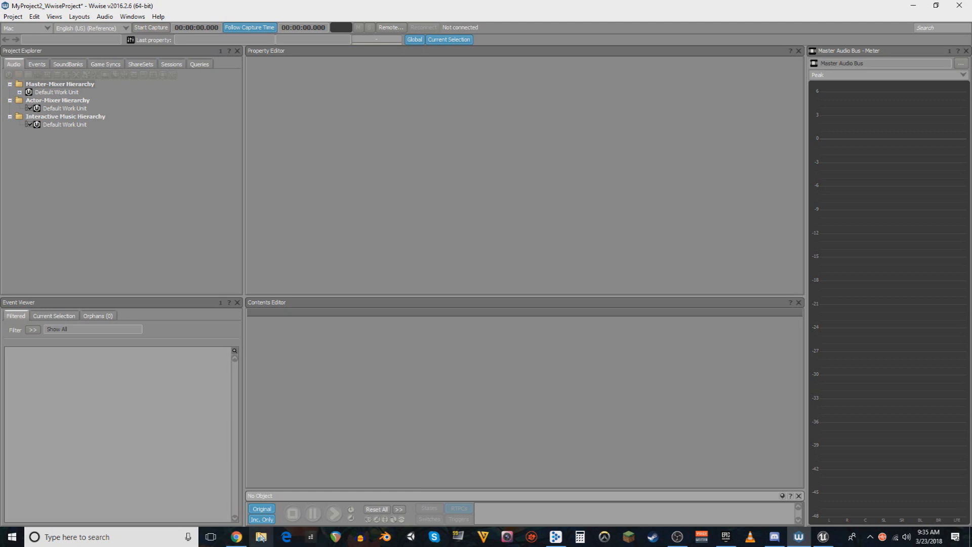
pyautogui.moveTo(588, 248)
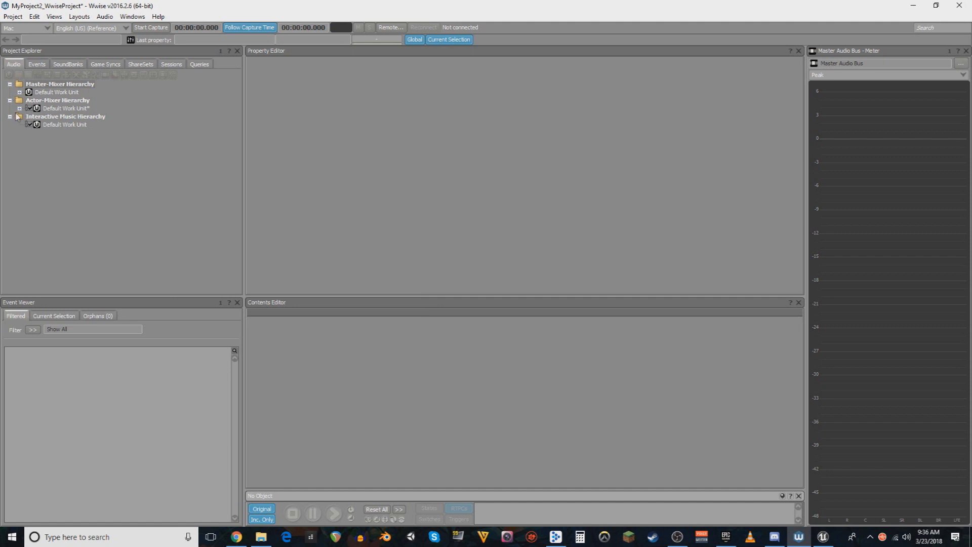
# Step: Create a Play event named 'shoot' on the BlasterBody_1 sound in the Actor-Mixer work unit
pyautogui.click(19, 108)
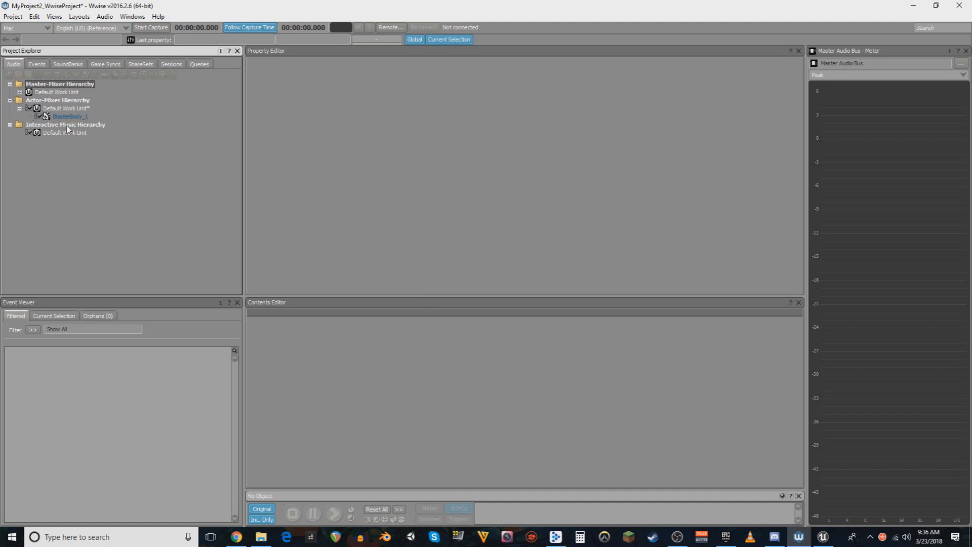
pyautogui.click(70, 116)
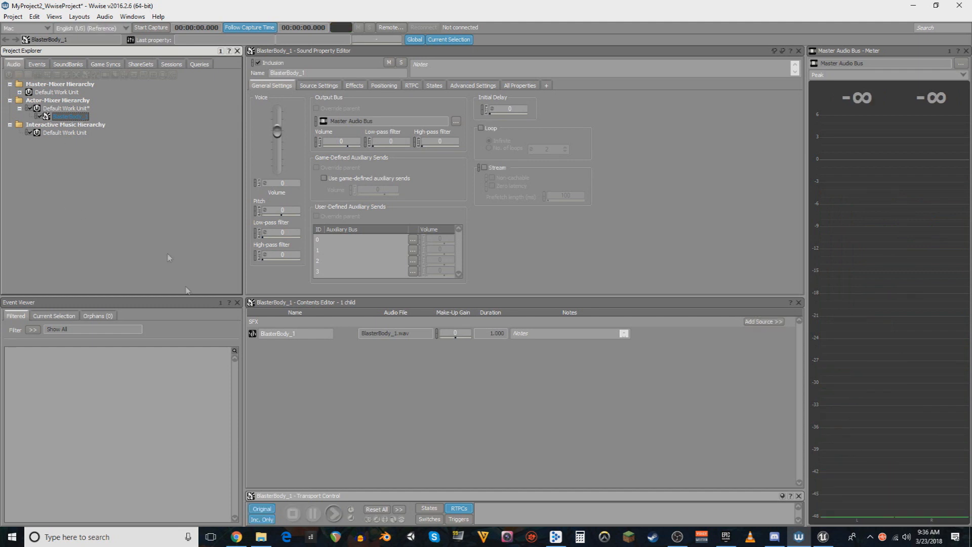
pyautogui.rightClick(122, 415)
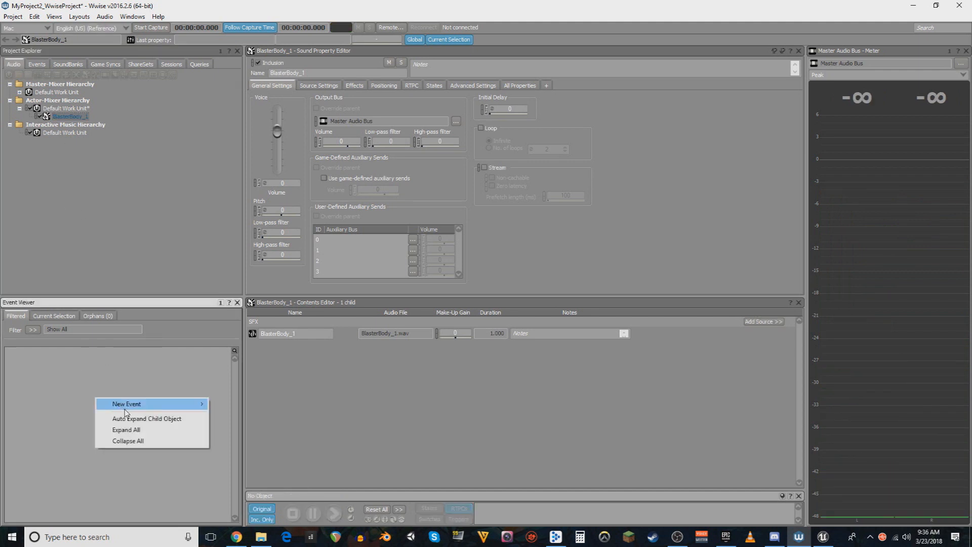
pyautogui.click(126, 404)
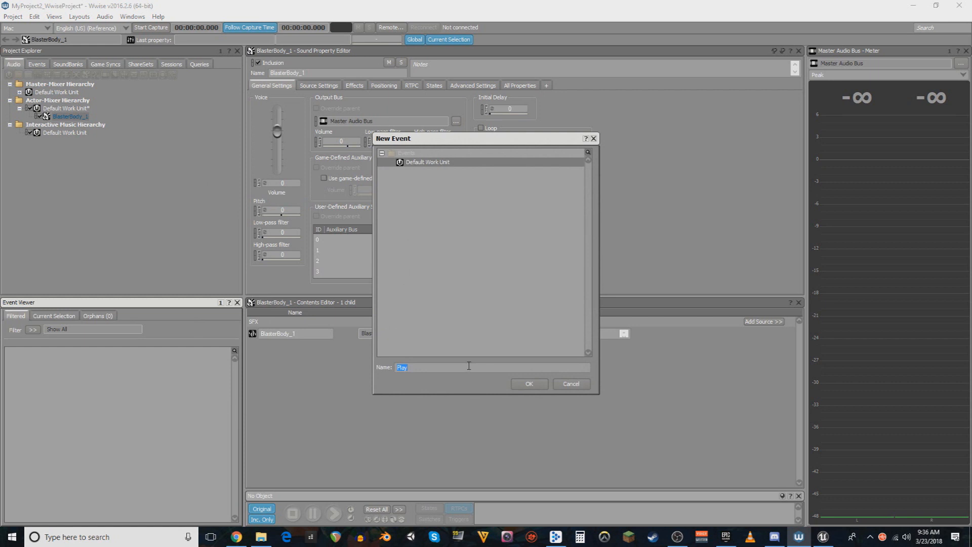
pyautogui.write('shoot')
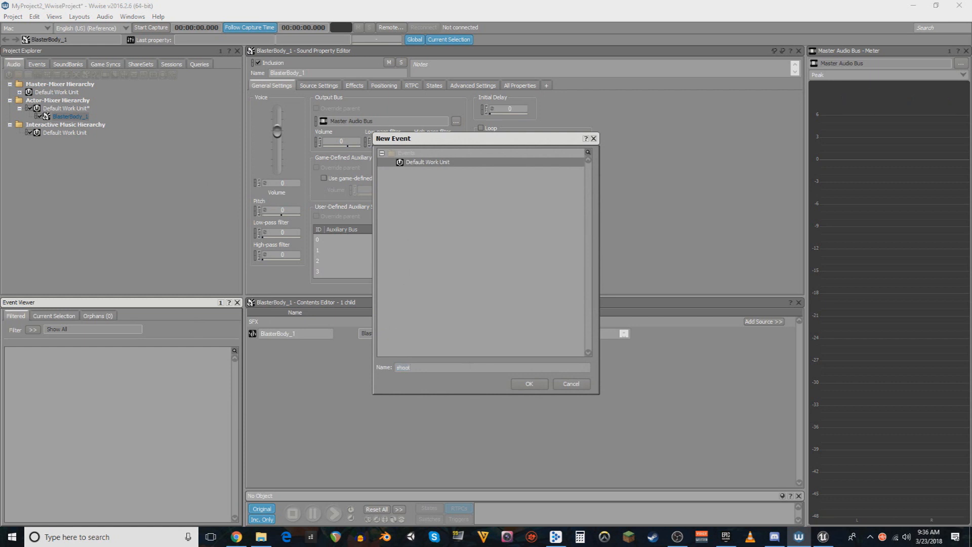
pyautogui.click(528, 383)
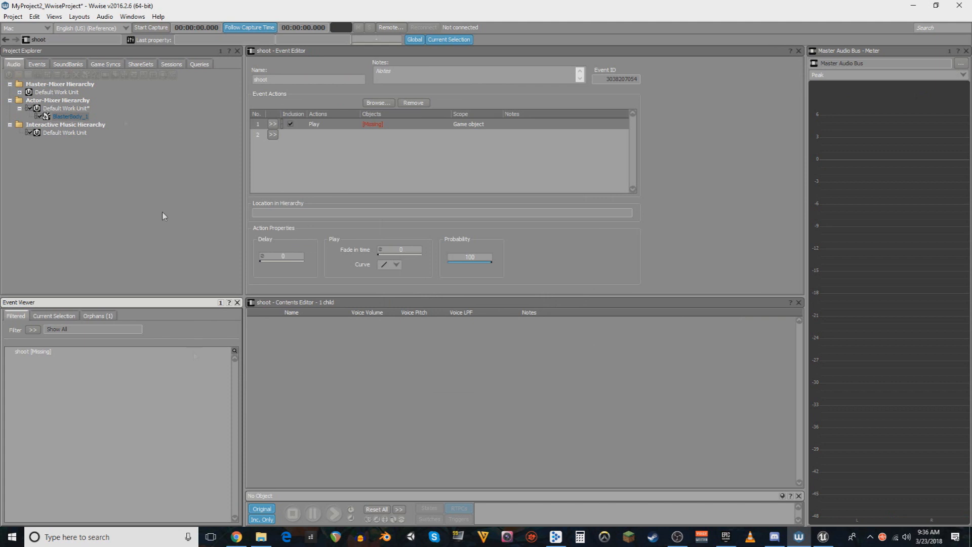
pyautogui.click(71, 116)
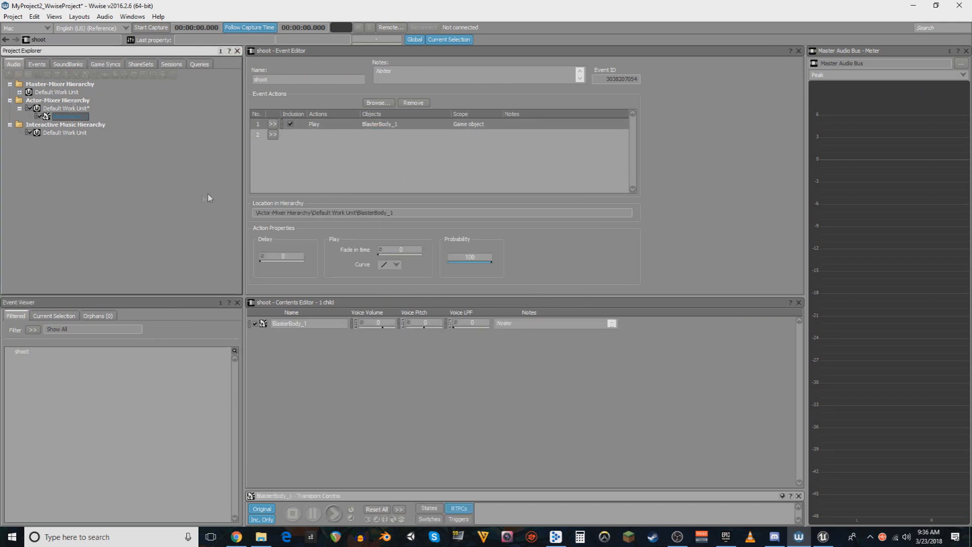
pyautogui.click(79, 17)
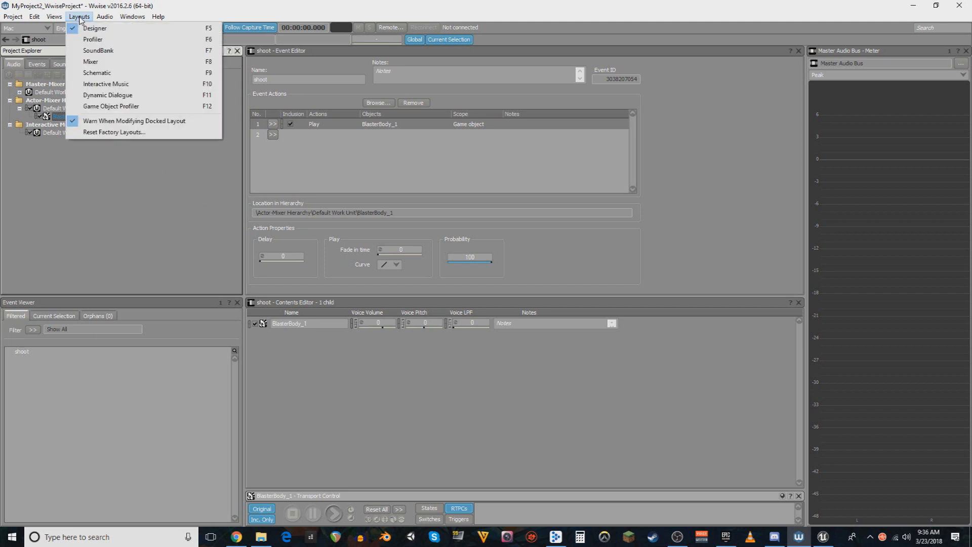
# Step: Create a new SoundBank named Main_Soundbank in the Default Work Unit
pyautogui.click(99, 51)
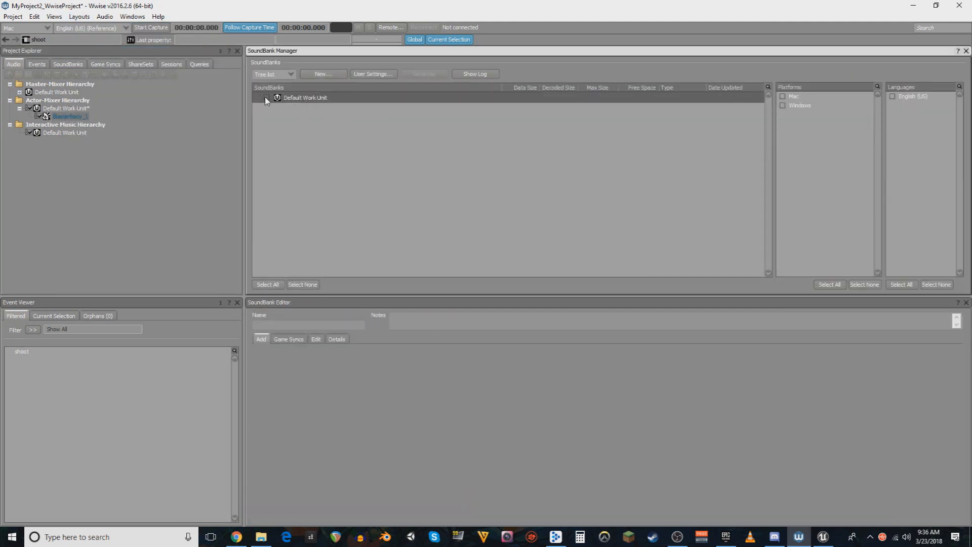
pyautogui.rightClick(305, 97)
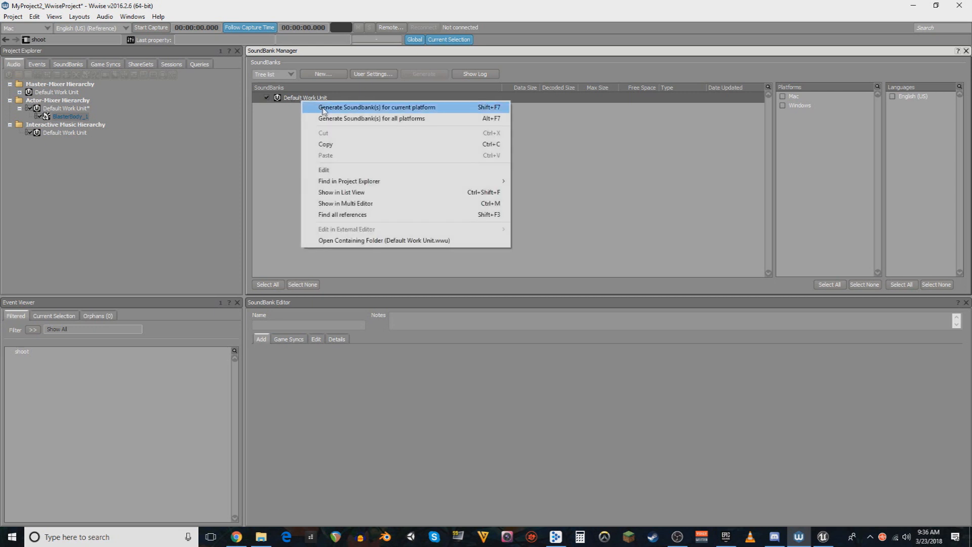
pyautogui.click(321, 74)
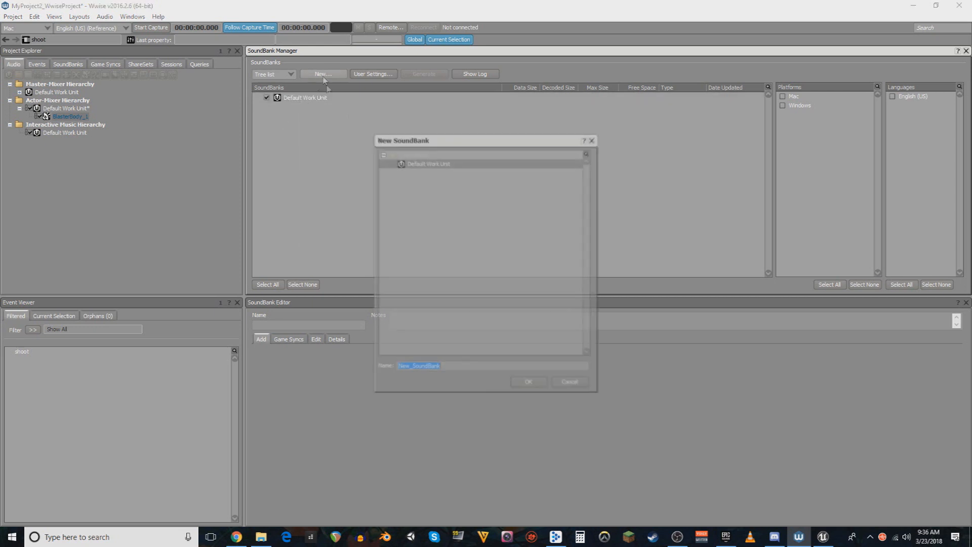
pyautogui.write('M')
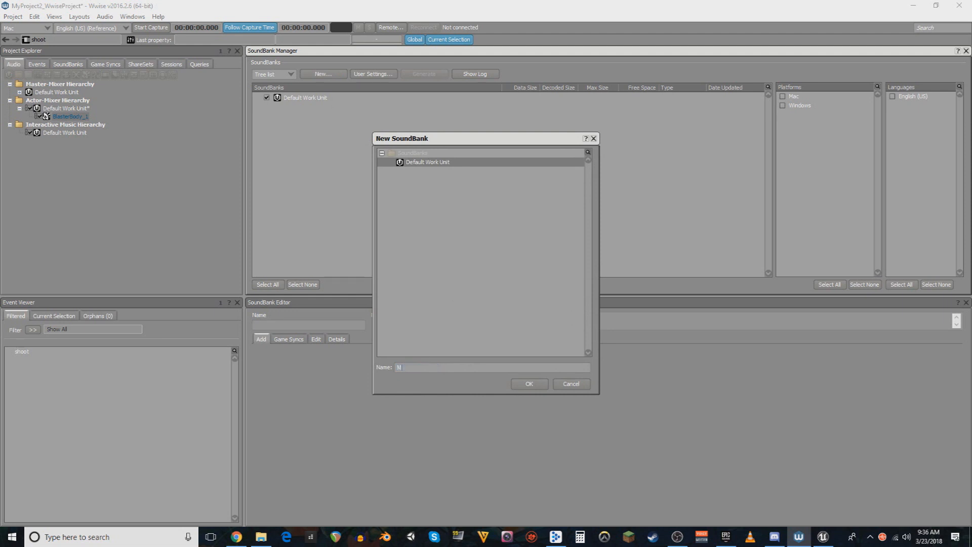
pyautogui.write('Main_S')
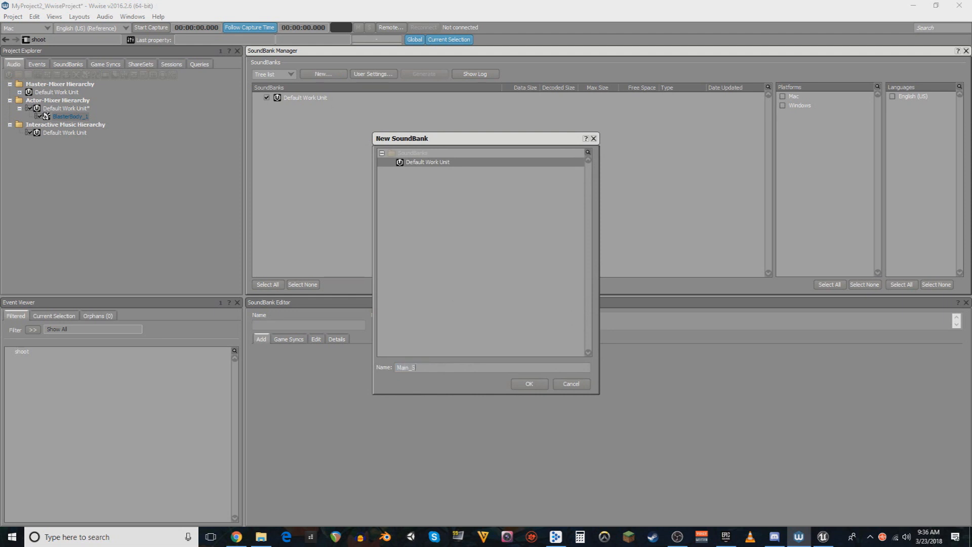
pyautogui.write('oundbank')
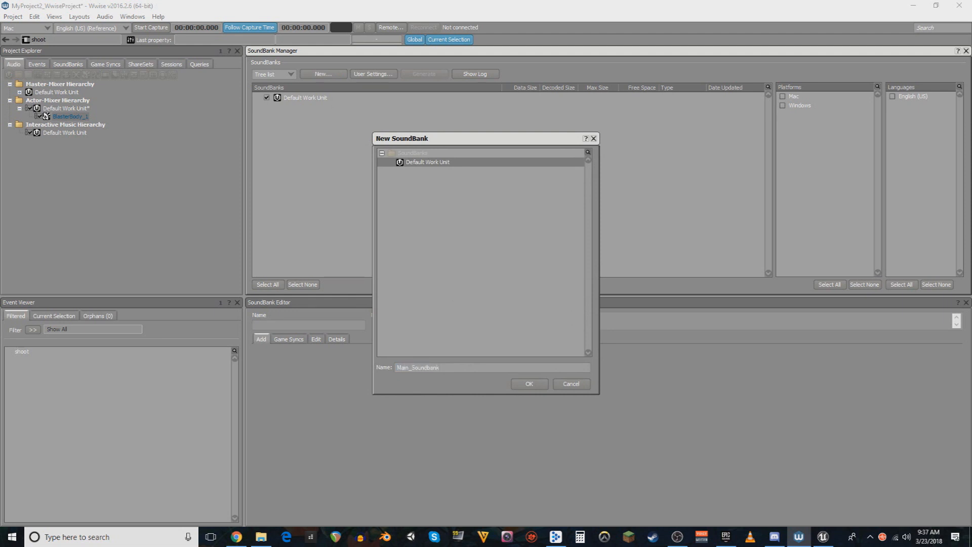
pyautogui.click(528, 383)
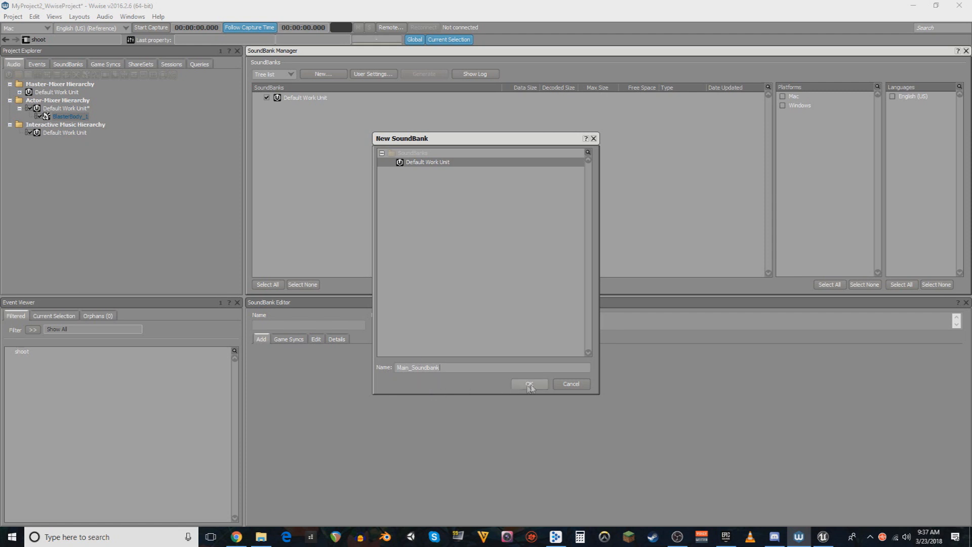
pyautogui.click(528, 384)
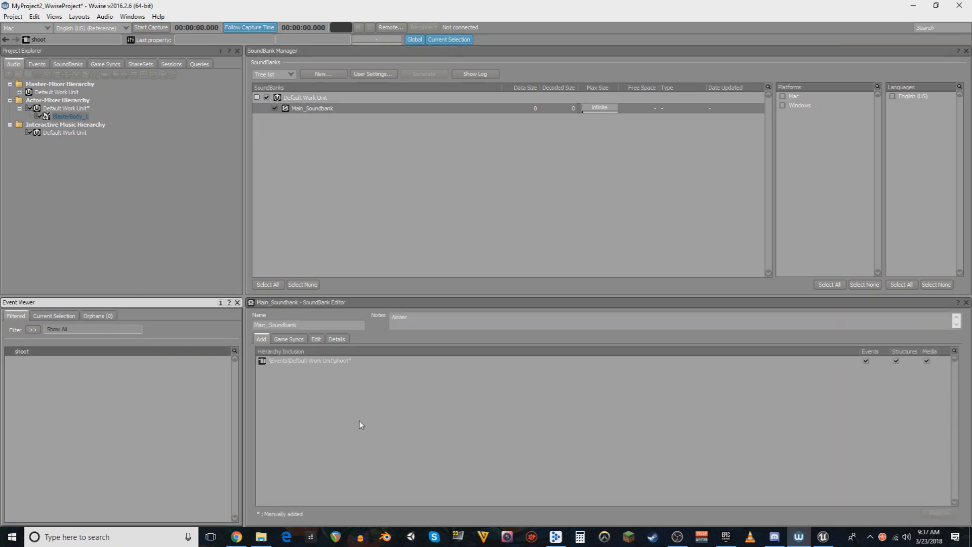
pyautogui.moveTo(338, 191)
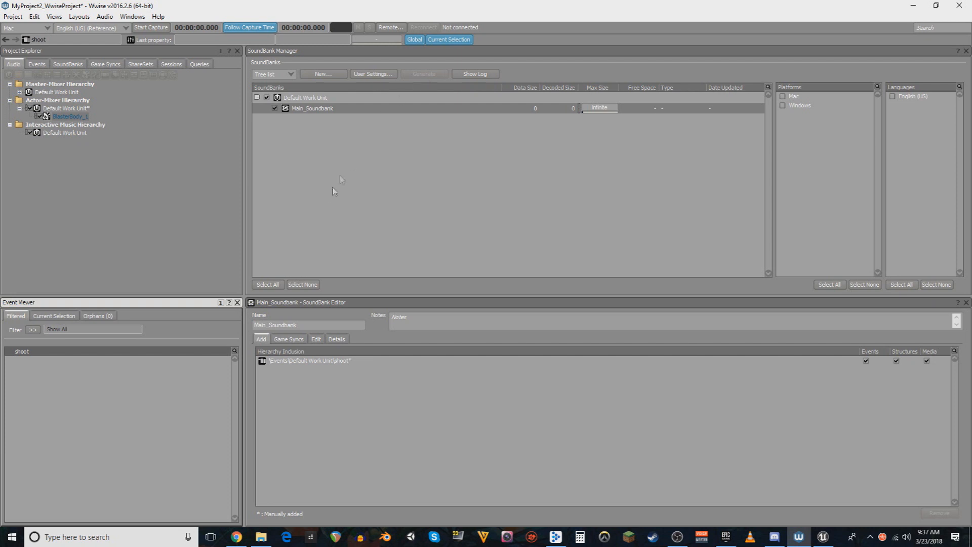
pyautogui.moveTo(206, 51)
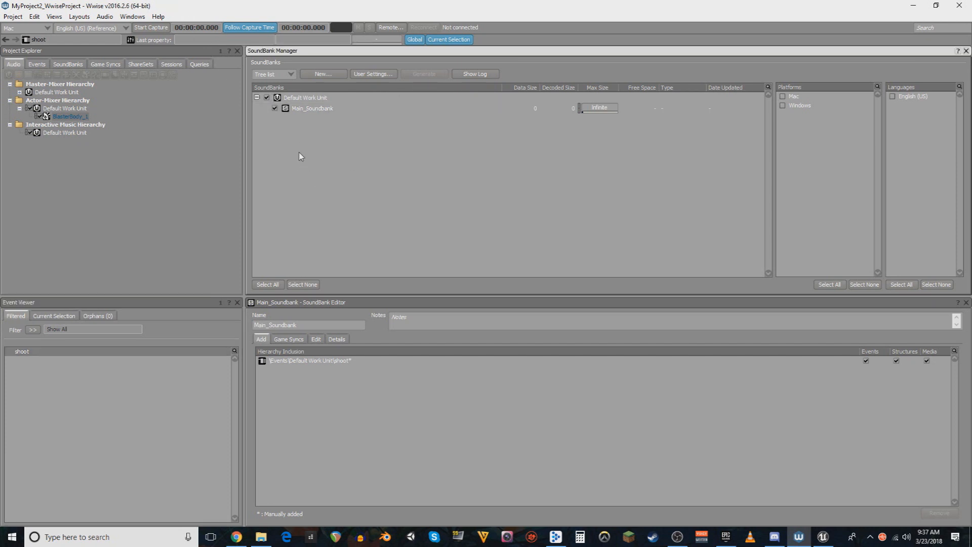
# Step: Include Windows and English (US) in the bank's generation settings
pyautogui.click(783, 105)
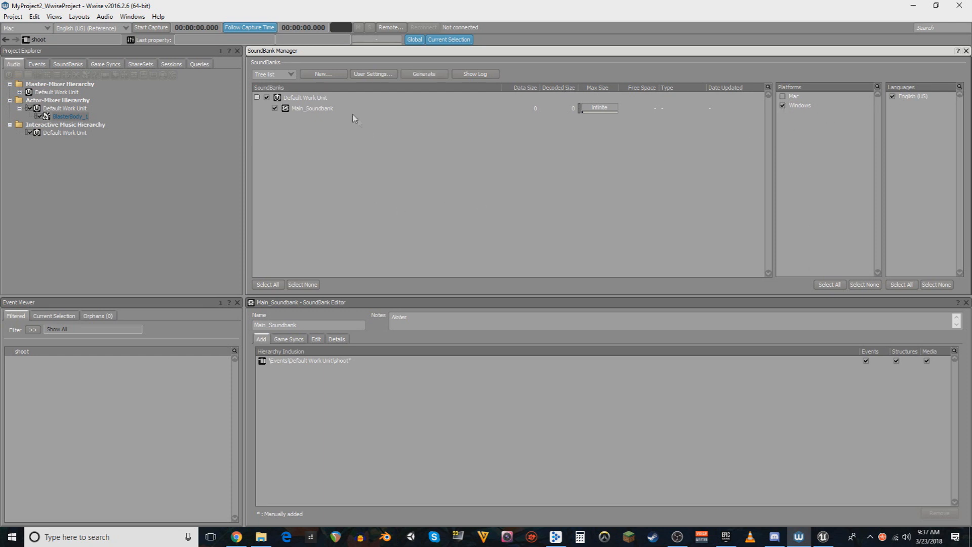
pyautogui.click(424, 74)
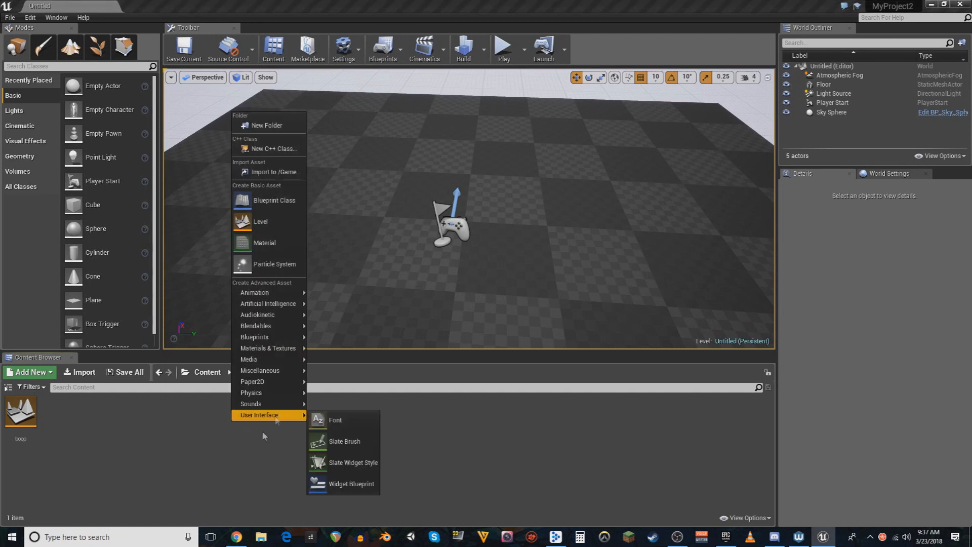
pyautogui.moveTo(268, 172)
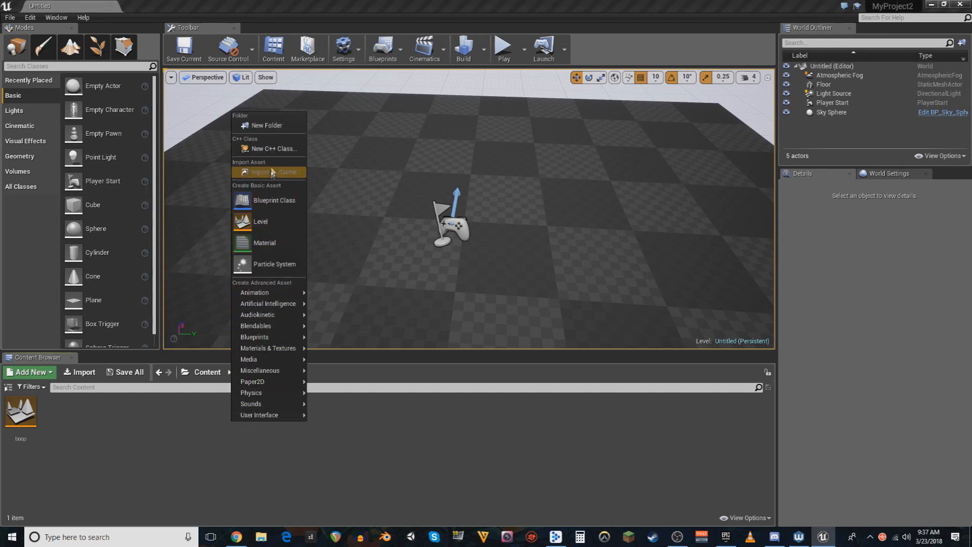
pyautogui.moveTo(267, 314)
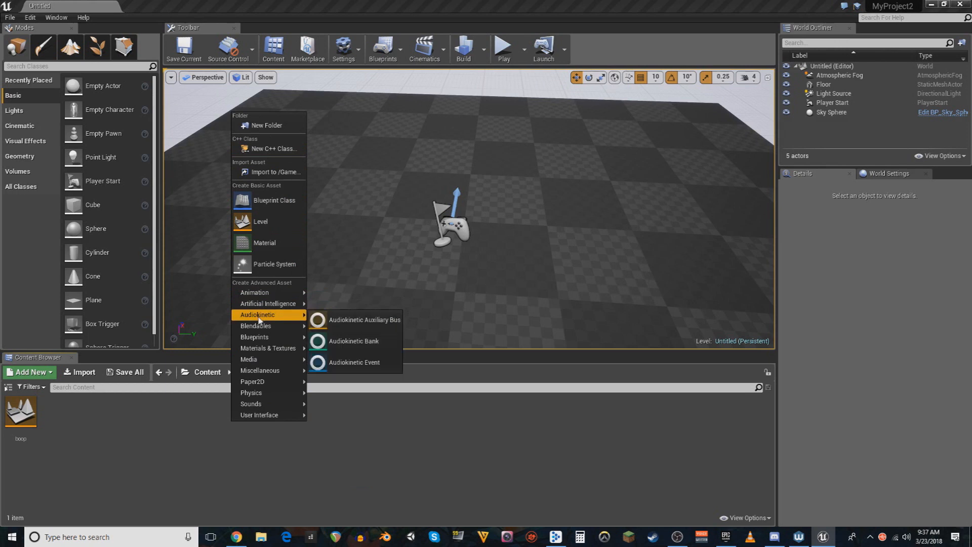
pyautogui.moveTo(353, 341)
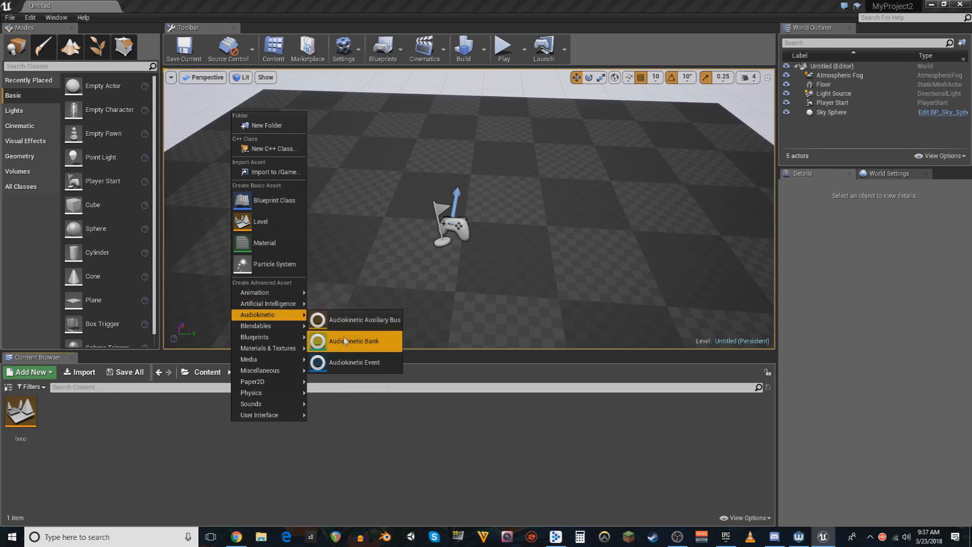
# Step: Add a new Audiokinetic Bank asset and begin naming it 'Main'
pyautogui.click(353, 342)
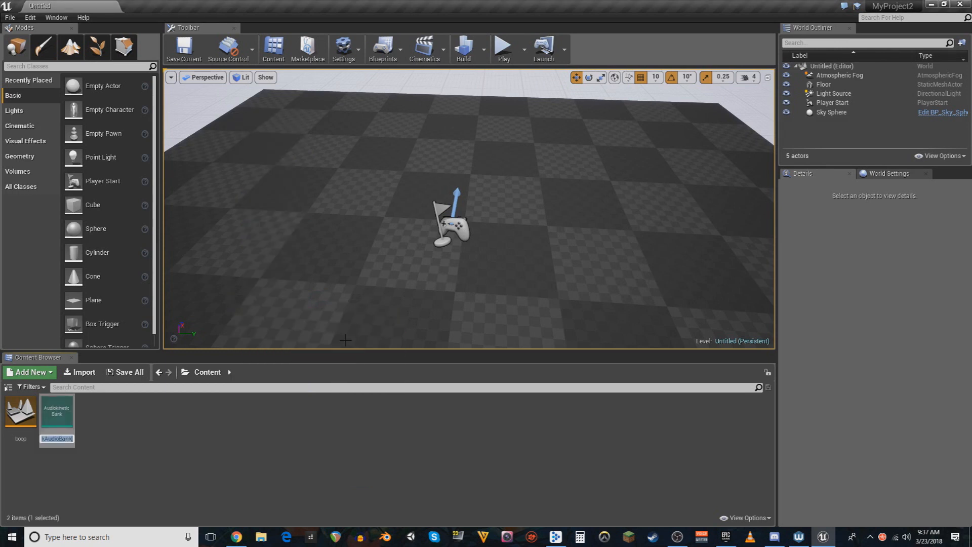
pyautogui.moveTo(276, 417)
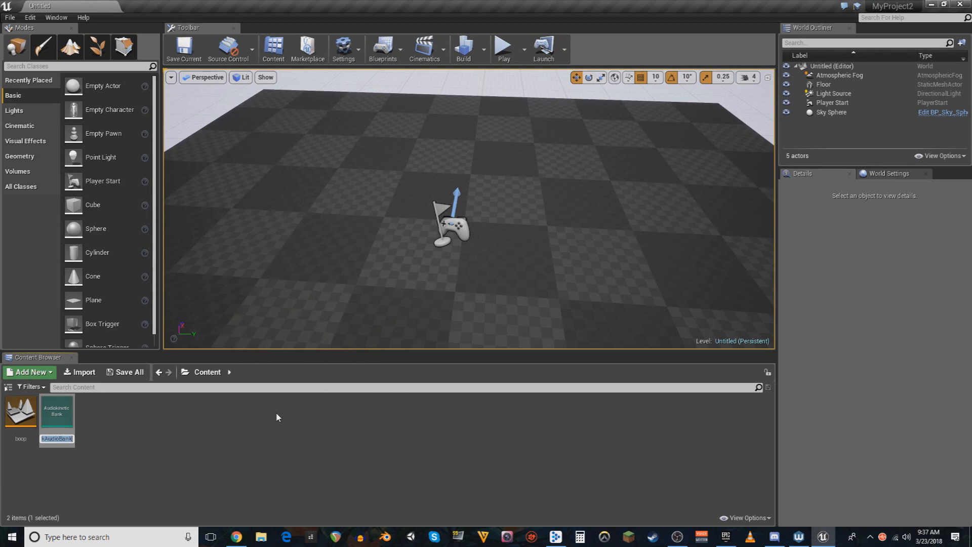
pyautogui.write('Main')
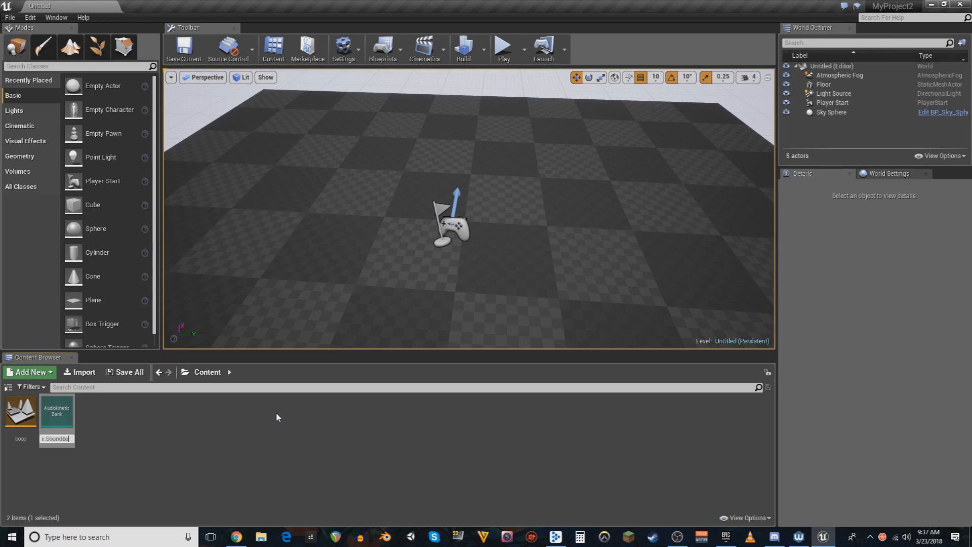
# Step: Confirm the Main_Soundbank asset name and run Generate SoundBanks from the Build menu
pyautogui.press('Return')
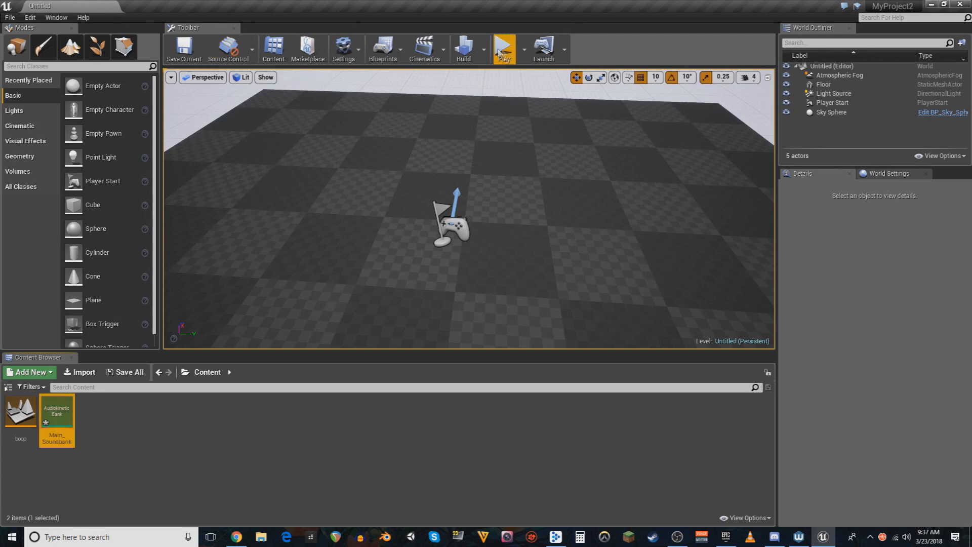
pyautogui.click(463, 49)
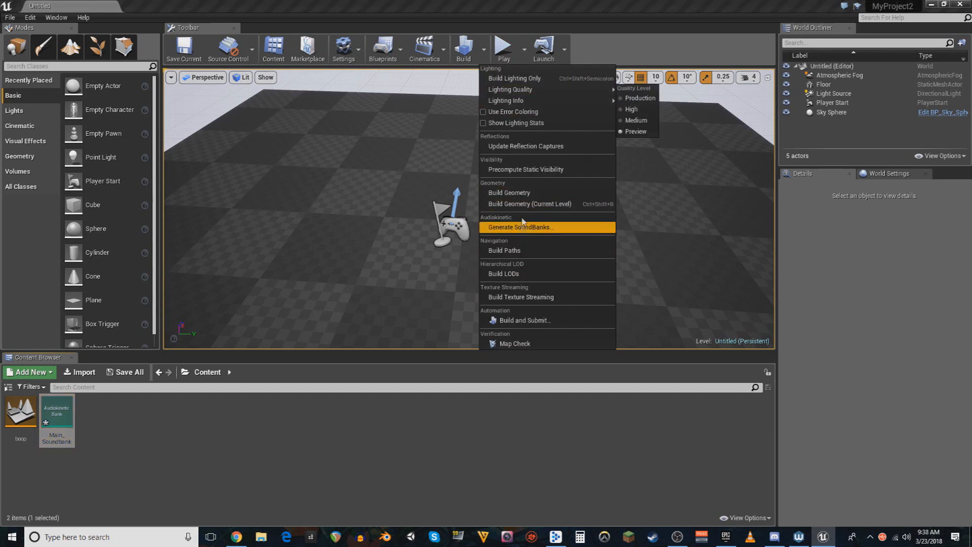
pyautogui.click(520, 227)
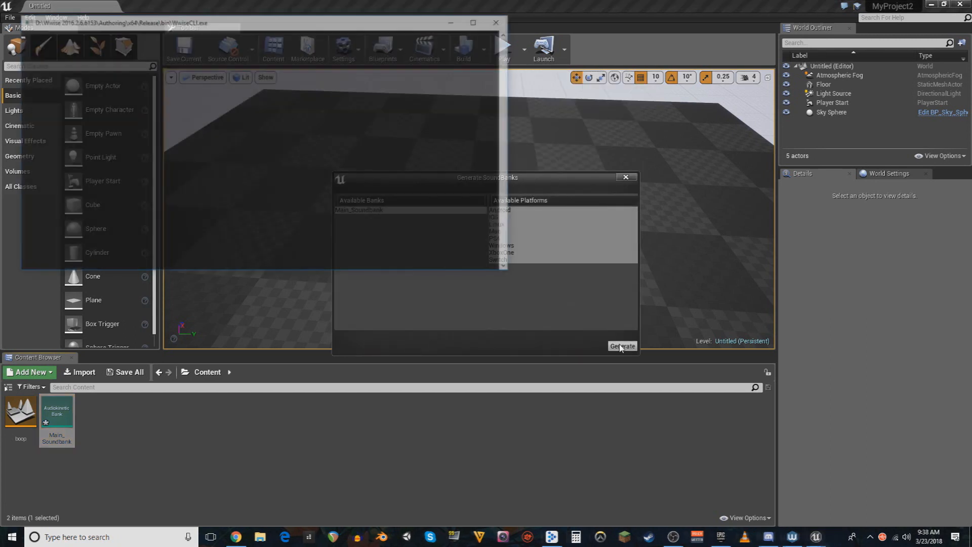
pyautogui.click(620, 346)
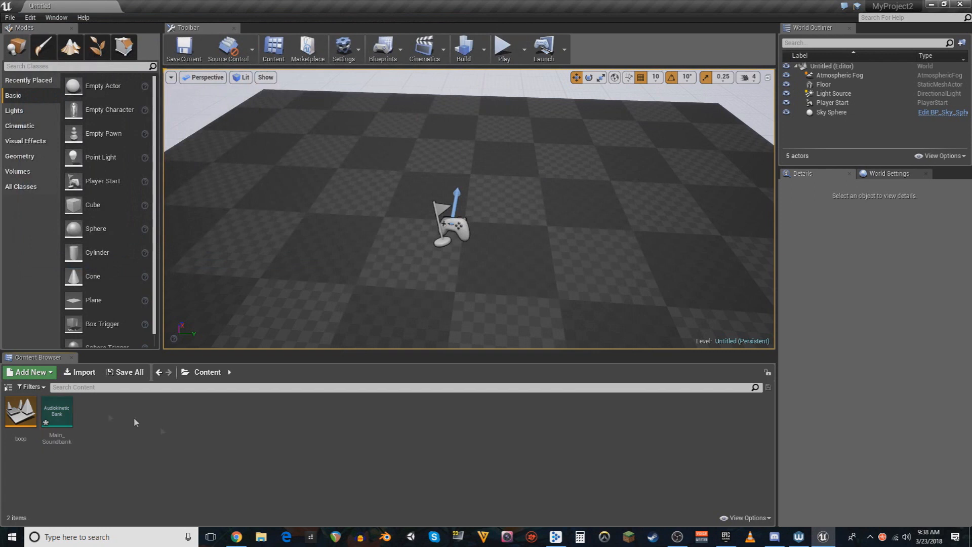
# Step: Select the Main_Soundbank asset and bring up its context options
pyautogui.click(57, 411)
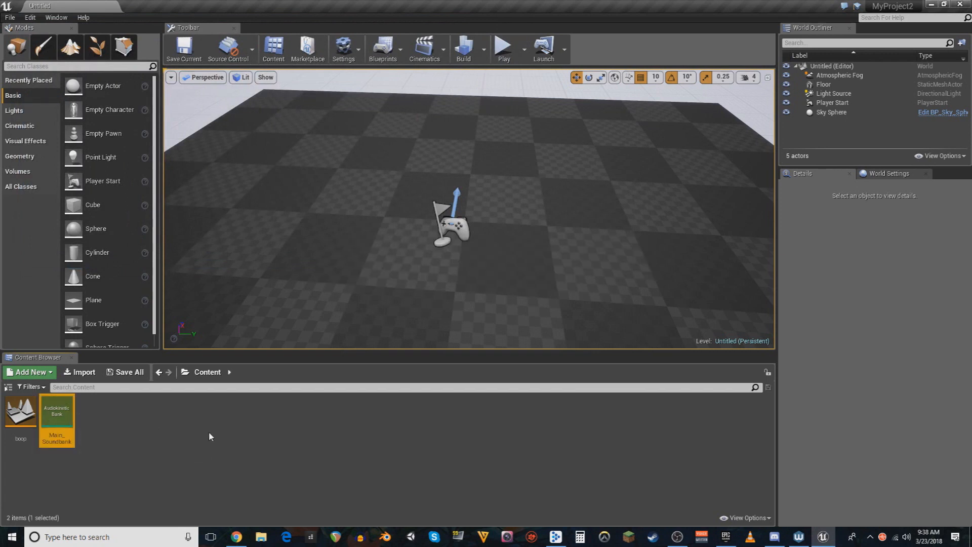
pyautogui.moveTo(70, 415)
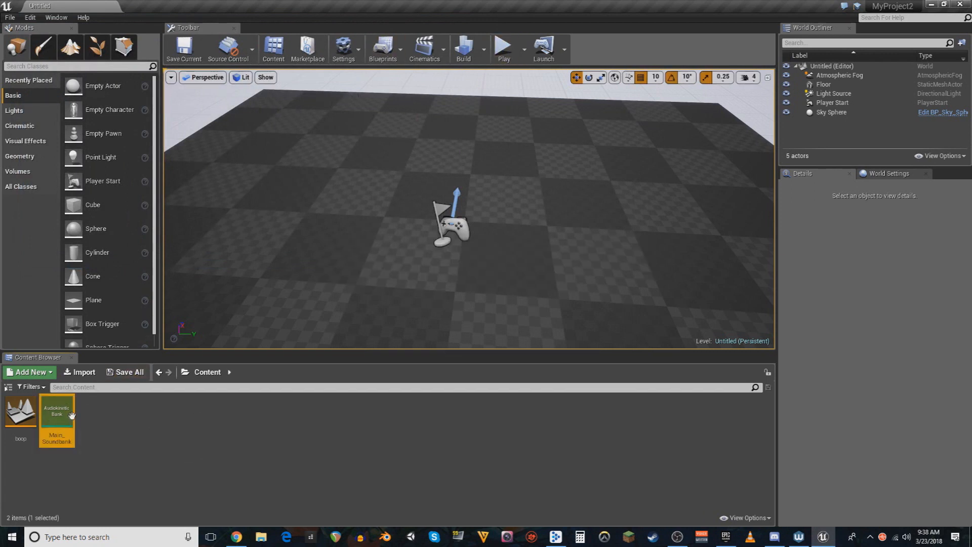
pyautogui.rightClick(55, 409)
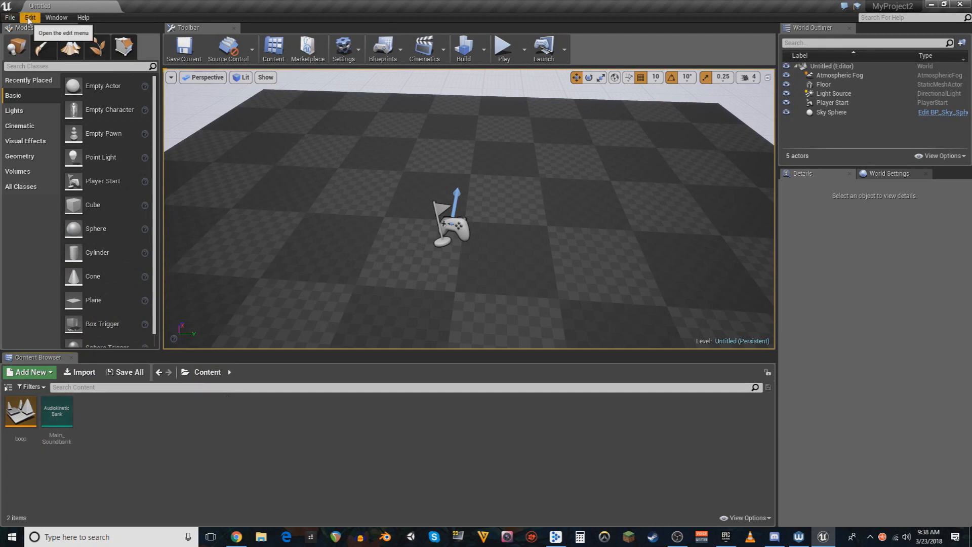
# Step: Use the Wwise Picker to add the shoot event under Event > Default Work Unit to the Content folder
pyautogui.click(55, 17)
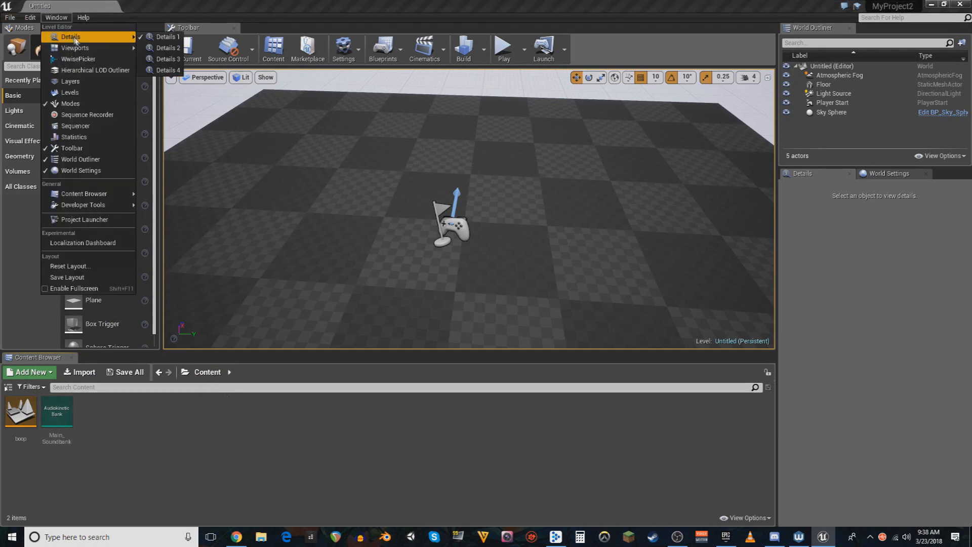
pyautogui.click(78, 58)
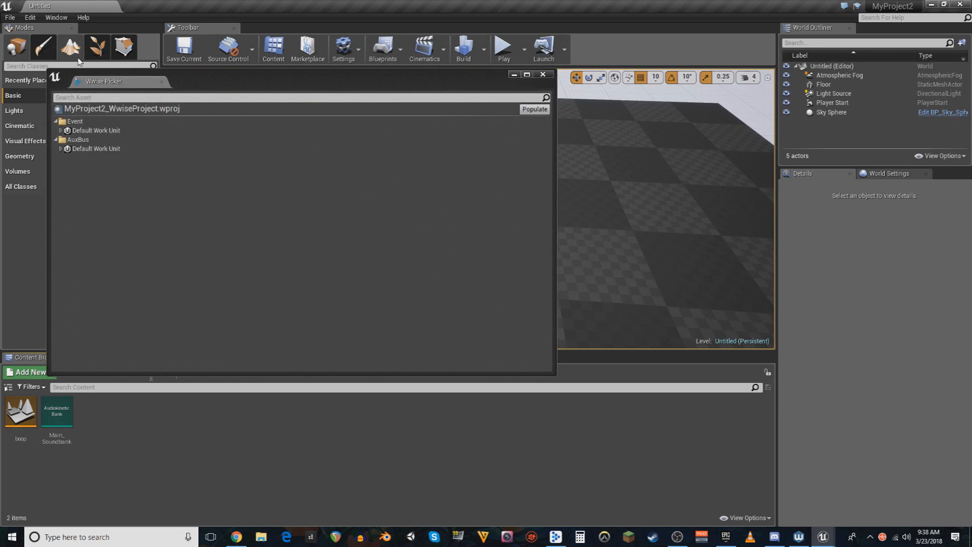
pyautogui.click(60, 130)
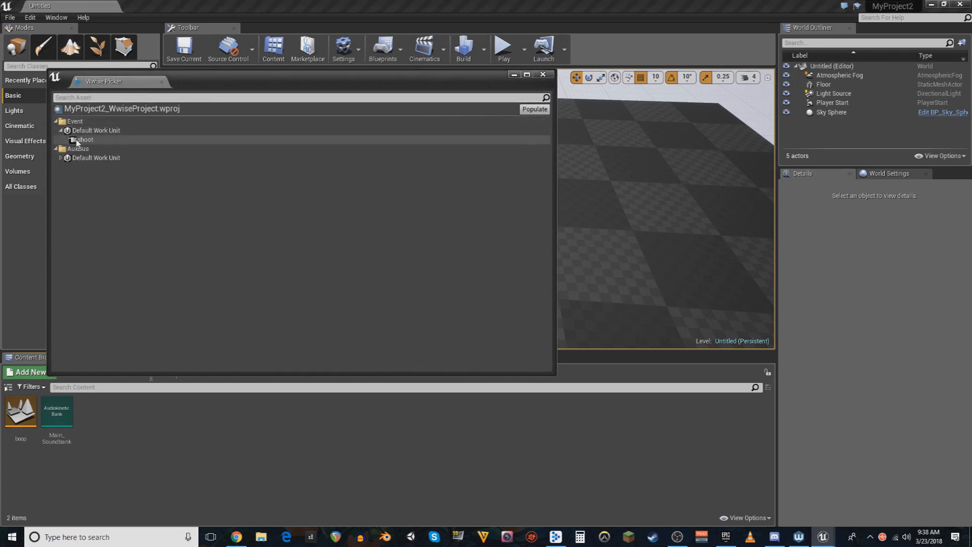
pyautogui.click(84, 140)
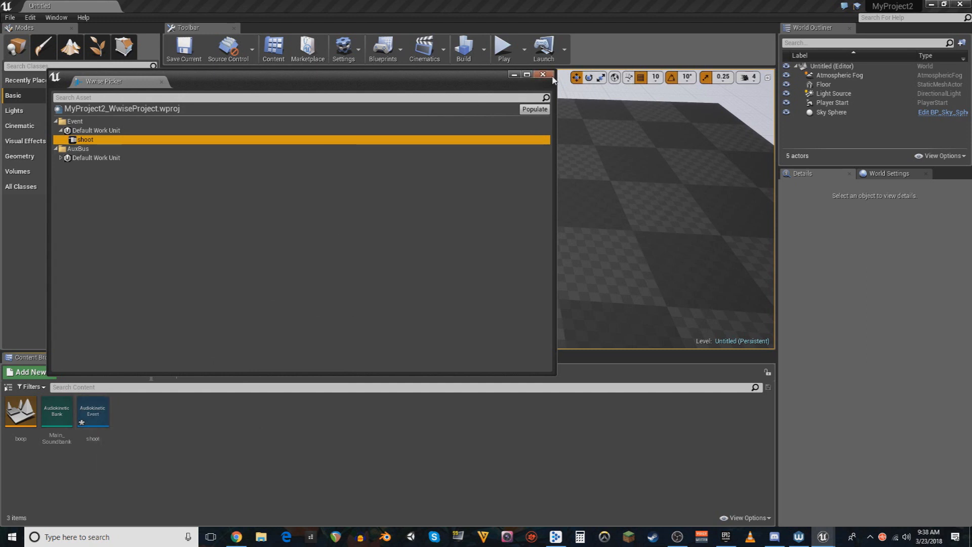
pyautogui.click(541, 74)
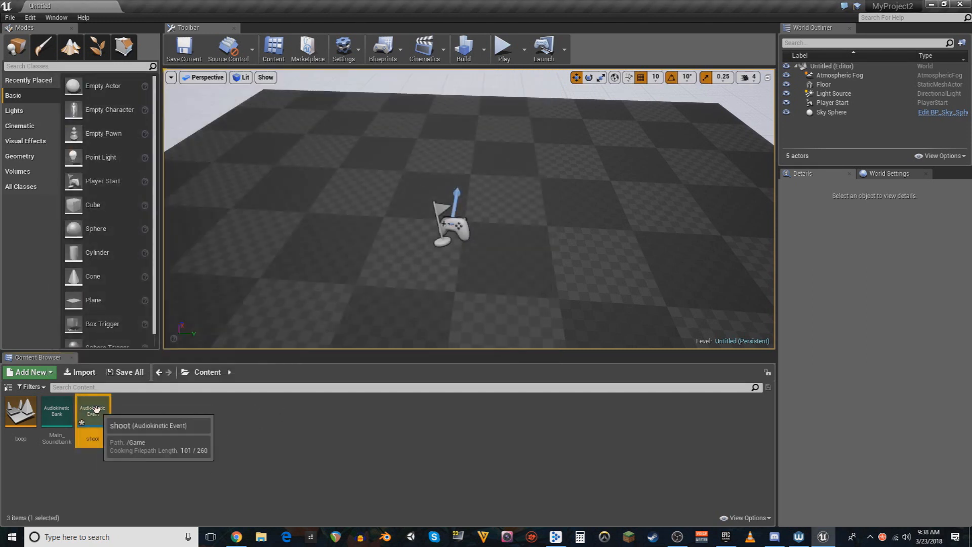
# Step: Set the shoot event's Required Bank to Main_Soundbank in its asset editor and close it
pyautogui.doubleClick(92, 422)
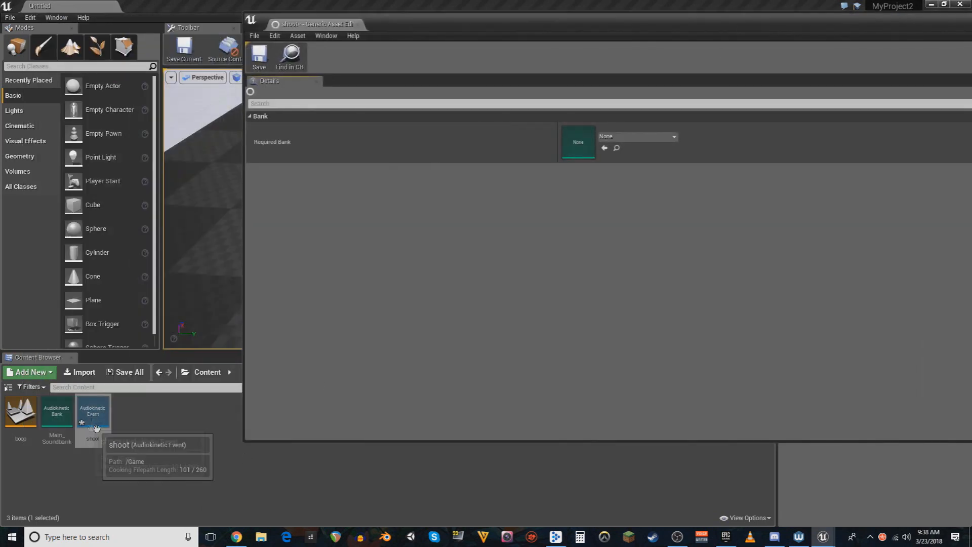
pyautogui.click(675, 136)
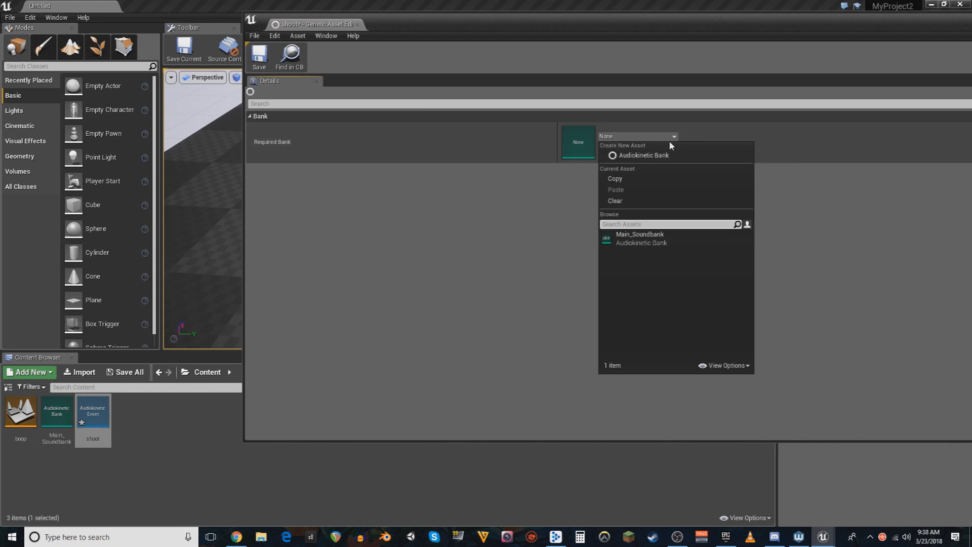
pyautogui.click(639, 238)
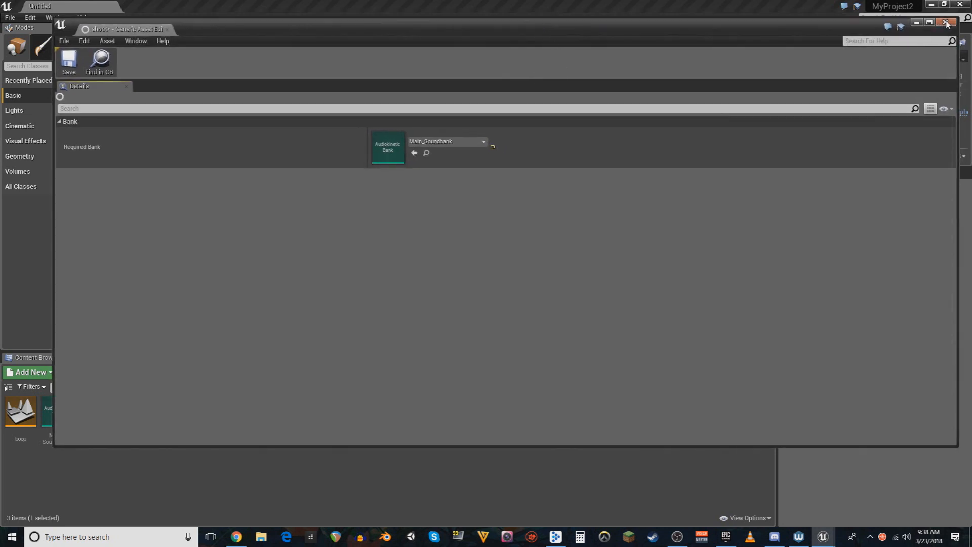
pyautogui.click(484, 142)
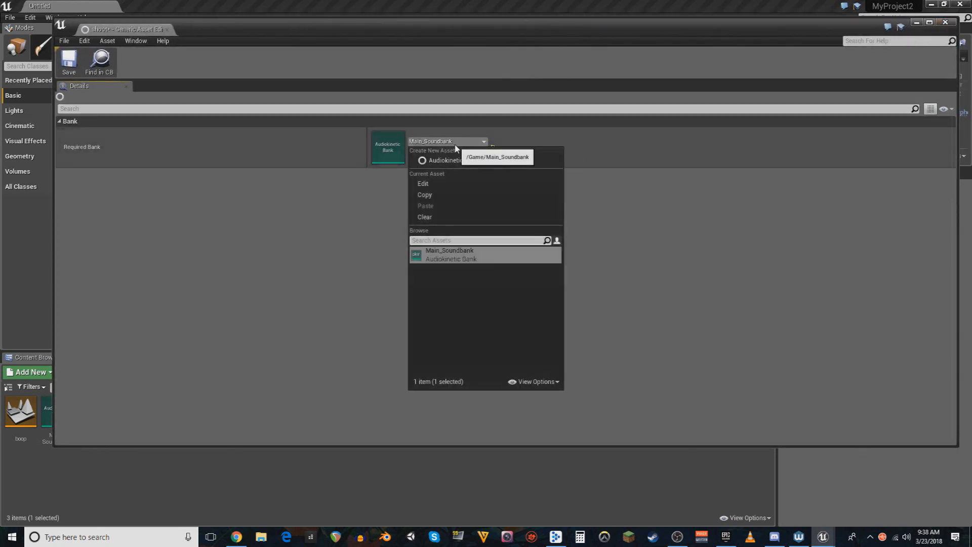
pyautogui.click(482, 49)
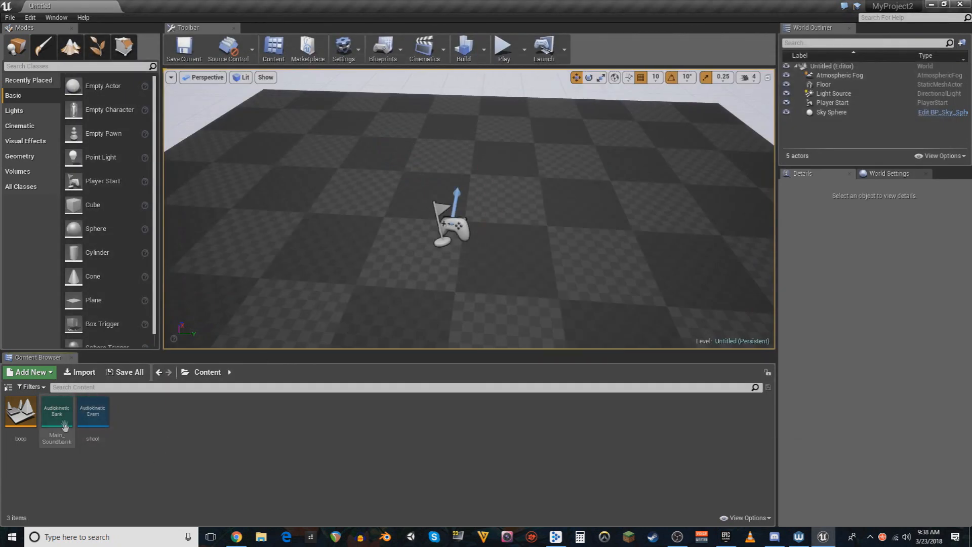
# Step: Generate SoundBanks for Main_Soundbank with all platforms selected
pyautogui.click(57, 412)
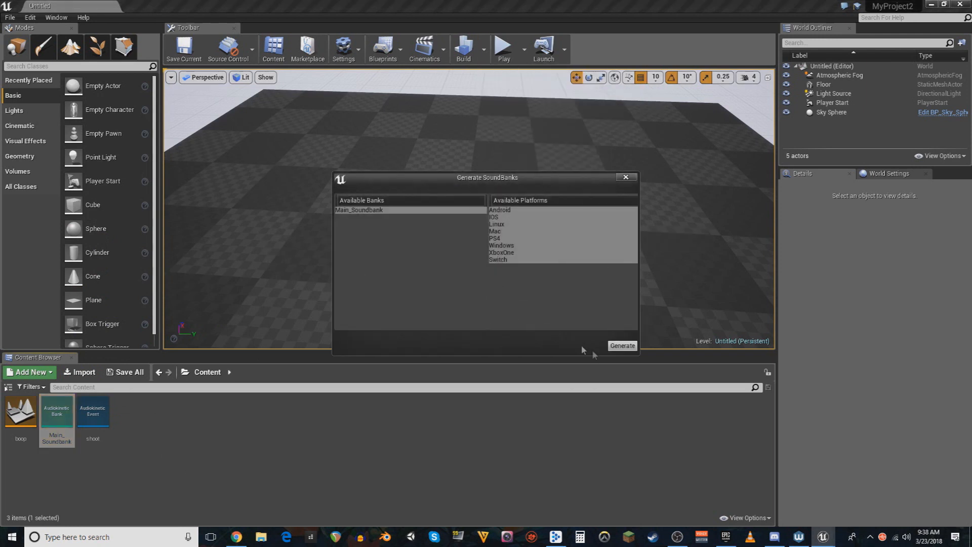
pyautogui.click(621, 345)
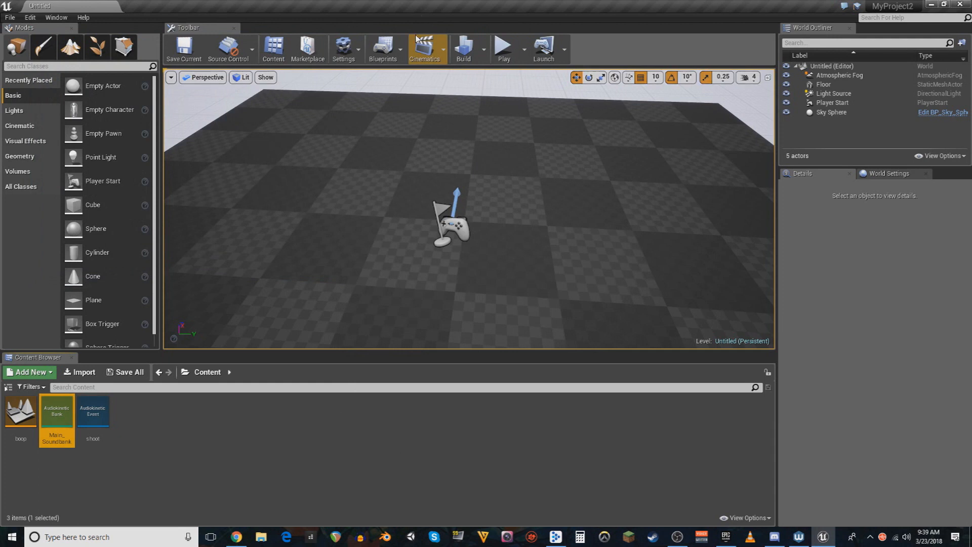
pyautogui.moveTo(105, 86)
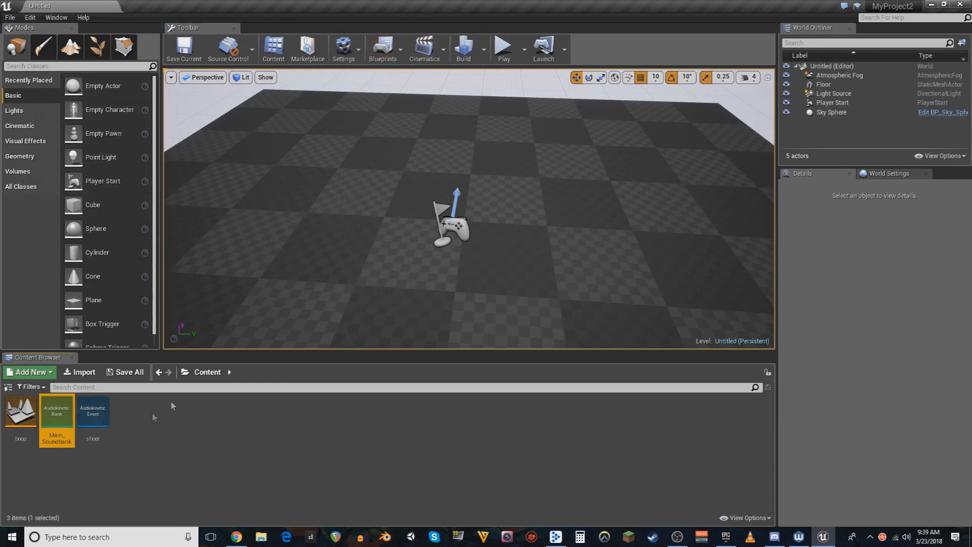
pyautogui.click(92, 412)
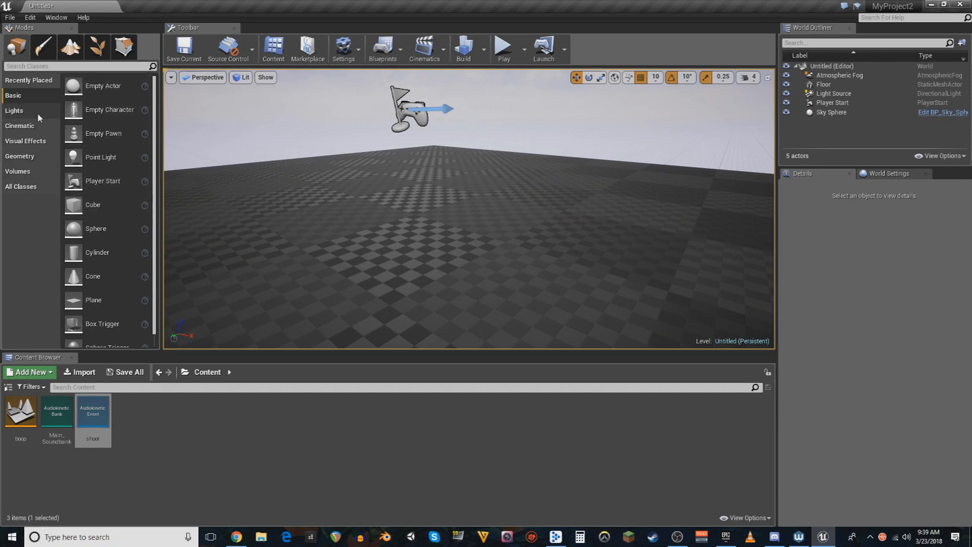
pyautogui.moveTo(93, 204)
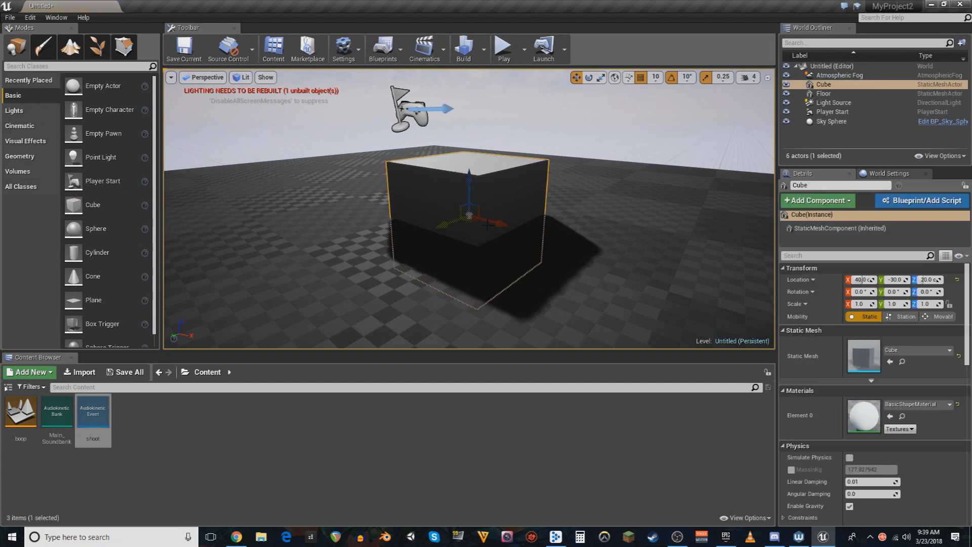
pyautogui.moveTo(889, 173)
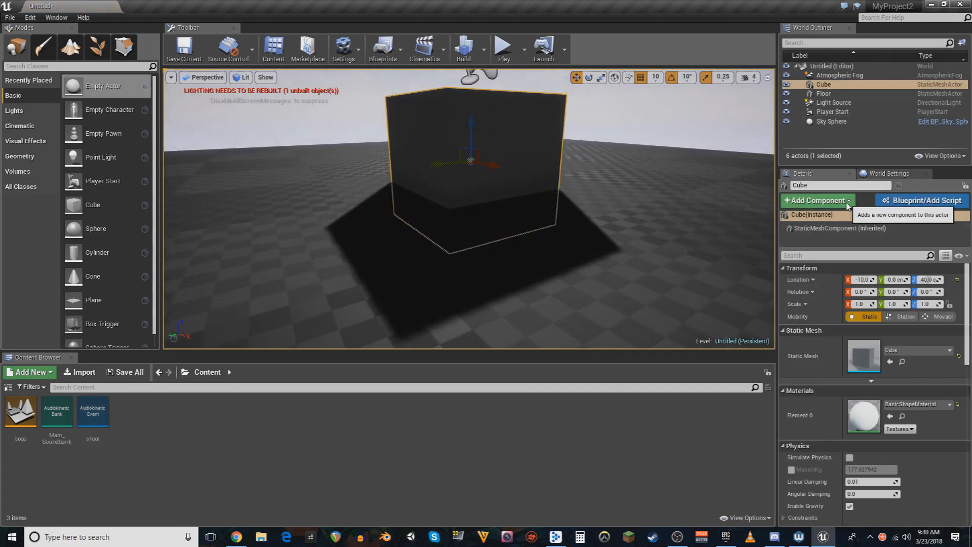
pyautogui.moveTo(921, 201)
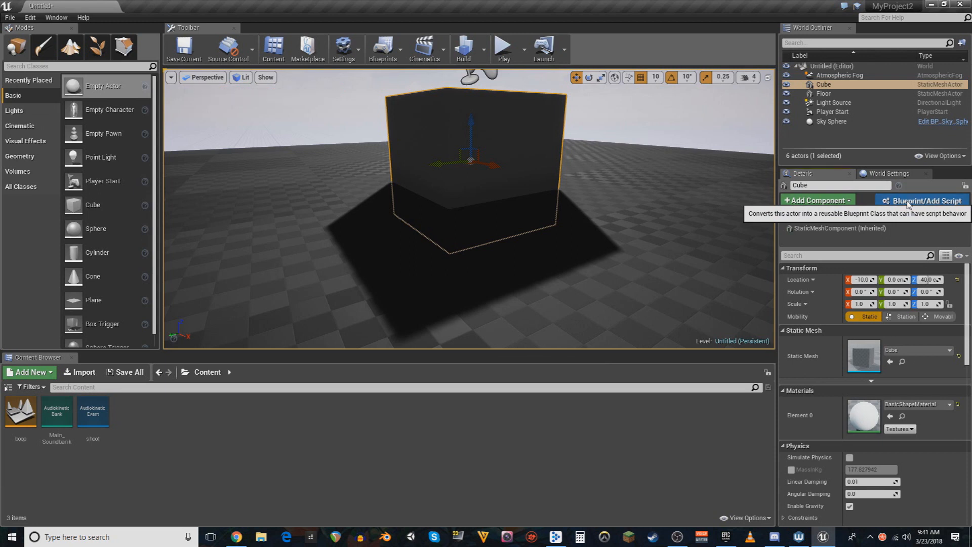
# Step: Convert the placed cube into a Cube_Blueprint asset in the Content folder
pyautogui.click(923, 200)
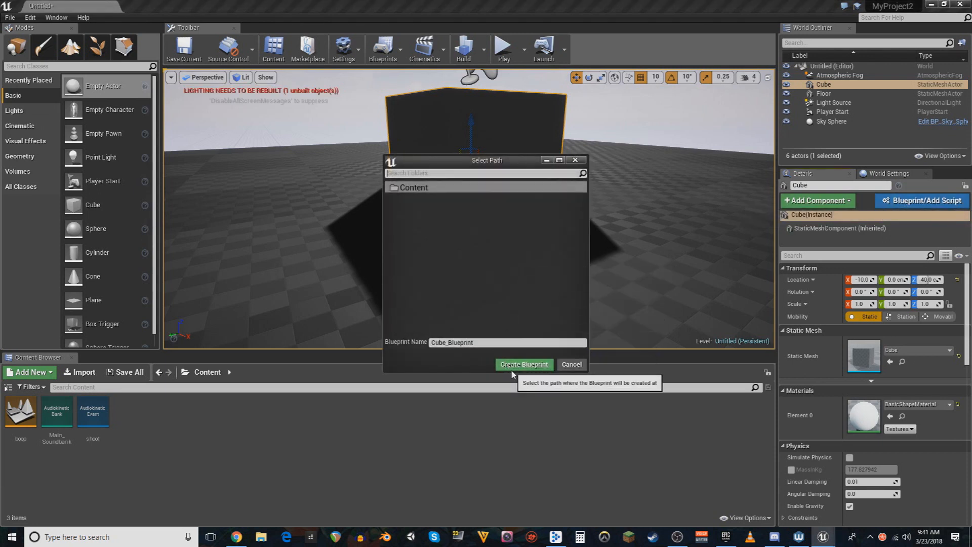
pyautogui.click(524, 363)
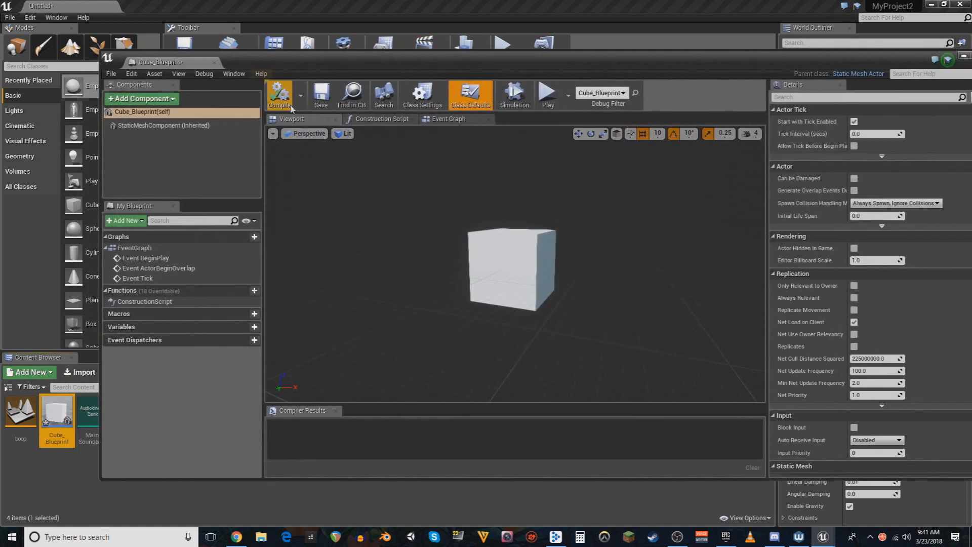
# Step: In the Event Graph, add an Audiokinetic Post Event node after ActorBeginOverlap with Ak Event shoot
pyautogui.click(279, 94)
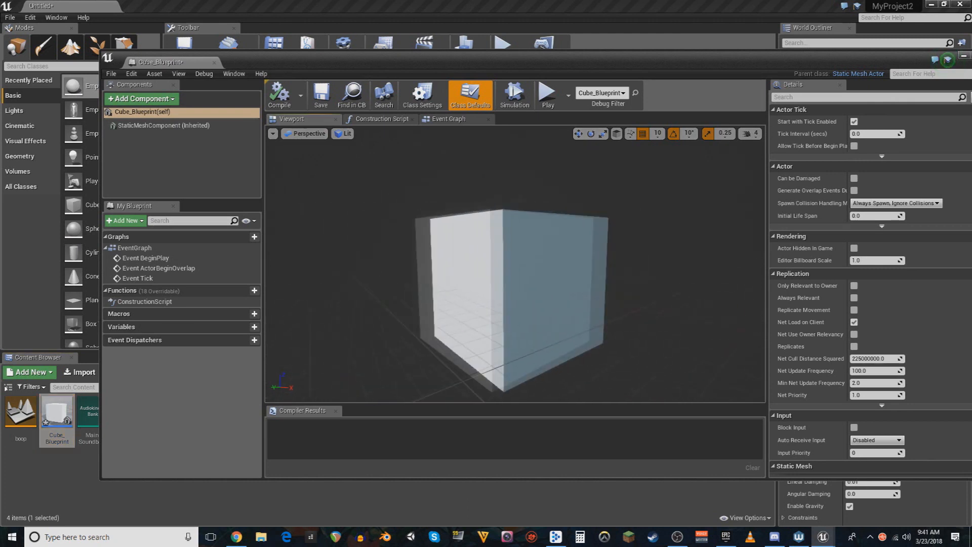
pyautogui.click(383, 118)
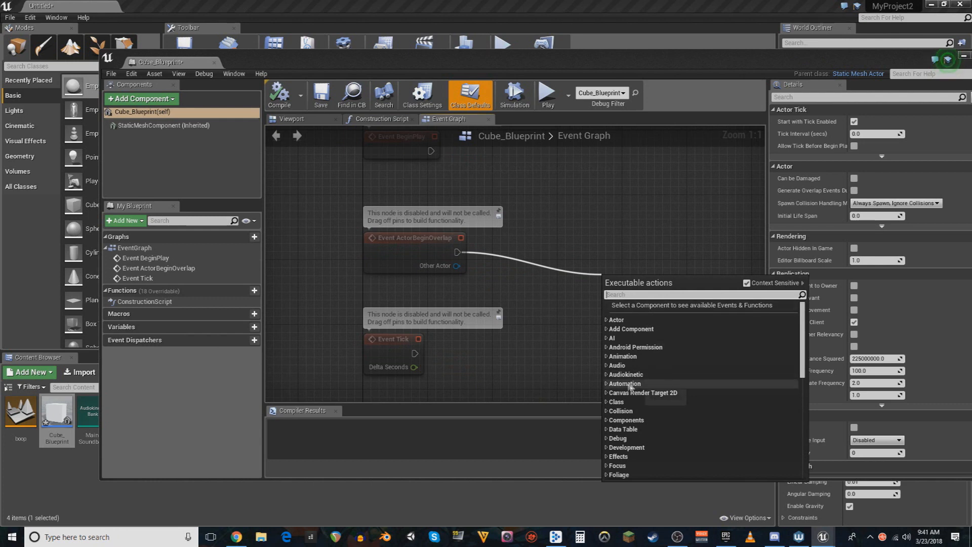
pyautogui.click(625, 374)
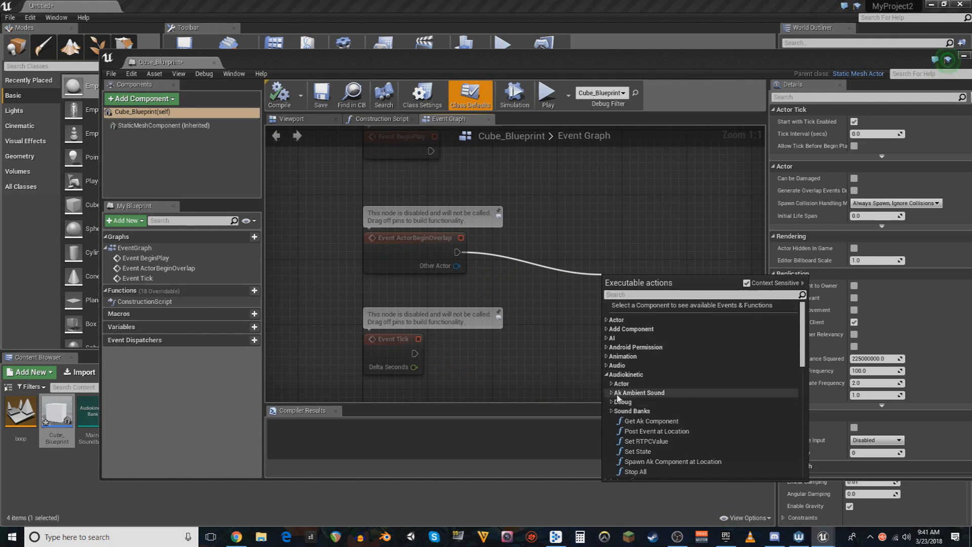
pyautogui.click(656, 431)
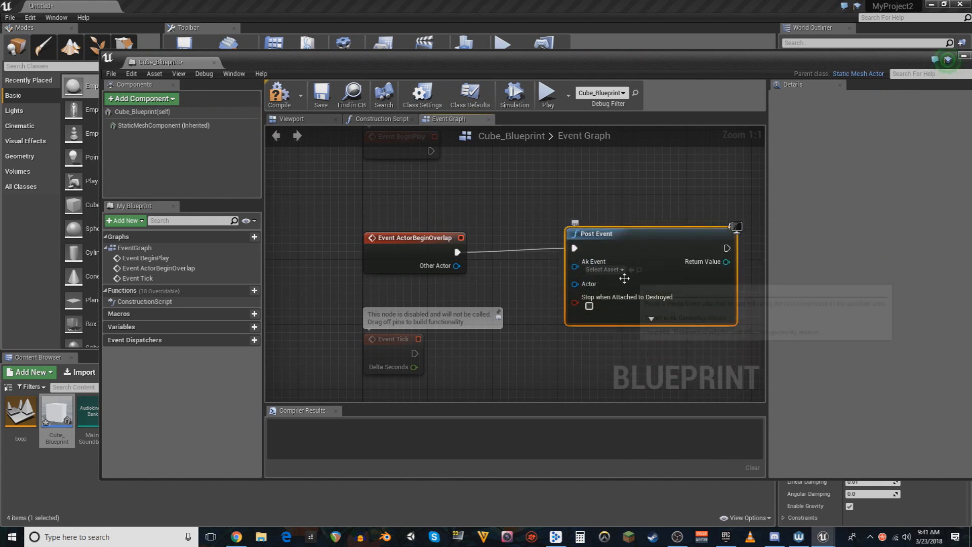
pyautogui.click(618, 261)
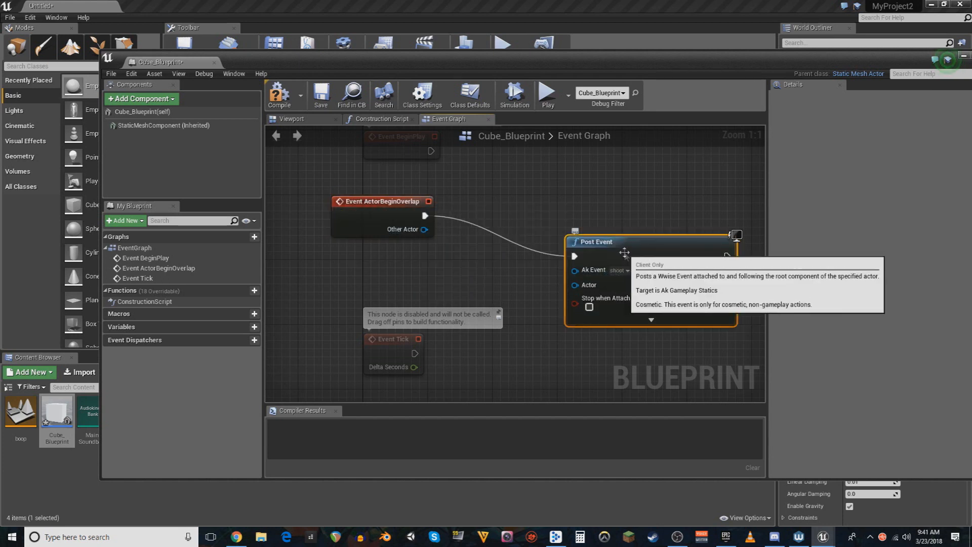
pyautogui.moveTo(219, 178)
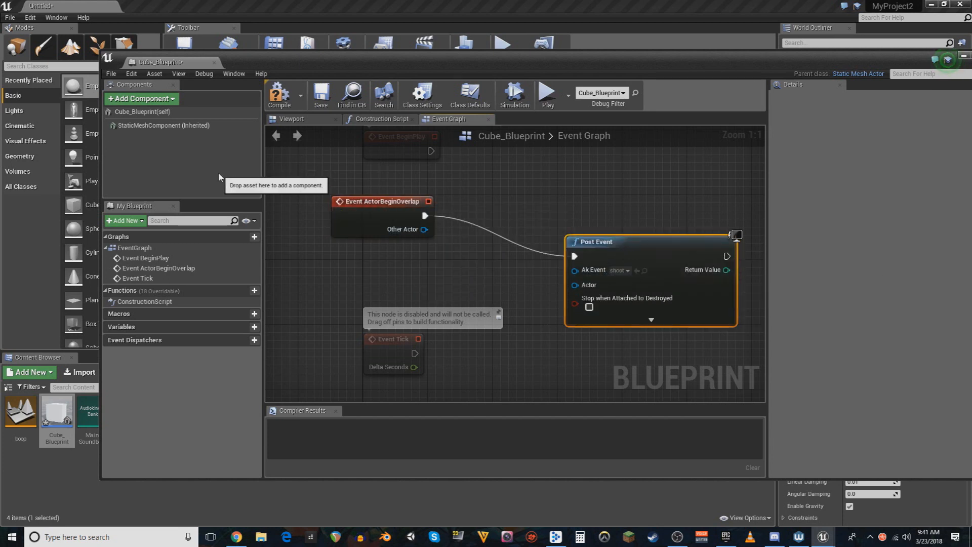
pyautogui.click(291, 119)
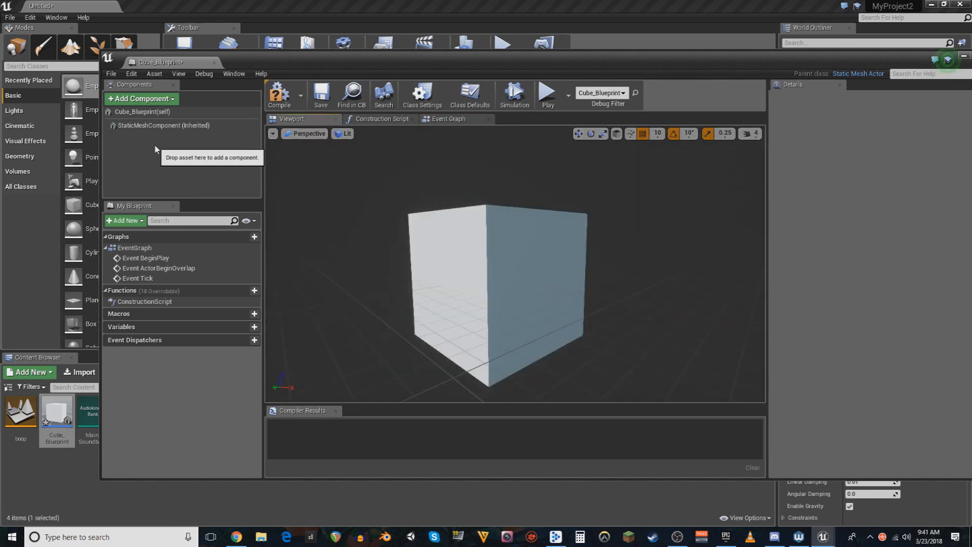
# Step: Add an Ak component named Shoot under the cube's mesh component
pyautogui.click(164, 126)
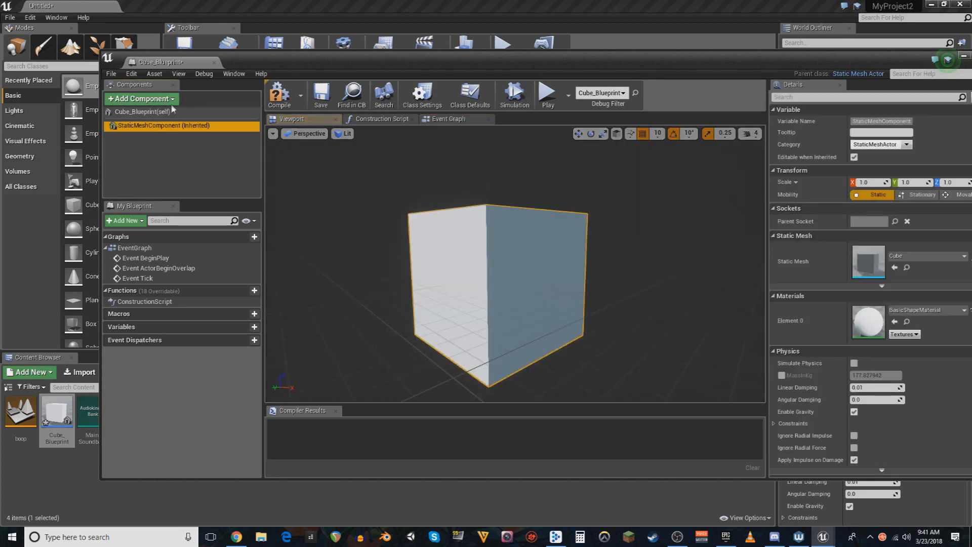
pyautogui.click(140, 98)
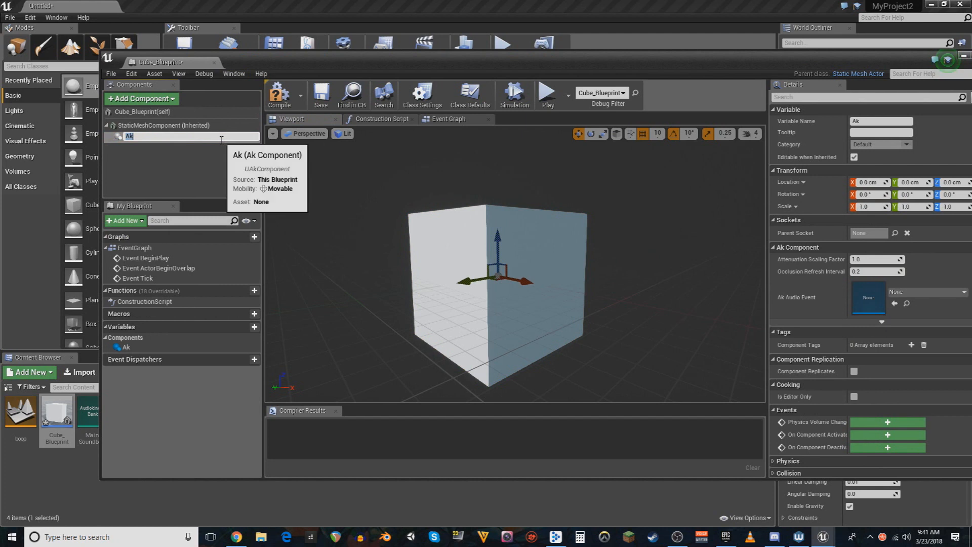
pyautogui.write('Shoot')
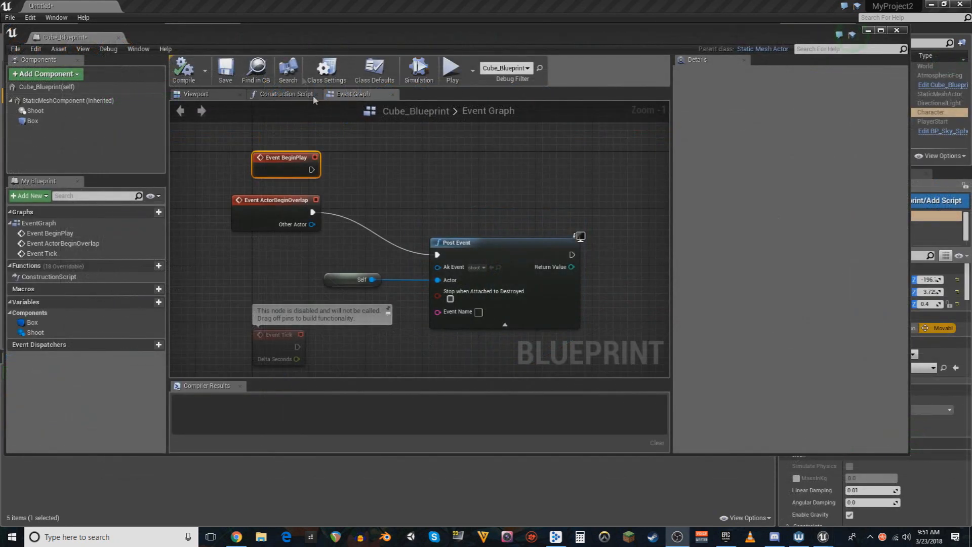
pyautogui.moveTo(451, 69)
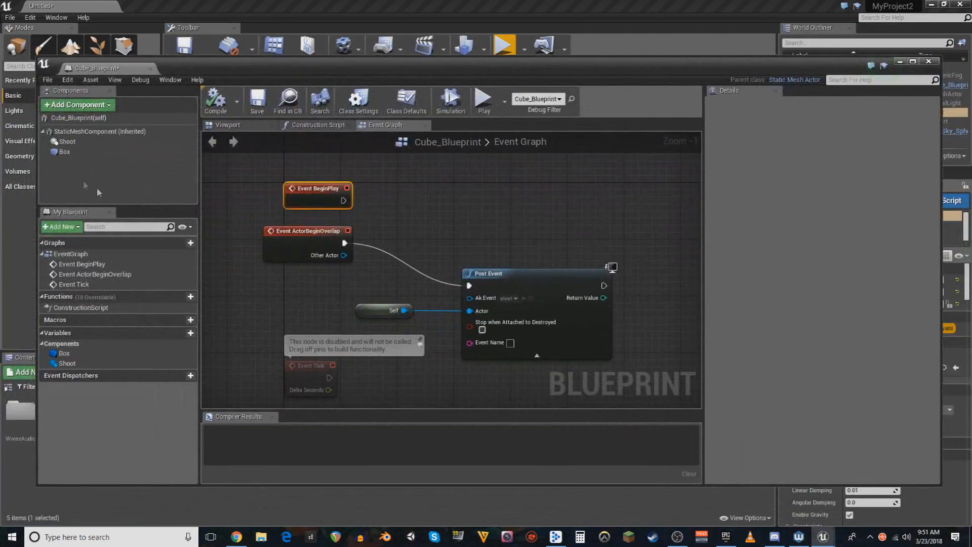
pyautogui.click(227, 125)
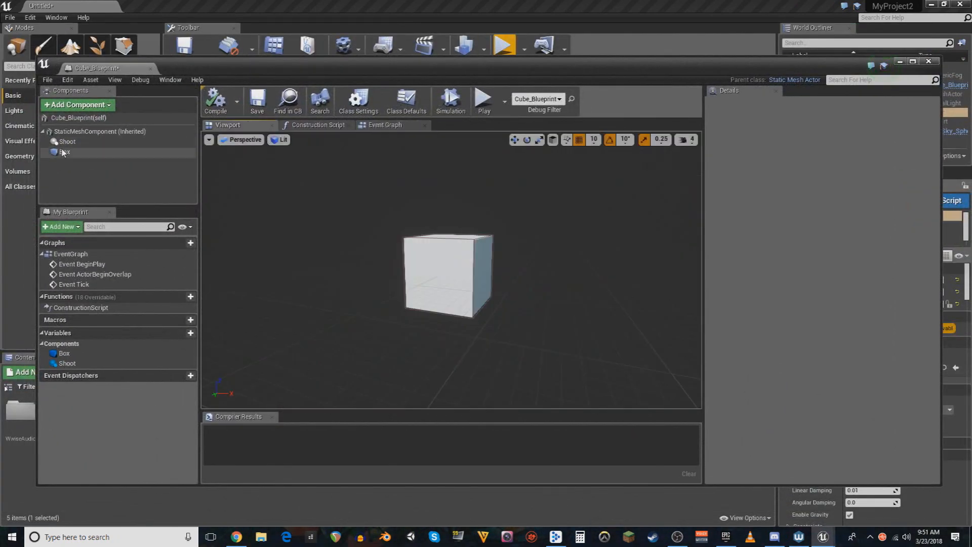
# Step: Review the Shoot audio and Box collider components and compile Cube_Blueprint
pyautogui.click(68, 142)
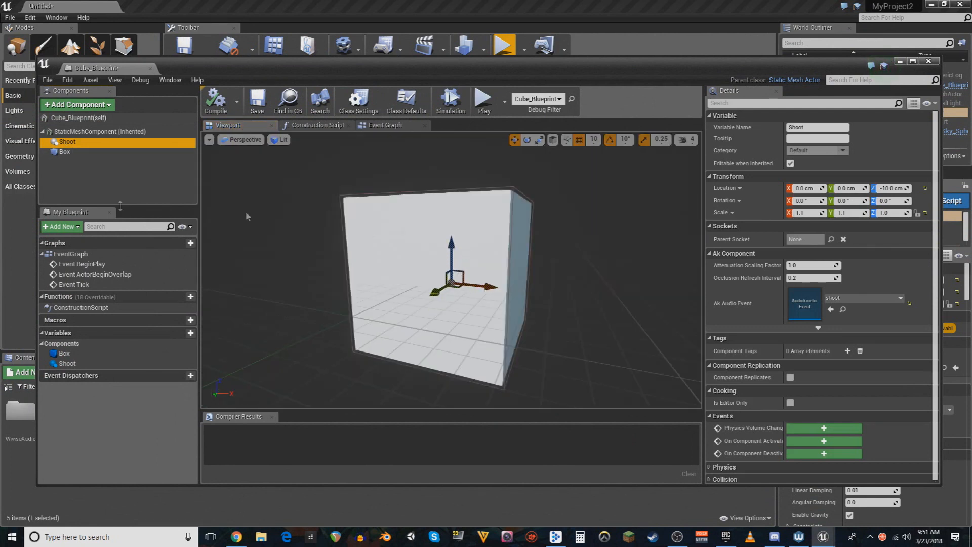
pyautogui.click(65, 152)
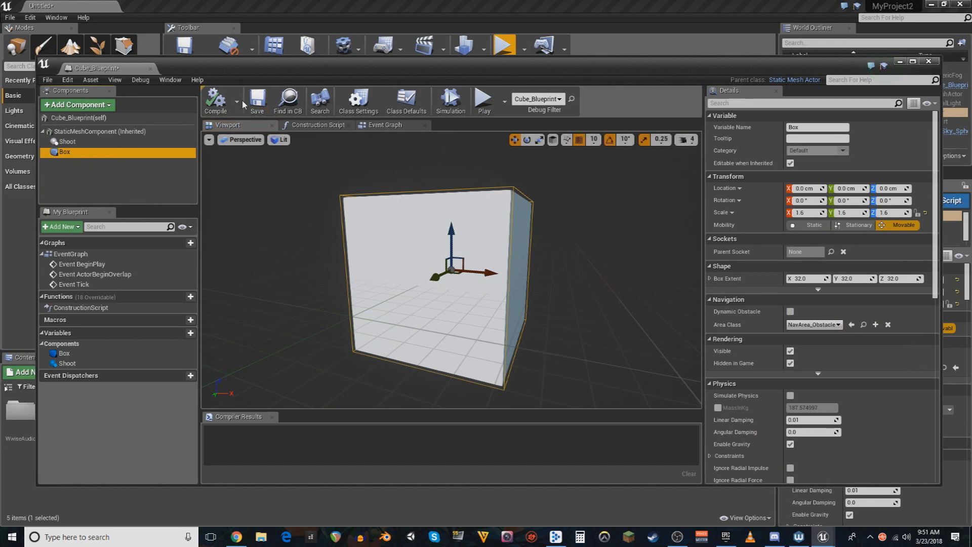
pyautogui.click(385, 124)
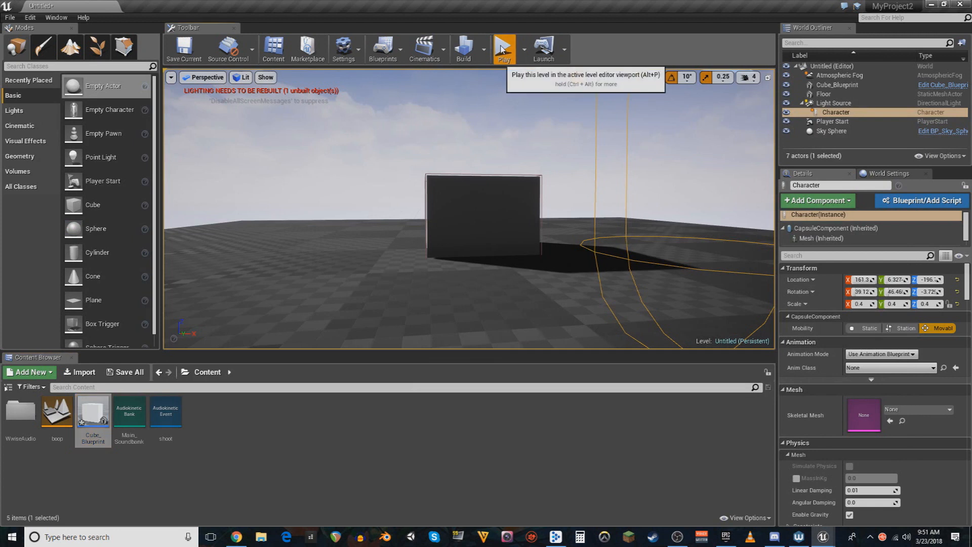
# Step: Test-play briefly, then feed a Self reference into Post Event's Actor pin and close the Cube_Blueprint editor
pyautogui.click(504, 48)
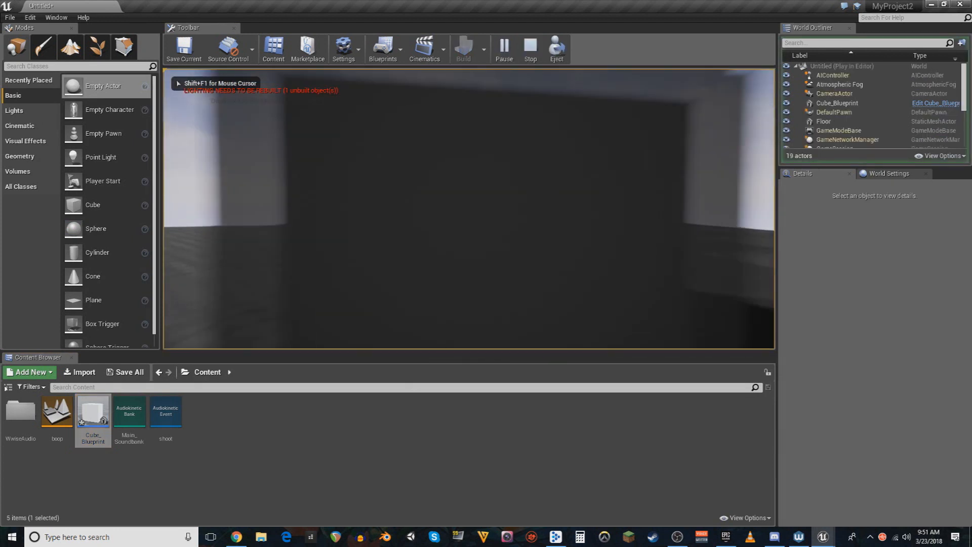
pyautogui.click(503, 49)
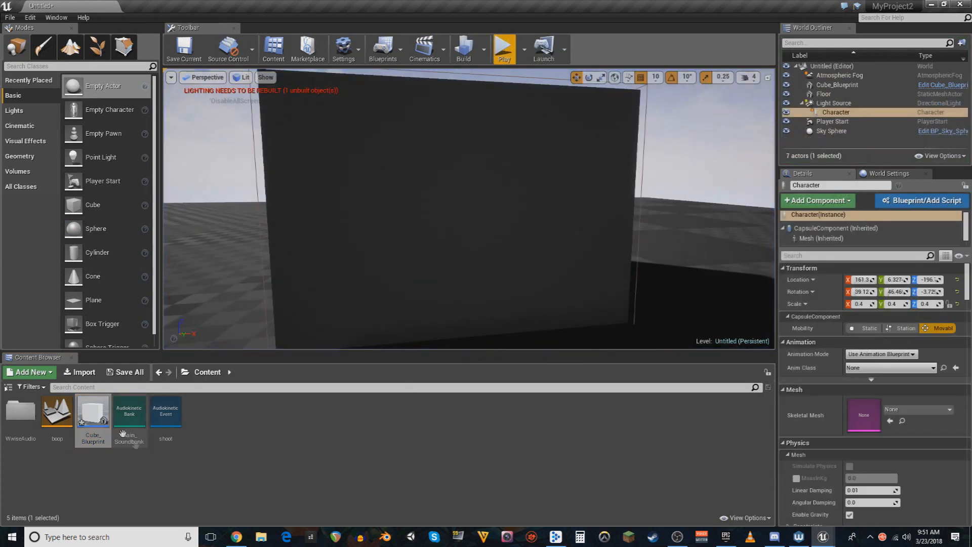
pyautogui.doubleClick(92, 412)
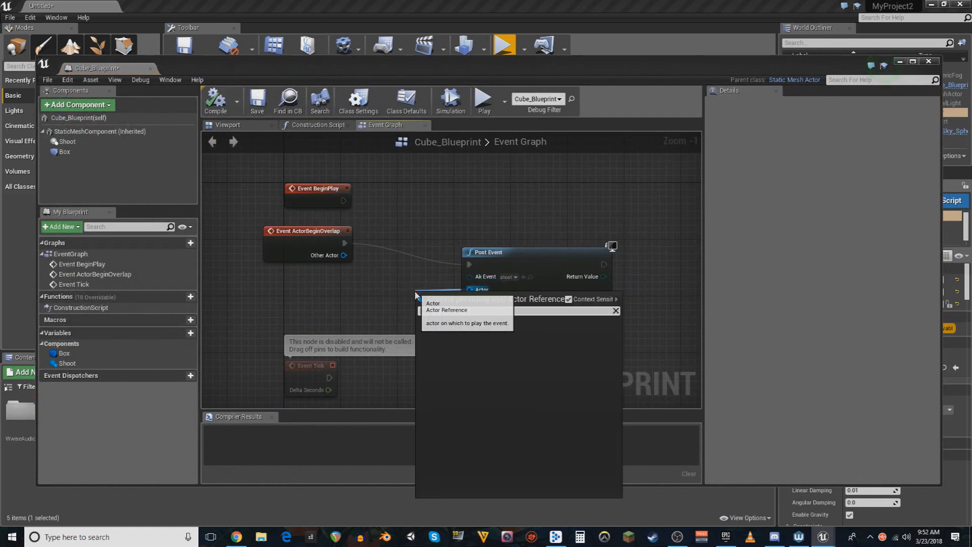
pyautogui.write('se')
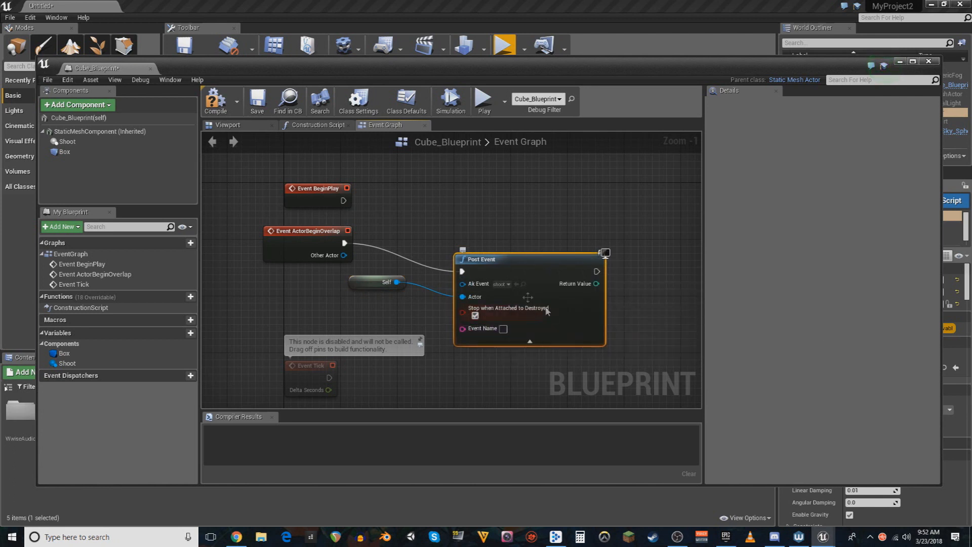
pyautogui.moveTo(275, 202)
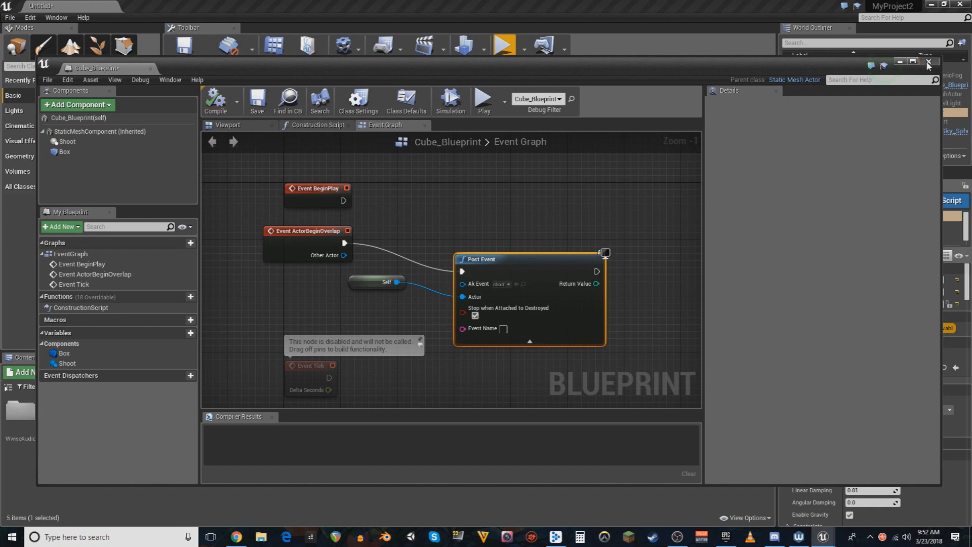
pyautogui.click(928, 61)
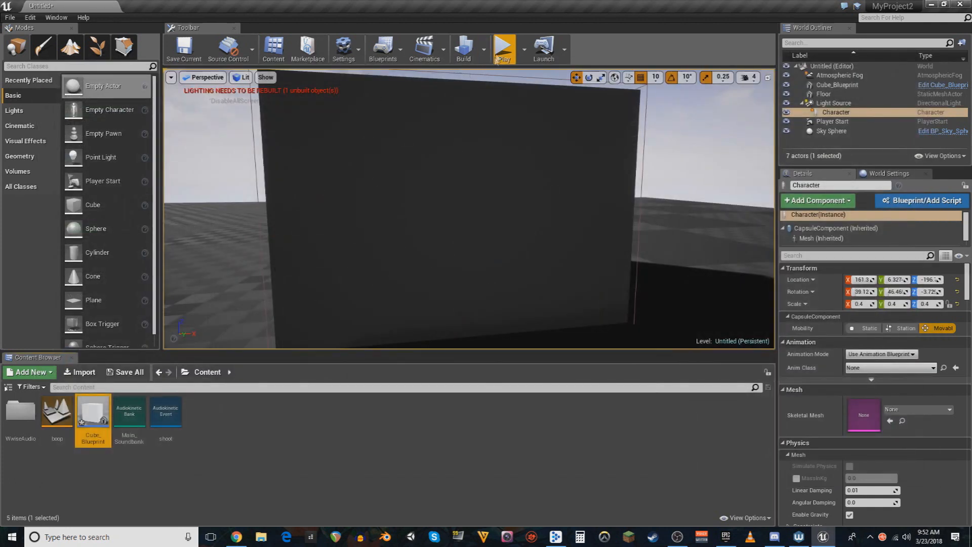
pyautogui.click(504, 48)
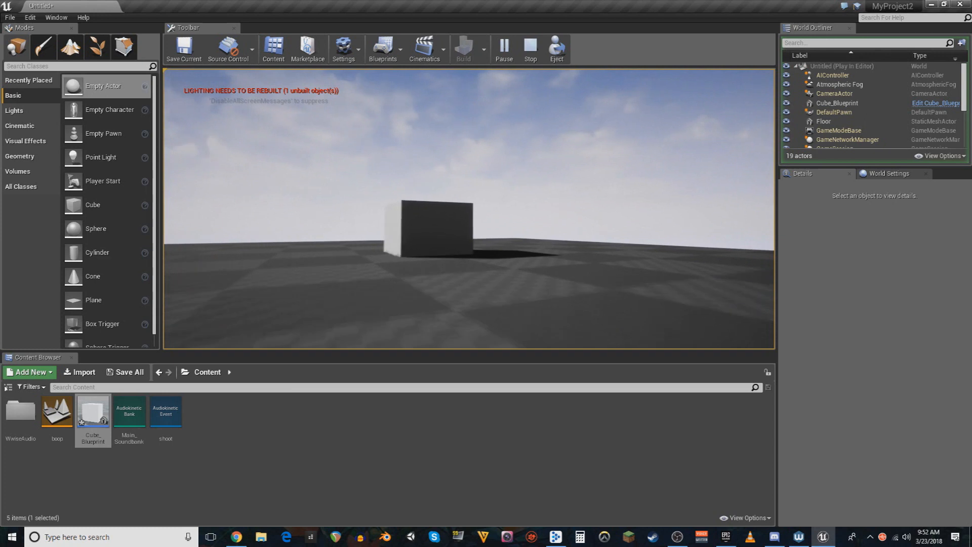
pyautogui.click(530, 49)
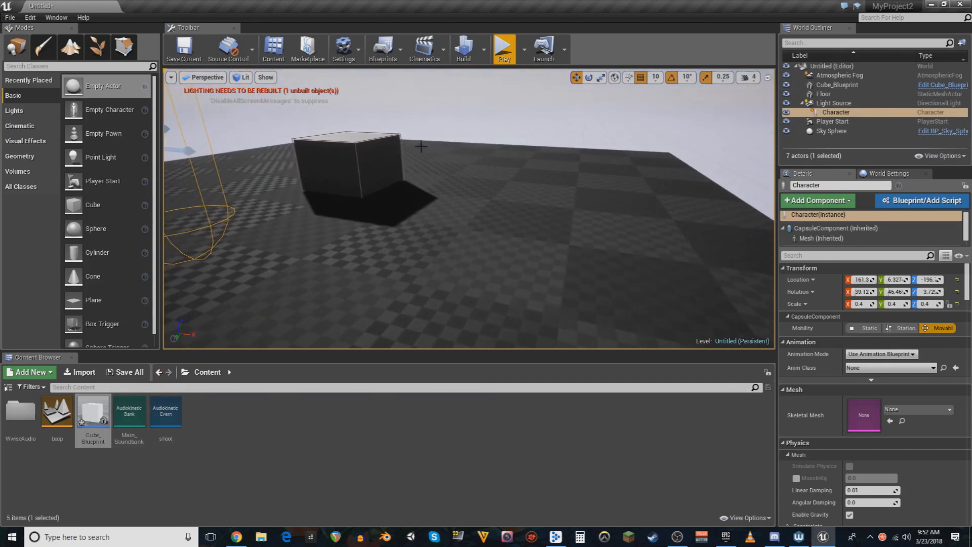
pyautogui.moveTo(165, 412)
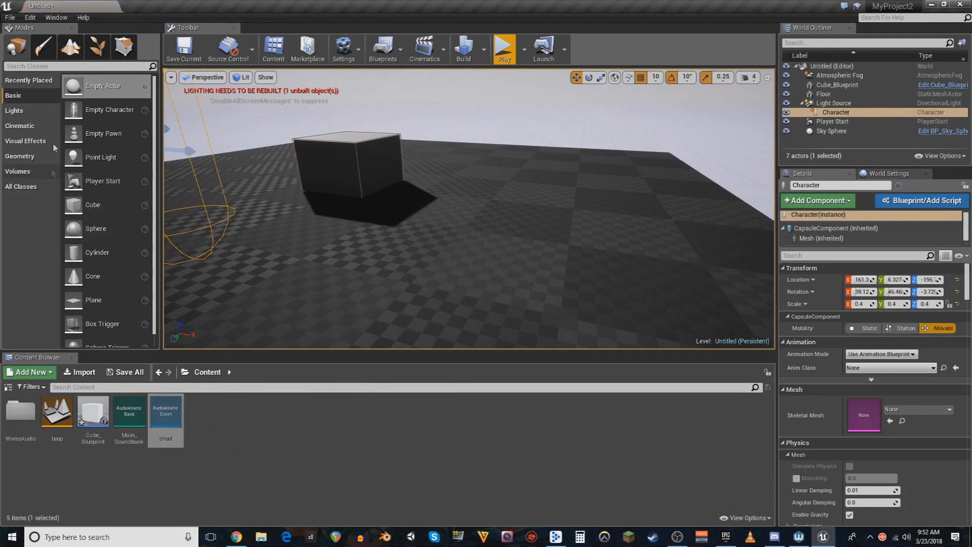
pyautogui.moveTo(96, 228)
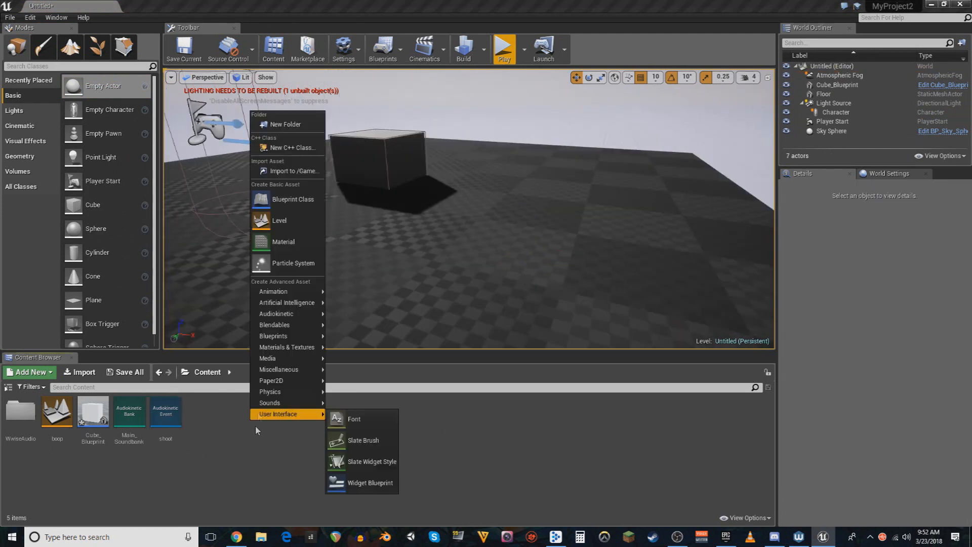
# Step: Create a new Blueprint Class asset with Actor as the parent
pyautogui.click(291, 199)
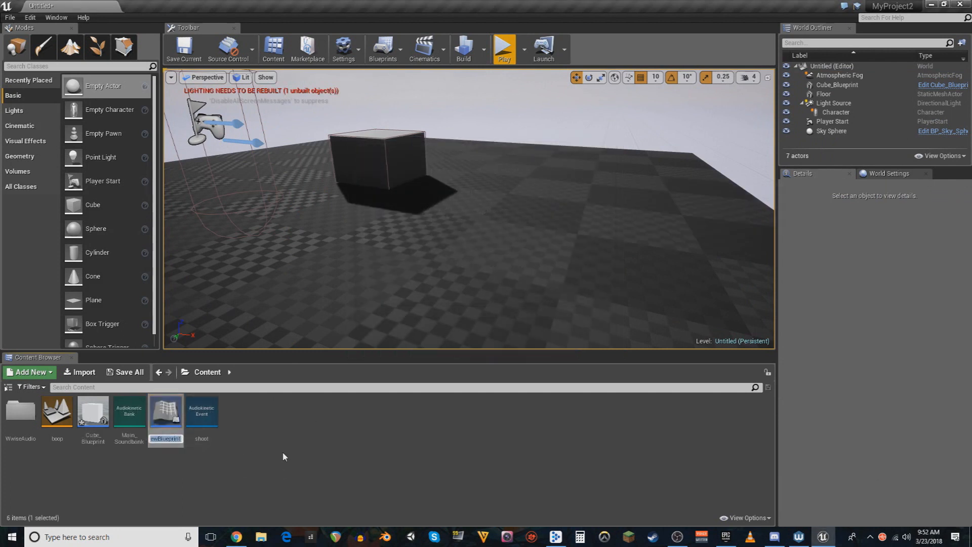
# Step: Open the Boom Blueprint and add an Ak audio component renamed Shoot
pyautogui.doubleClick(165, 410)
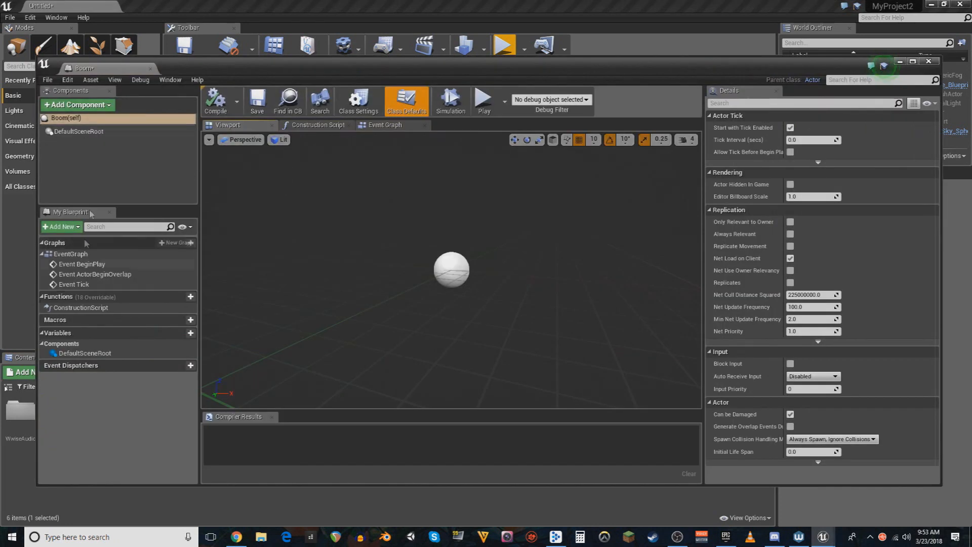
pyautogui.click(76, 104)
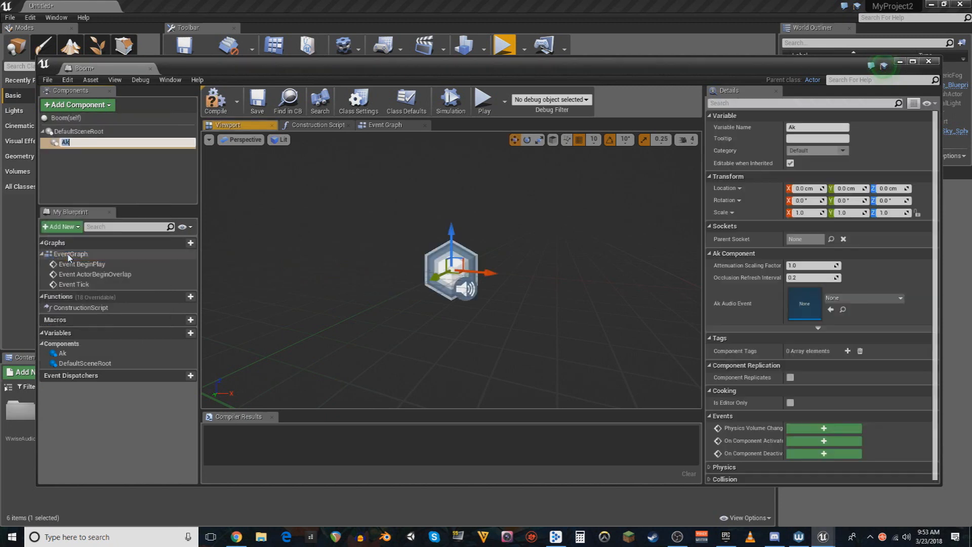
pyautogui.moveTo(118, 189)
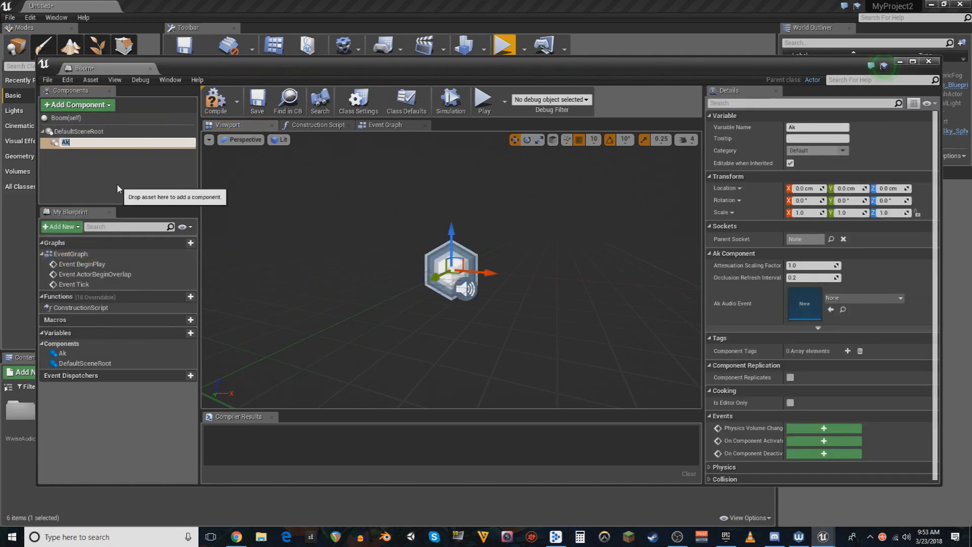
pyautogui.write('Shoot')
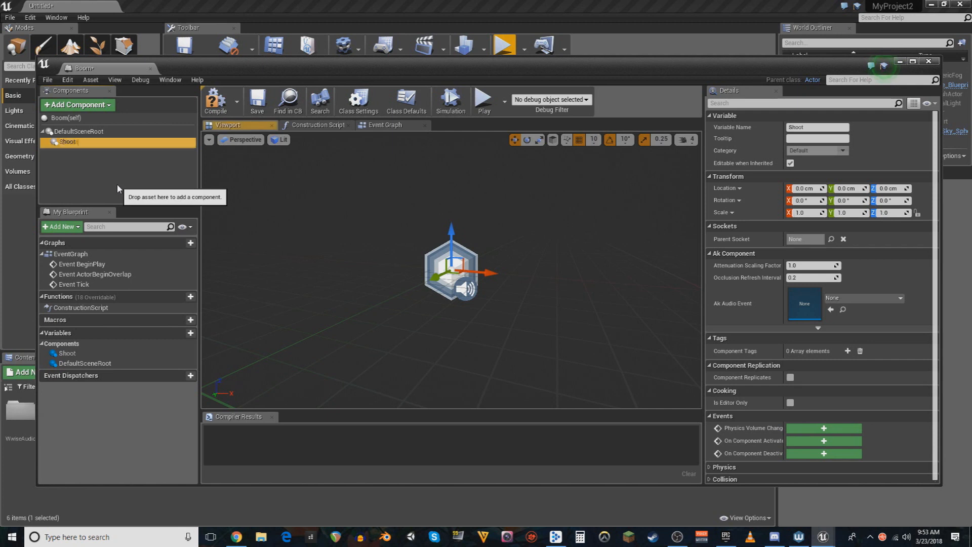
pyautogui.moveTo(805, 301)
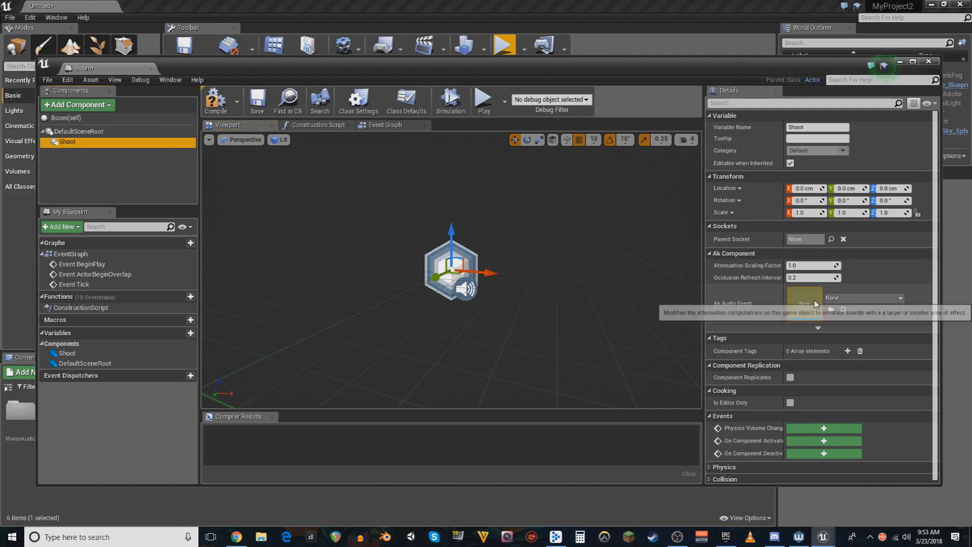
pyautogui.moveTo(780, 377)
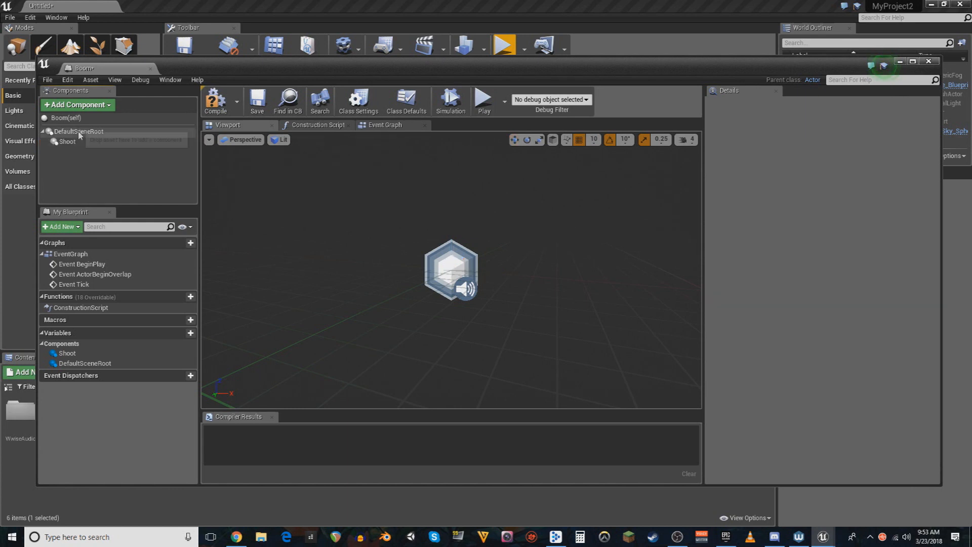
# Step: Select the scene root and Shoot components, ready to add another component
pyautogui.click(79, 131)
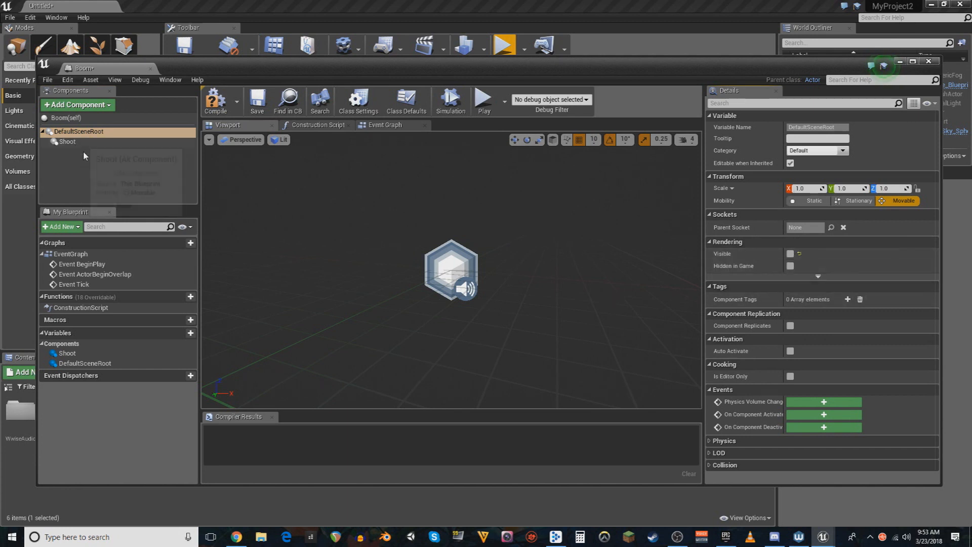
pyautogui.click(67, 142)
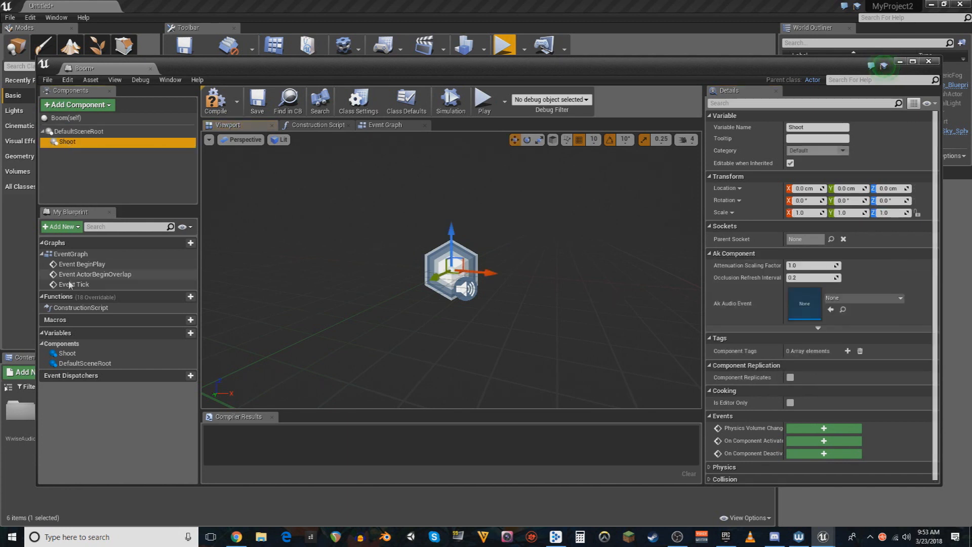
pyautogui.click(77, 104)
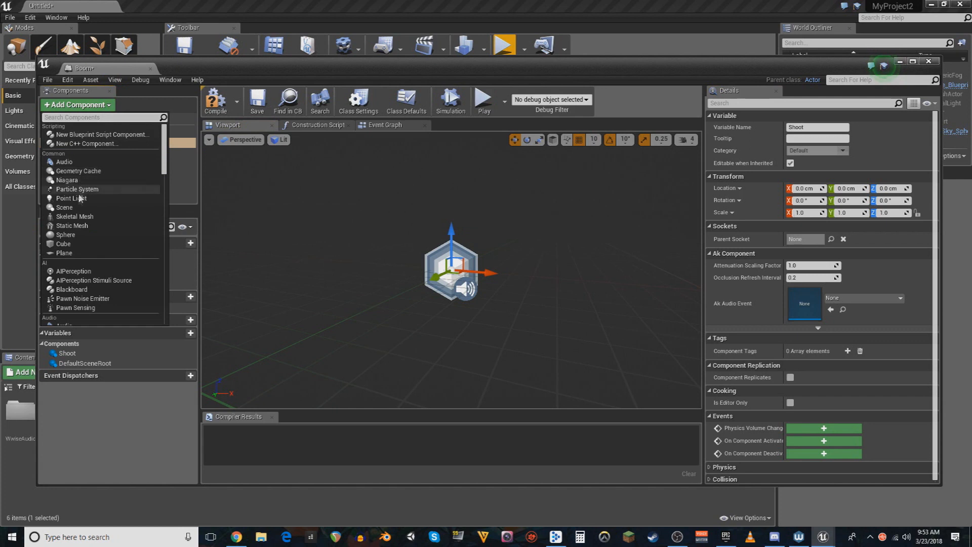
# Step: Add a Sphere Collision component under Shoot in Boom and show its Event Graph
pyautogui.scroll(-3)
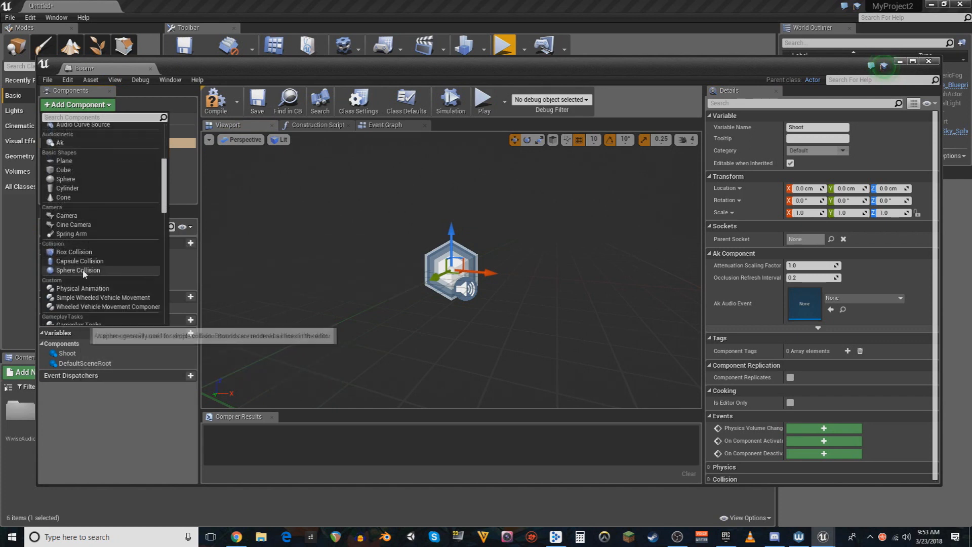
pyautogui.click(78, 271)
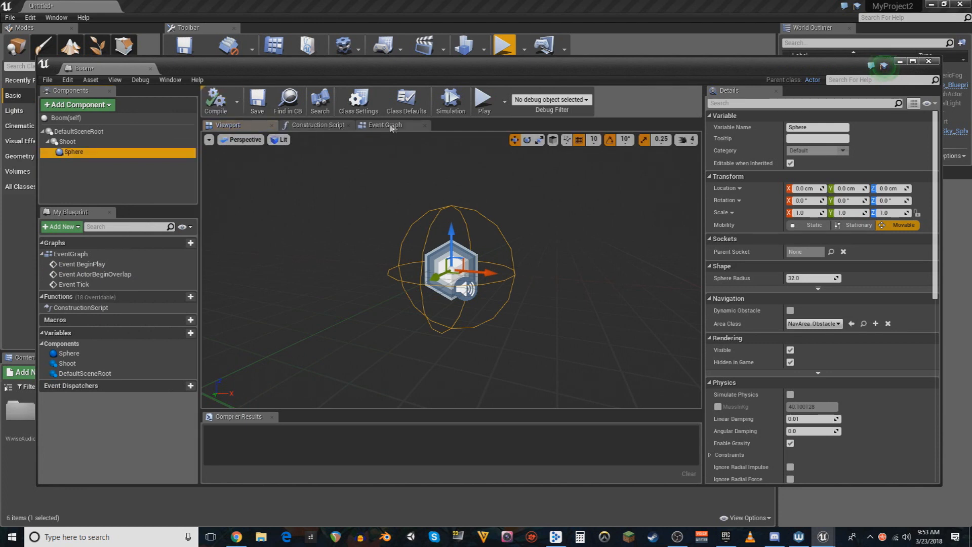
pyautogui.click(385, 124)
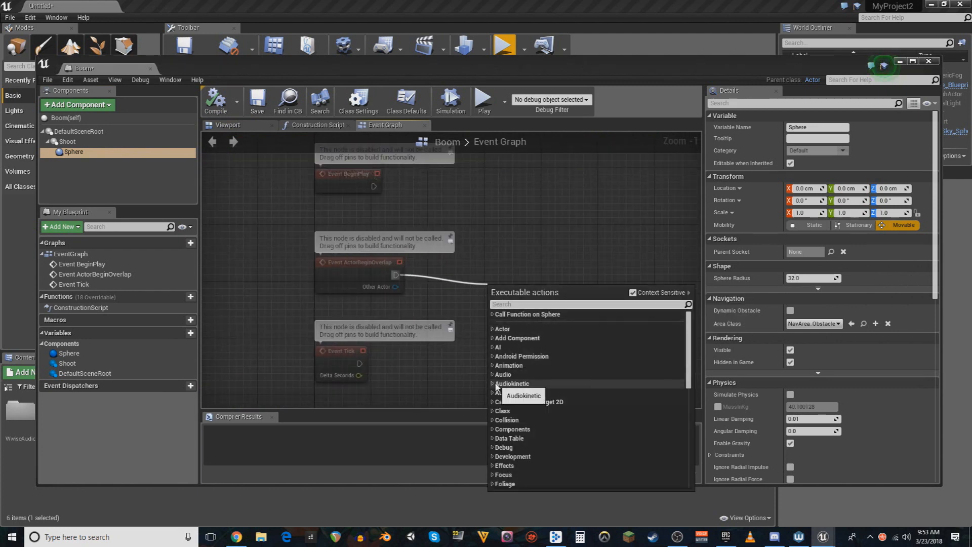
# Step: Wire ActorBeginOverlap to an Audiokinetic Post Event with Ak Event 'shoot' on Self, then close Boom
pyautogui.click(512, 383)
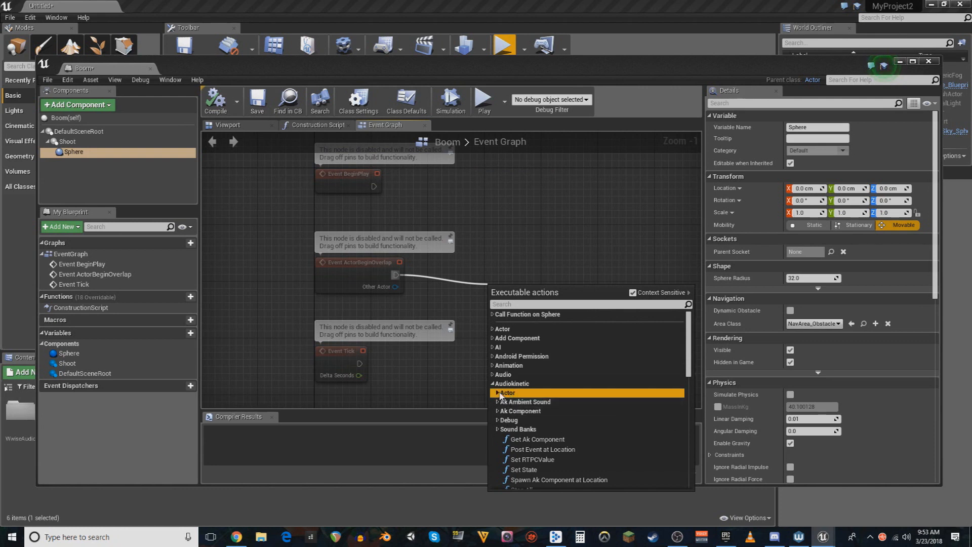
pyautogui.click(543, 448)
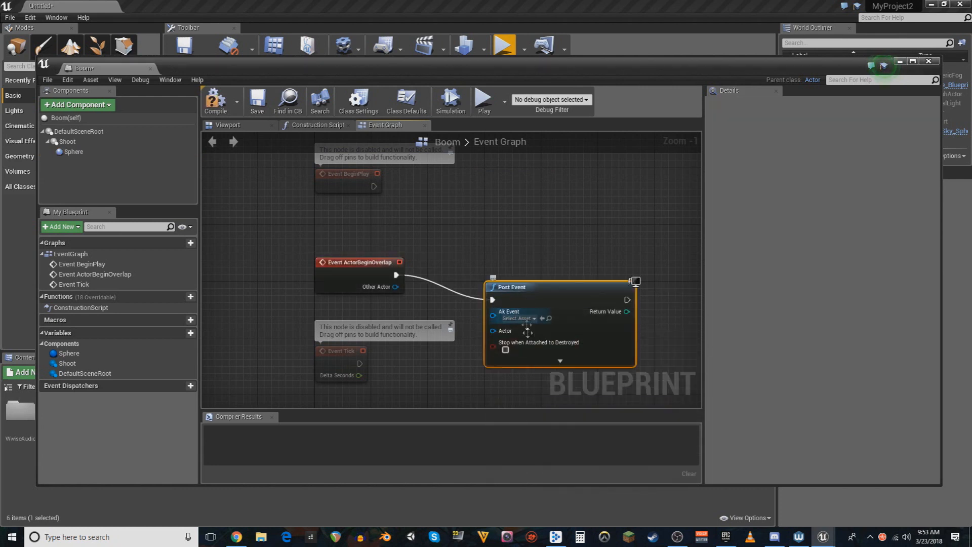
pyautogui.click(529, 317)
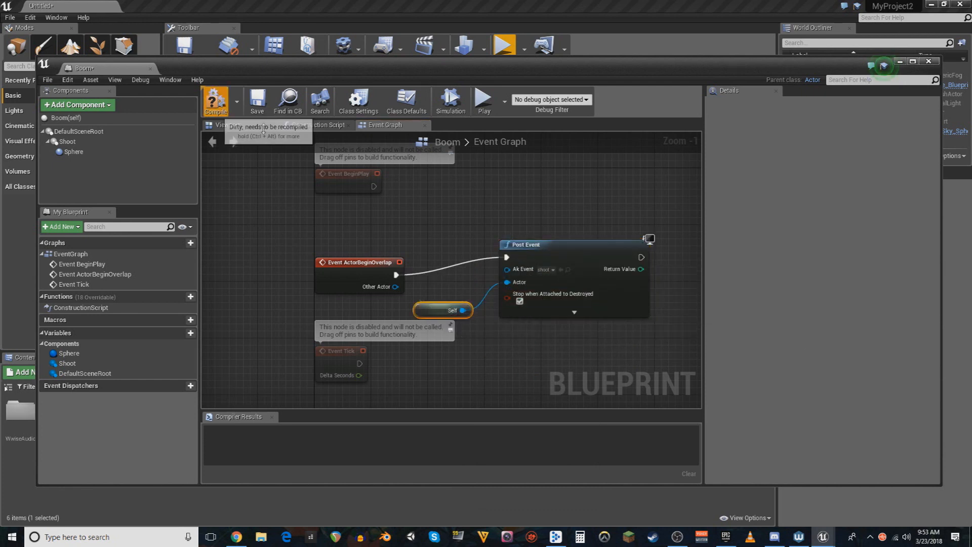
pyautogui.click(927, 60)
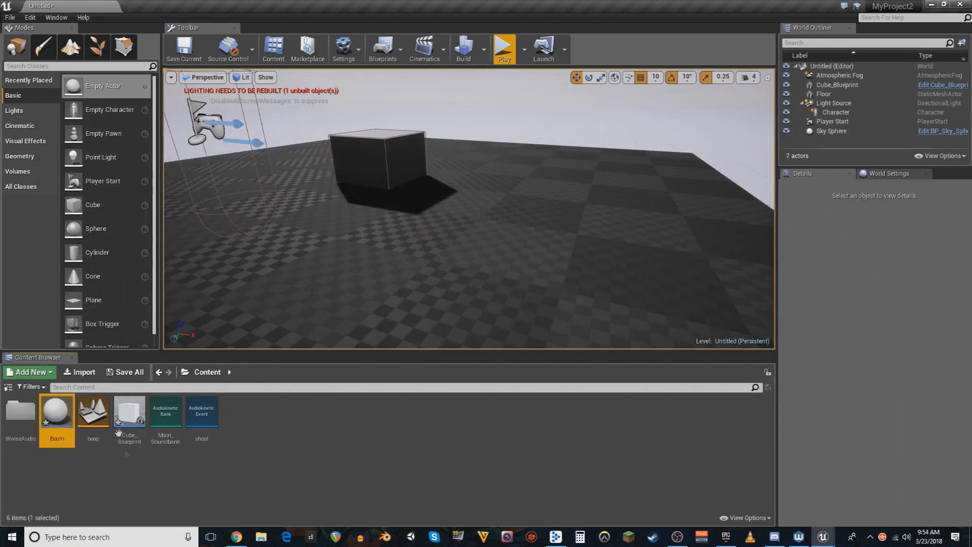
pyautogui.moveTo(56, 410)
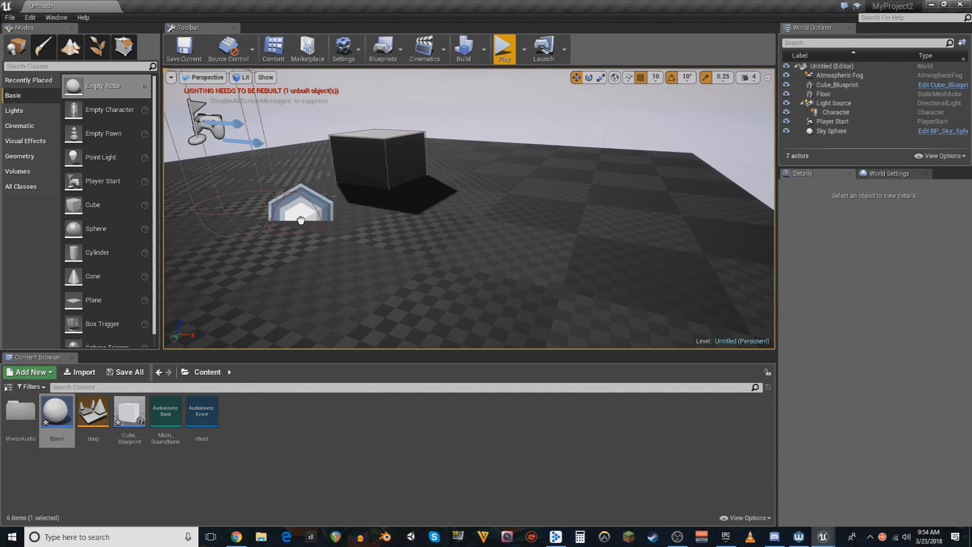
# Step: Drop a Boom actor on the floor beside the cube and start a play-in-editor test
pyautogui.click(300, 205)
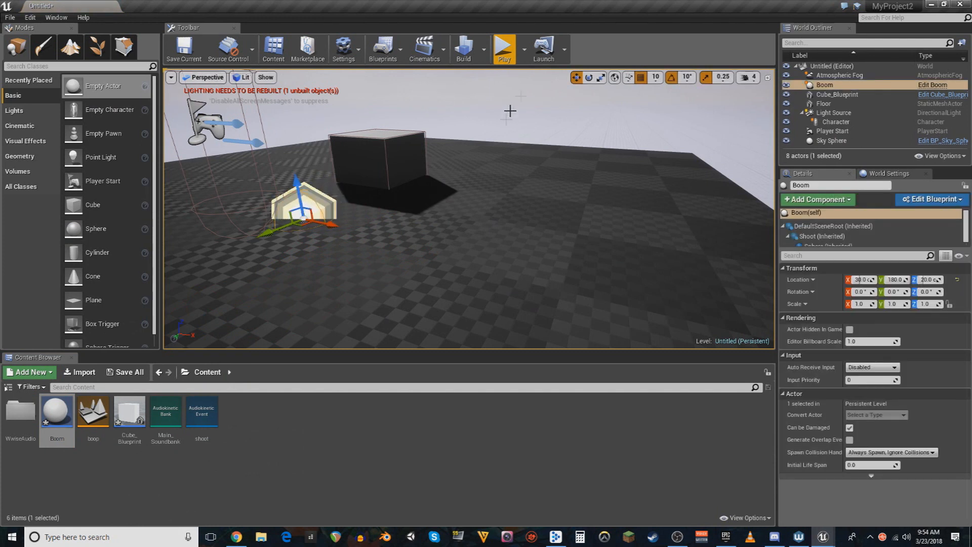
pyautogui.click(504, 48)
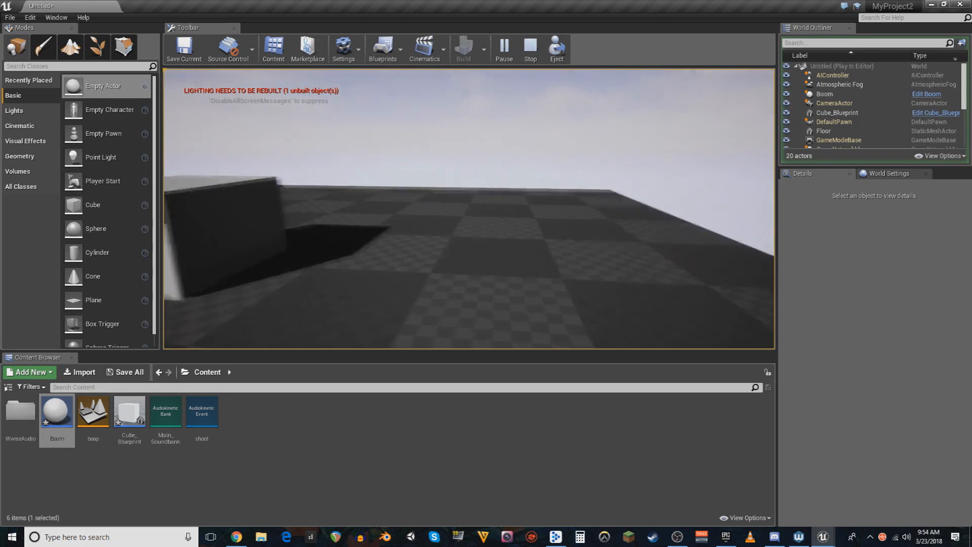
# Step: Stop the play session and return to the level with Boom and the cube
pyautogui.click(530, 47)
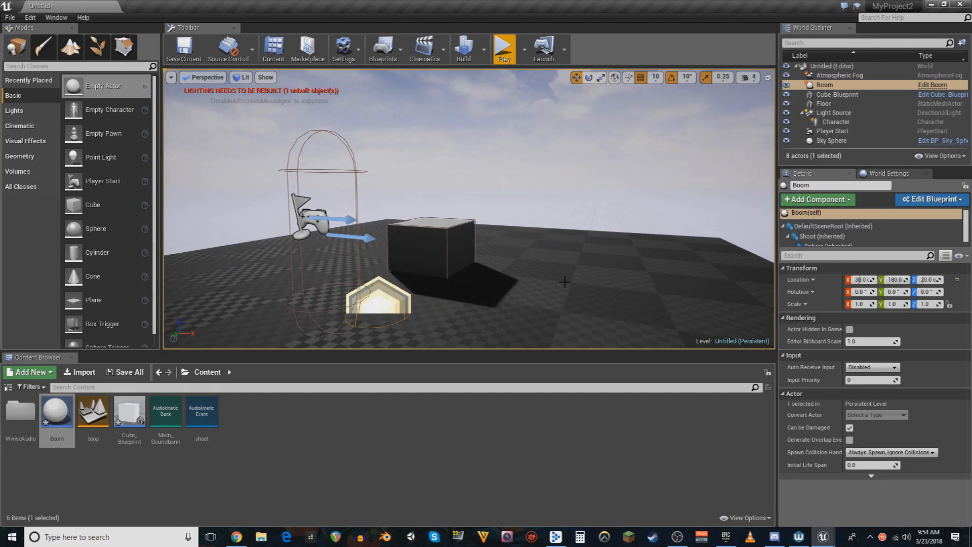
pyautogui.moveTo(556, 166)
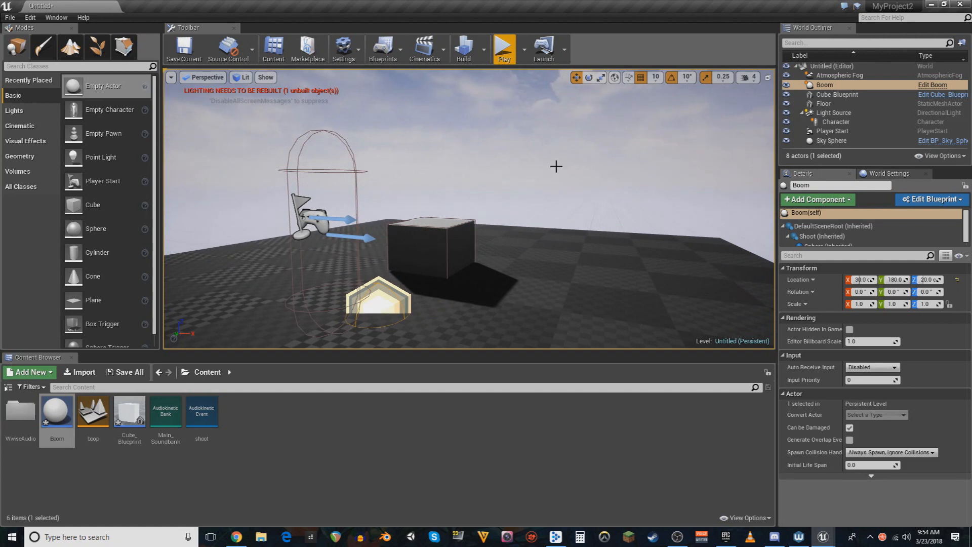